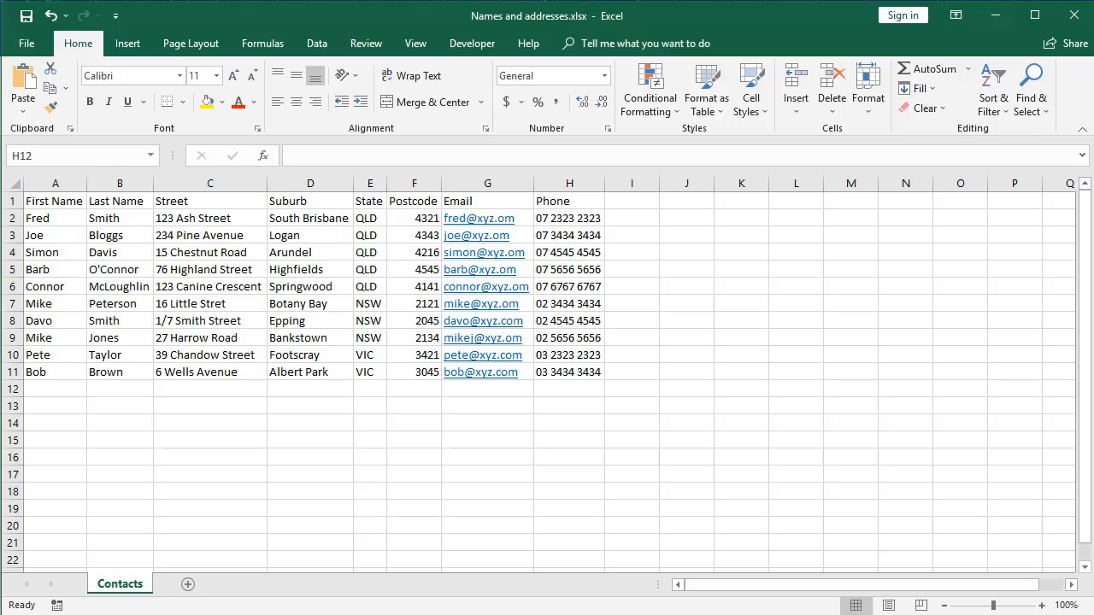
Step: Close the Names and addresses spreadsheet and scroll through the Word letter draft
{"action": "left_click", "coordinate": [569, 389]}
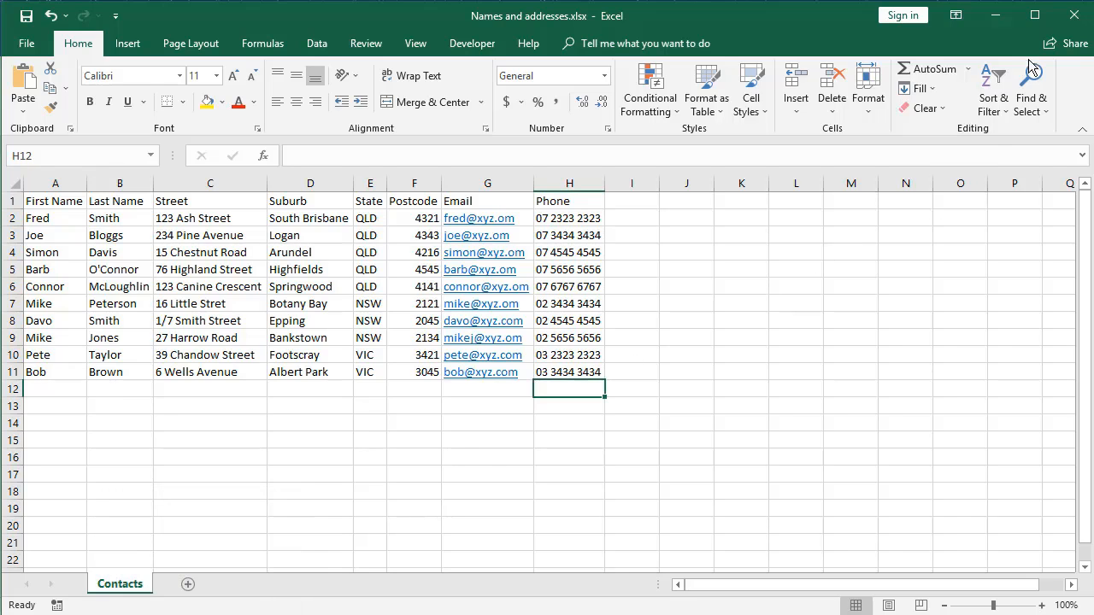
{"action": "mouse_move", "coordinate": [1080, 12]}
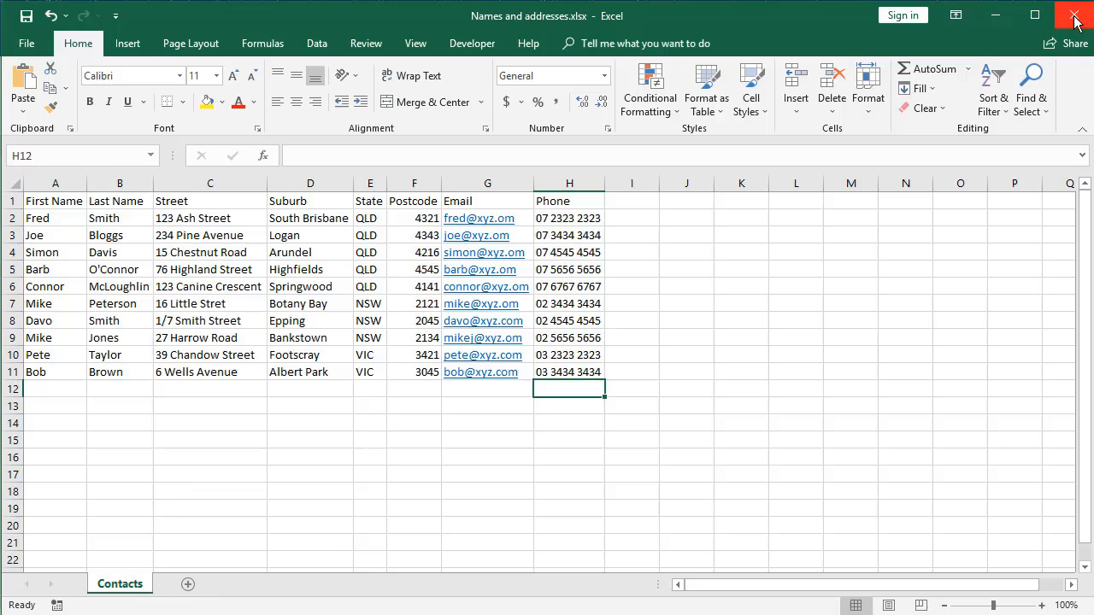
{"action": "left_click", "coordinate": [1076, 11]}
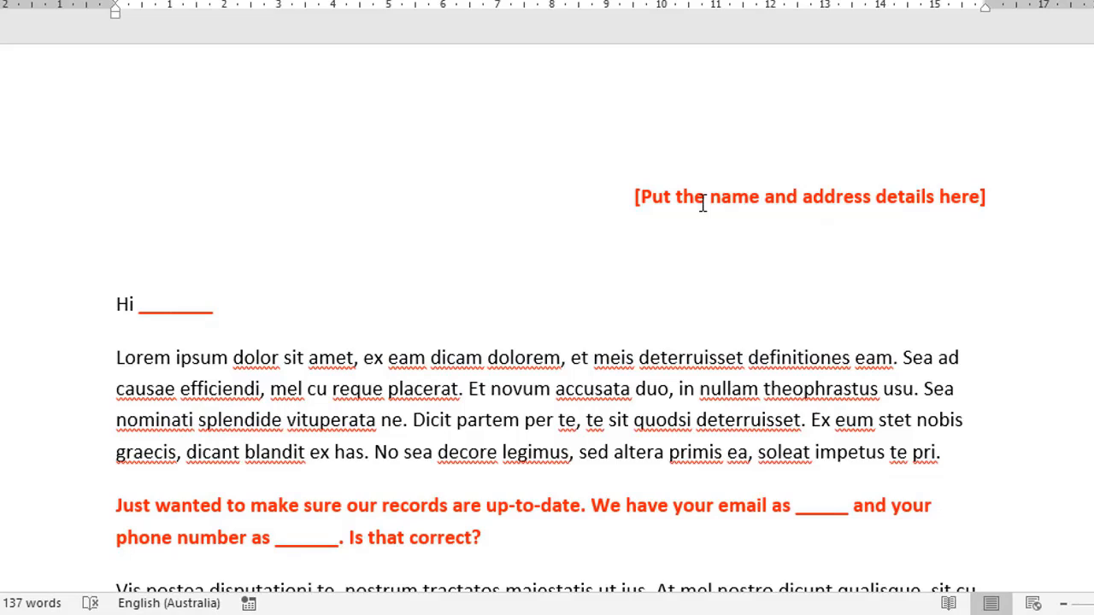
{"action": "mouse_move", "coordinate": [695, 209]}
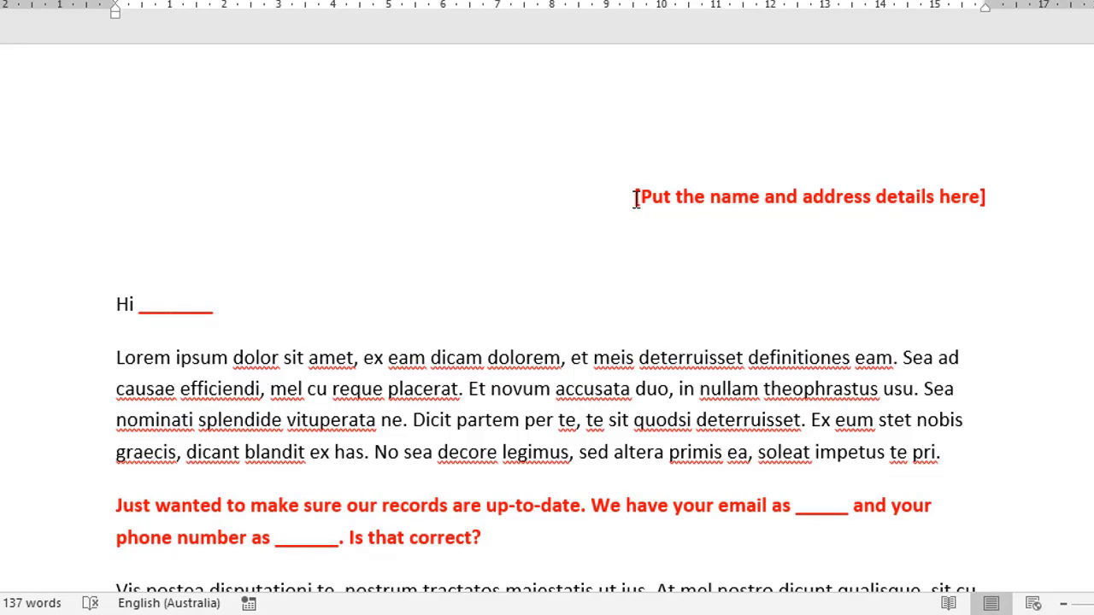
{"action": "mouse_move", "coordinate": [814, 197]}
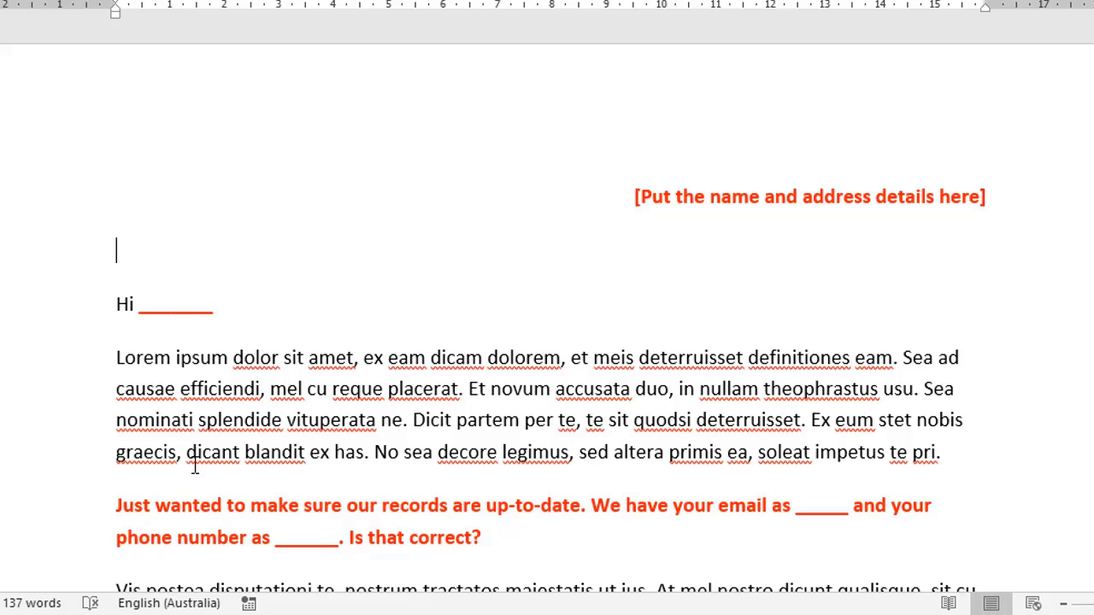
{"action": "scroll", "scroll_direction": "down", "scroll_amount": 3}
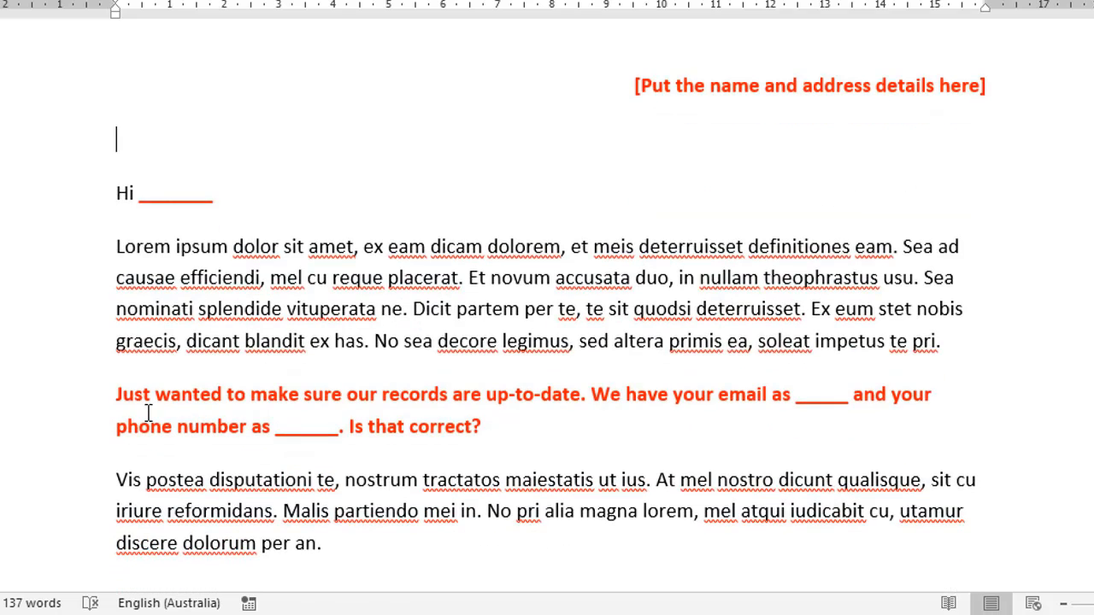
{"action": "mouse_move", "coordinate": [162, 421]}
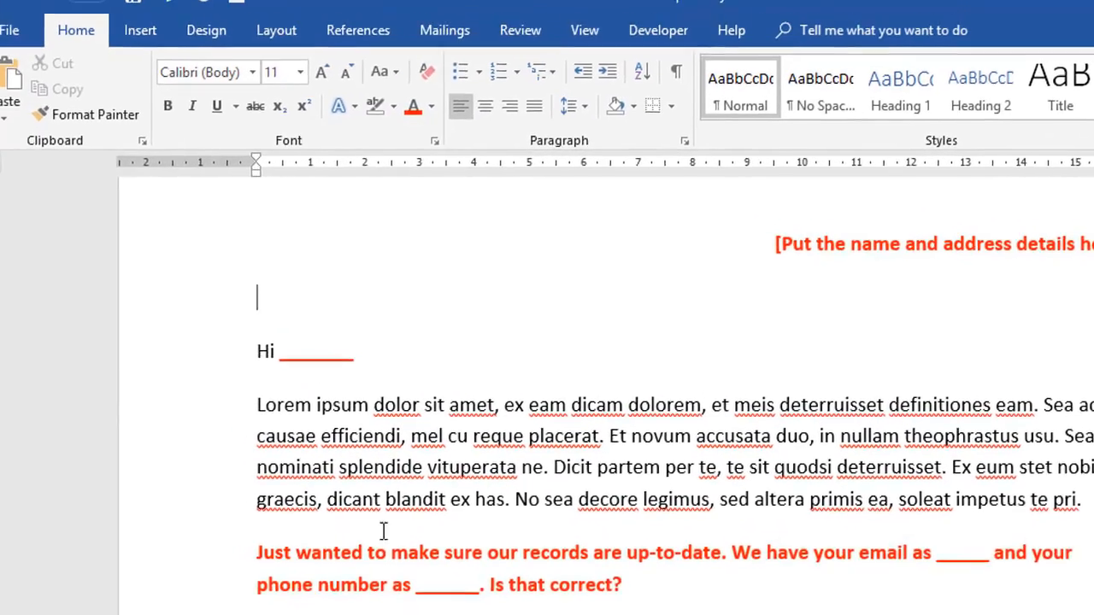
Step: Switch to the Mailings ribbon to show the mail merge tools
{"action": "left_click", "coordinate": [444, 30]}
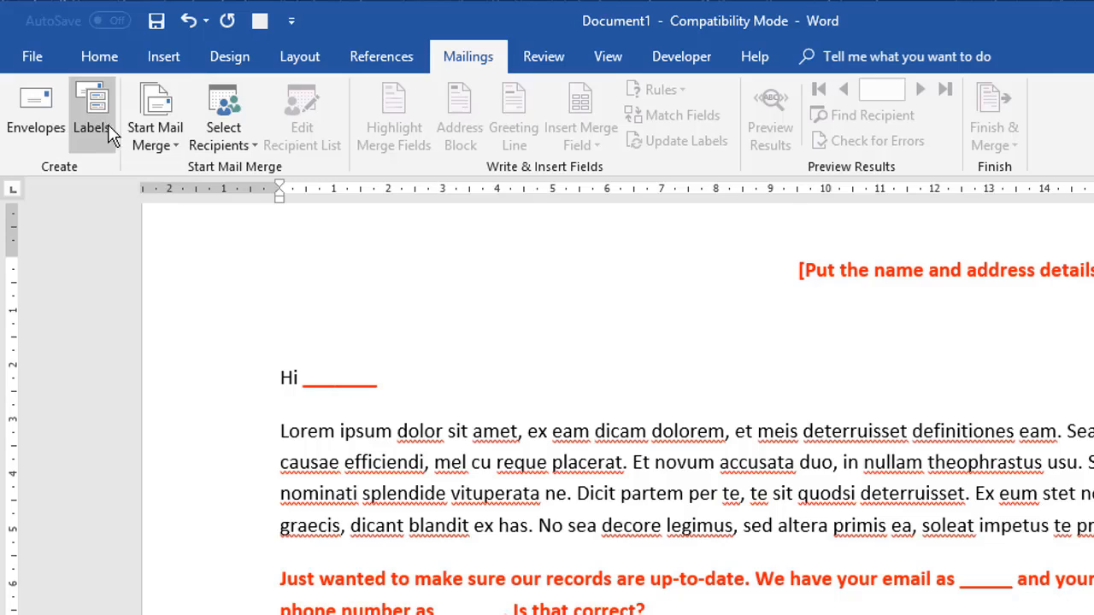
{"action": "mouse_move", "coordinate": [96, 115]}
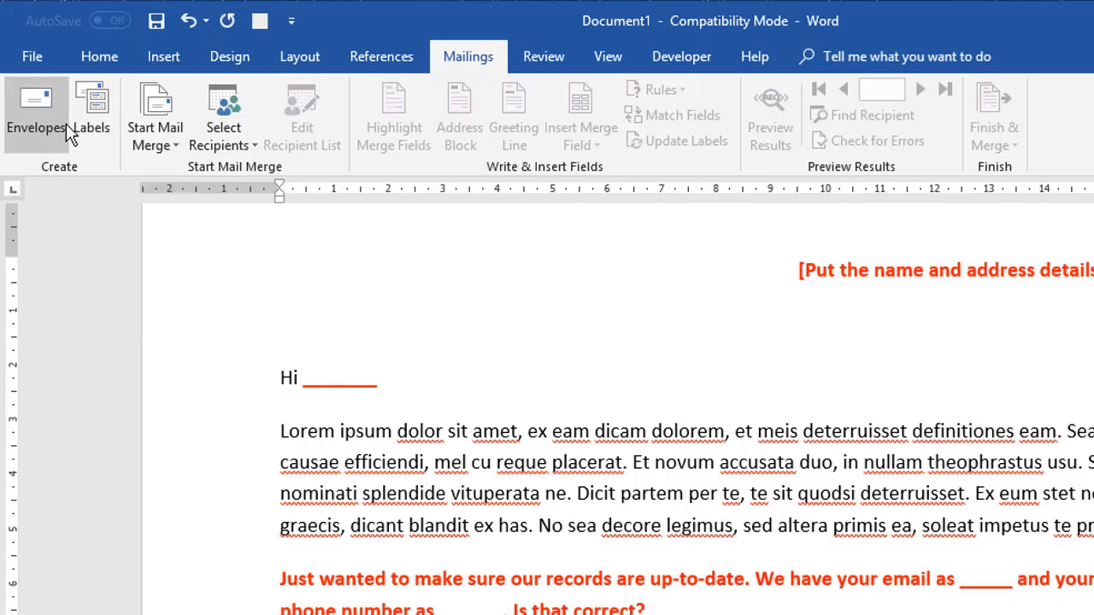
{"action": "mouse_move", "coordinate": [94, 116]}
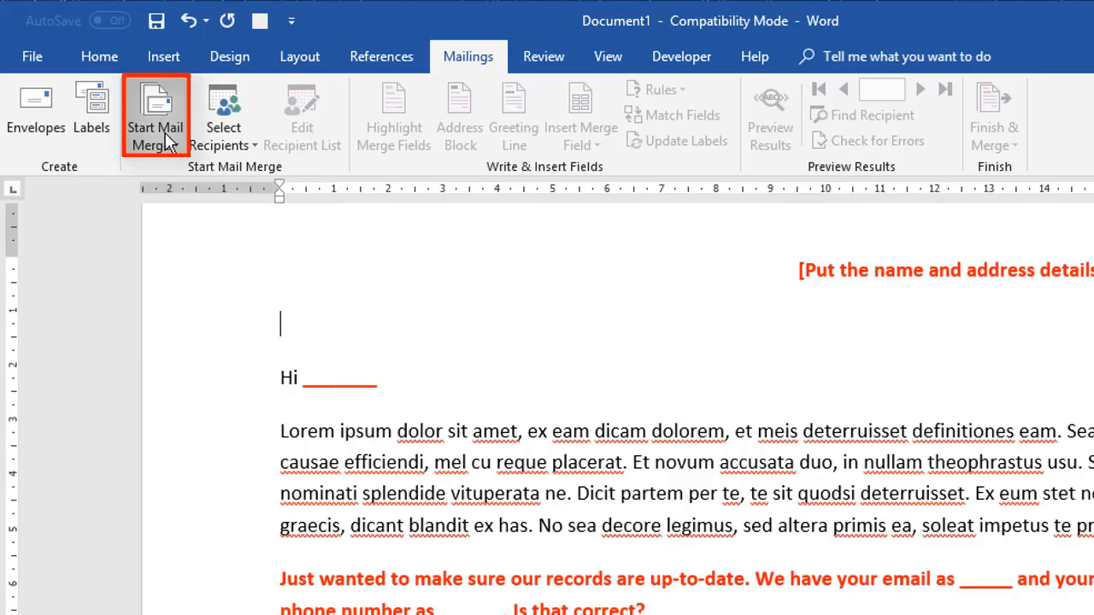
{"action": "left_click", "coordinate": [155, 116]}
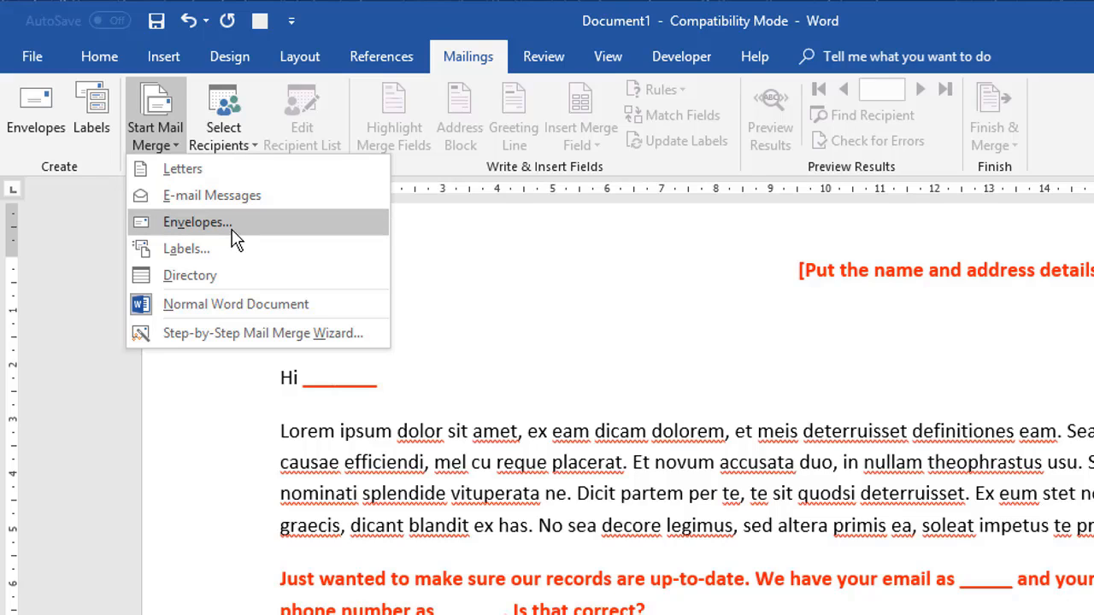
{"action": "mouse_move", "coordinate": [208, 247]}
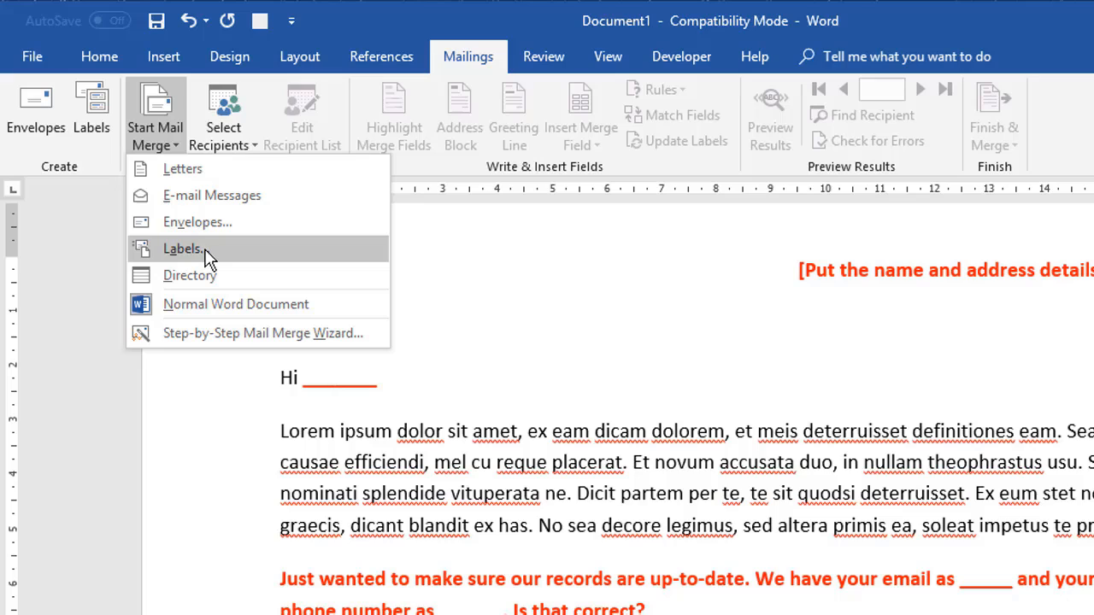
{"action": "mouse_move", "coordinate": [193, 252]}
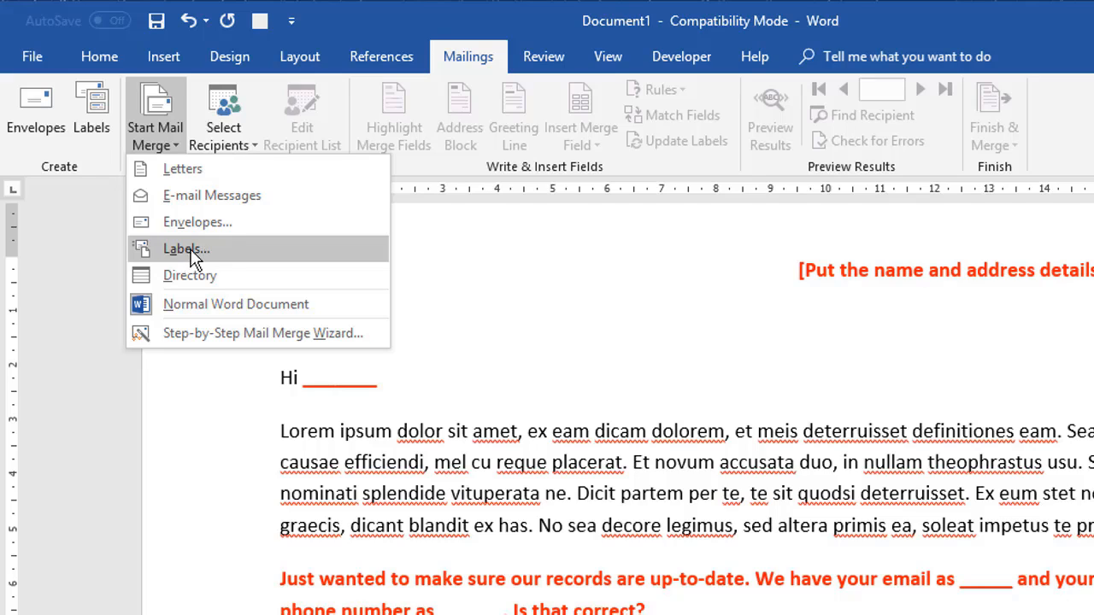
{"action": "mouse_move", "coordinate": [222, 275]}
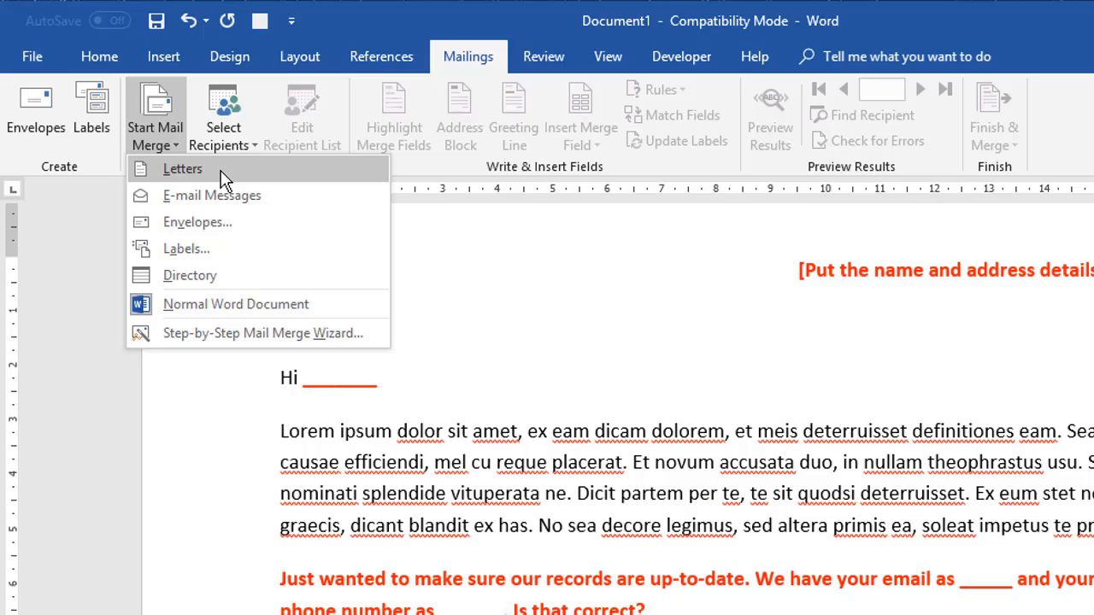
{"action": "mouse_move", "coordinate": [205, 177]}
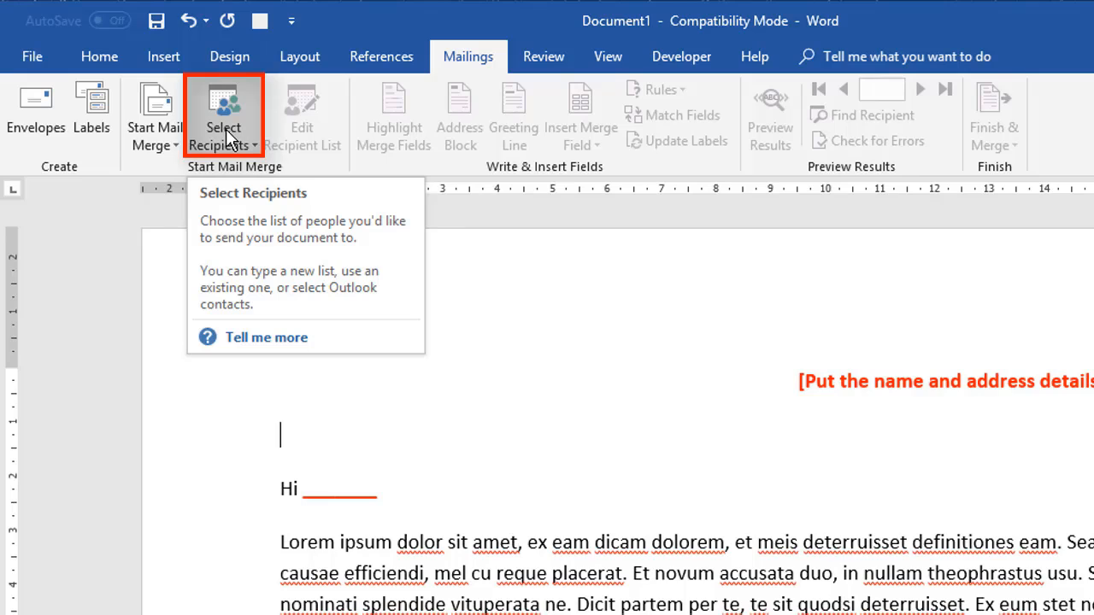
{"action": "left_click", "coordinate": [223, 111]}
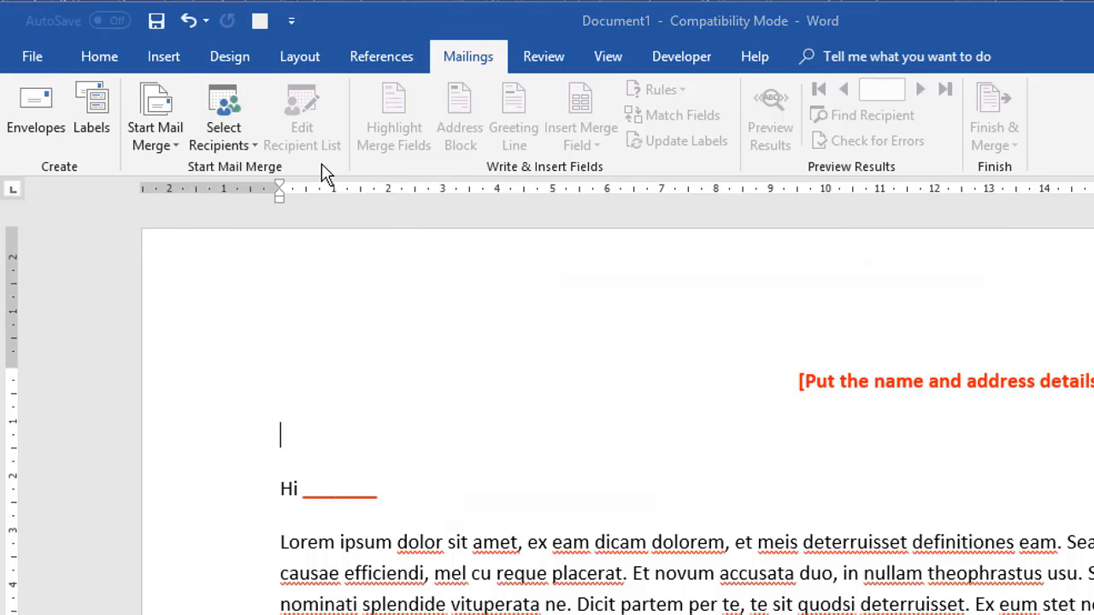
{"action": "left_click", "coordinate": [223, 119]}
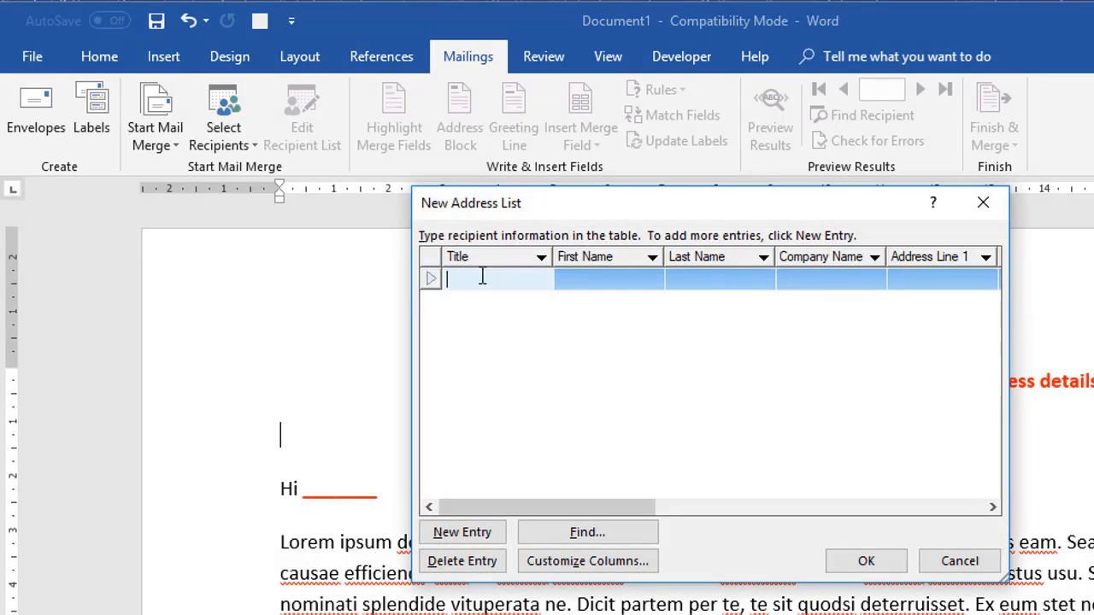
{"action": "mouse_move", "coordinate": [493, 281]}
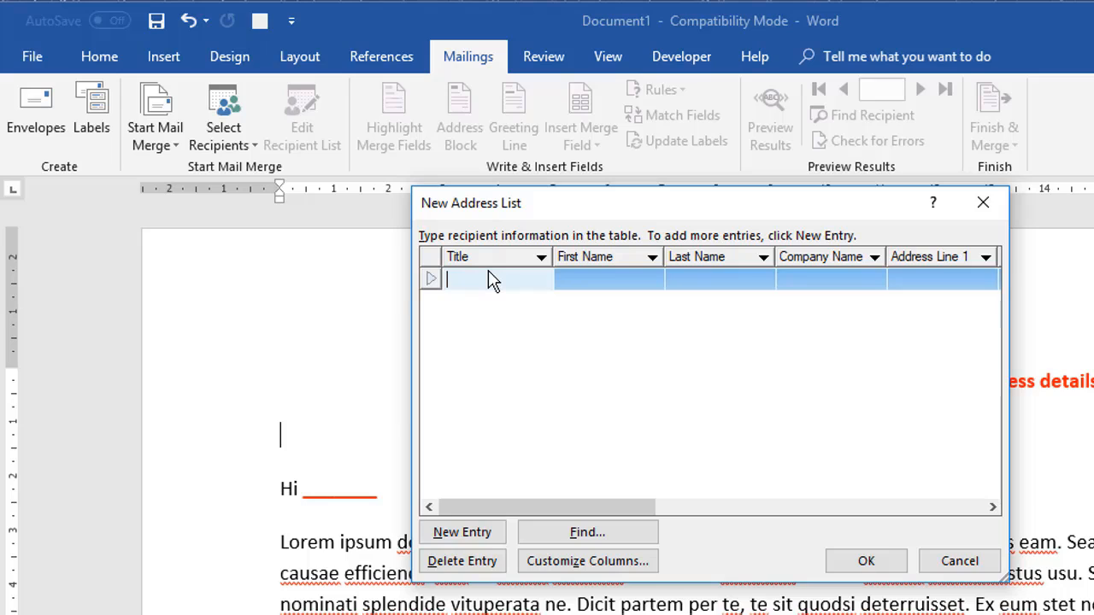
{"action": "mouse_move", "coordinate": [540, 470]}
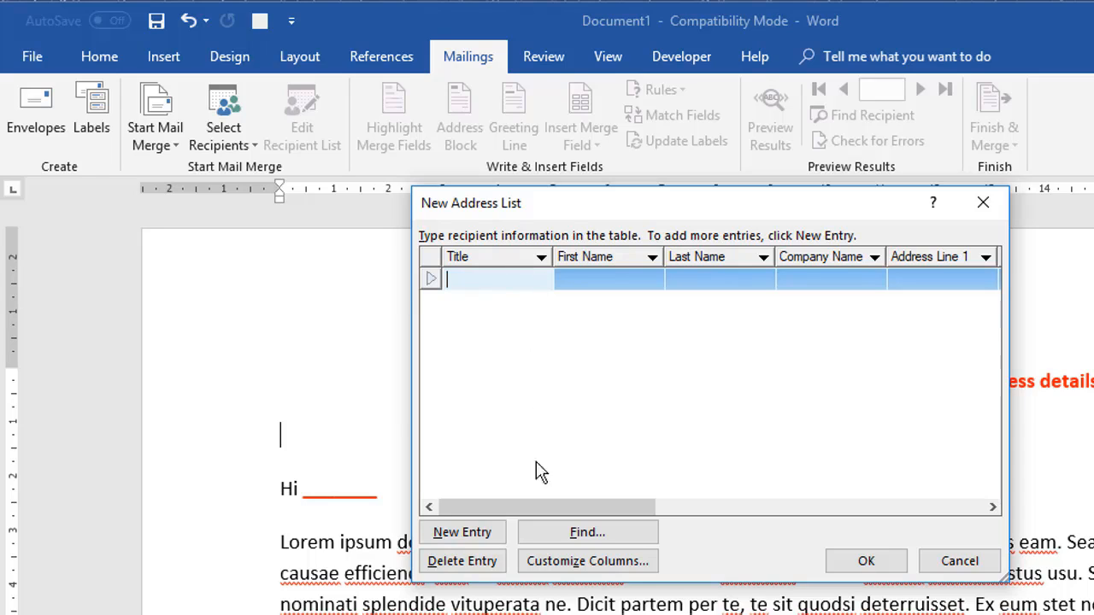
{"action": "mouse_move", "coordinate": [586, 427]}
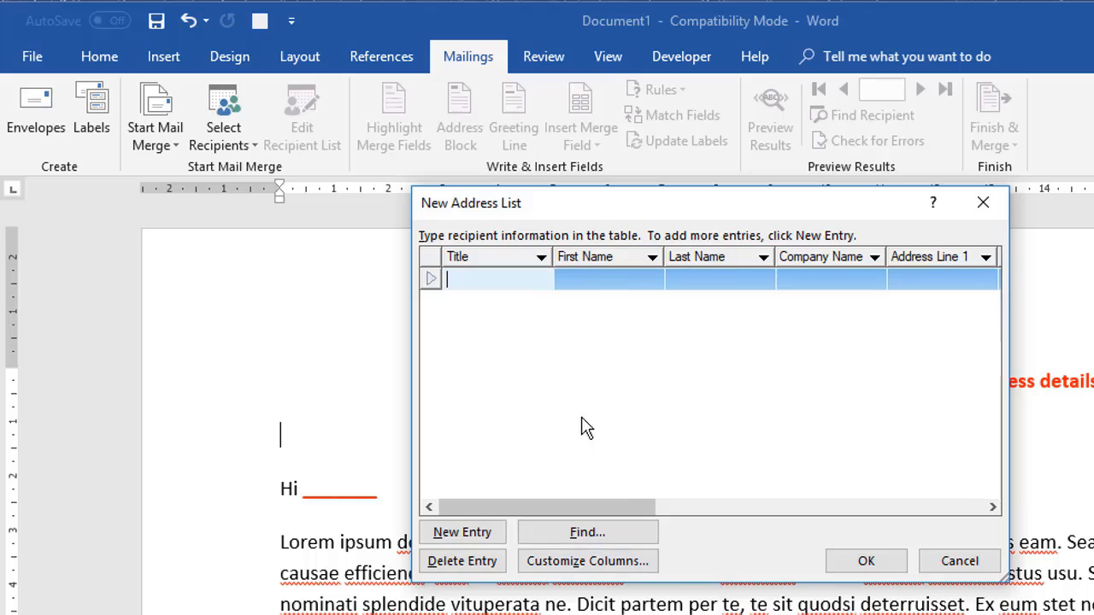
{"action": "mouse_move", "coordinate": [633, 286]}
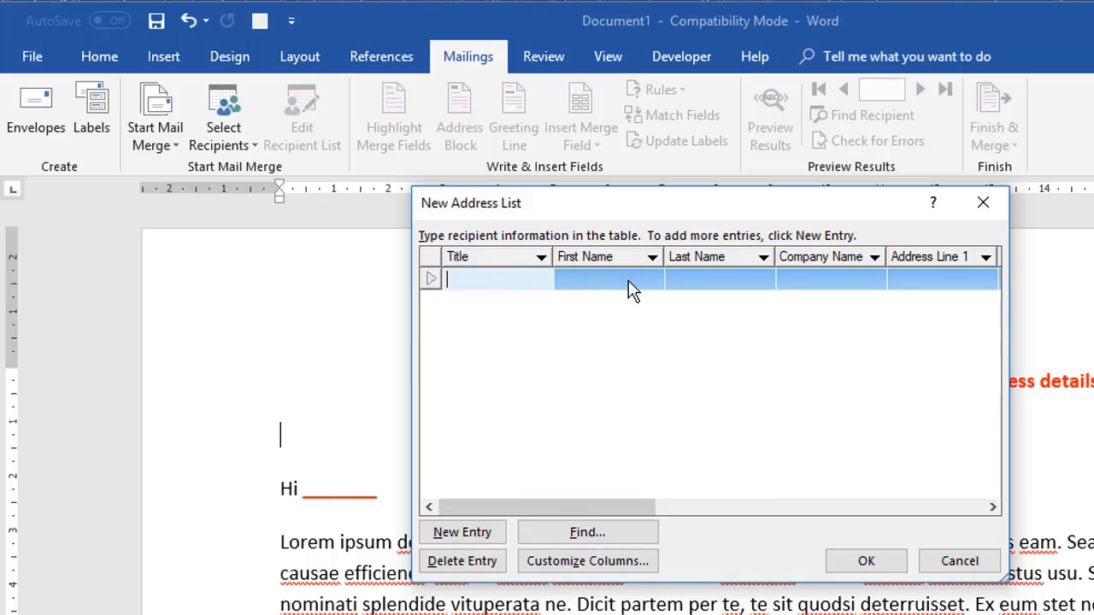
{"action": "mouse_move", "coordinate": [915, 522]}
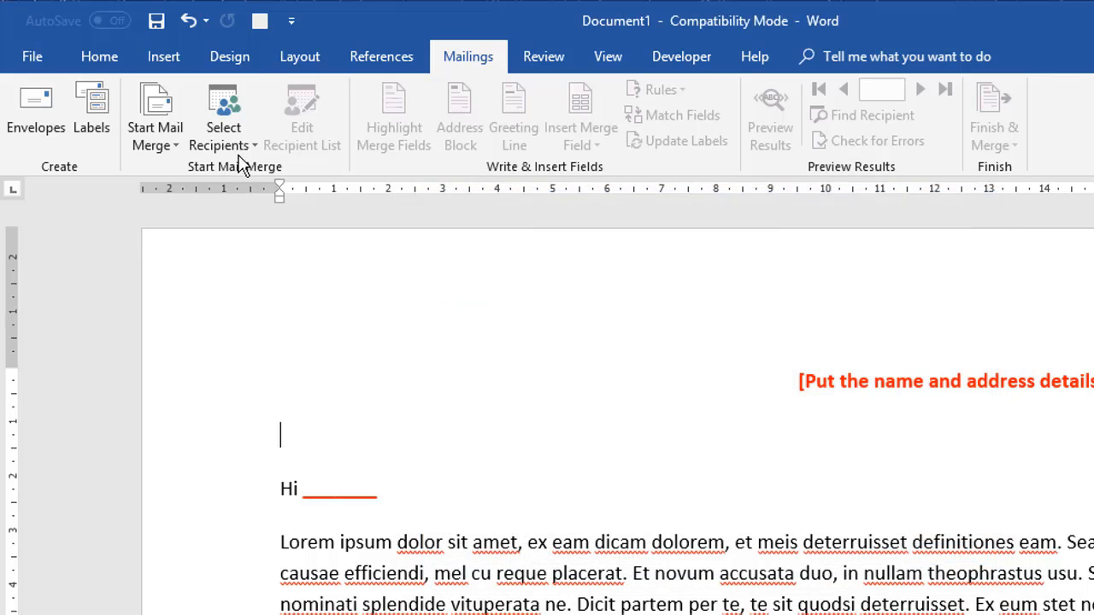
{"action": "left_click", "coordinate": [223, 115]}
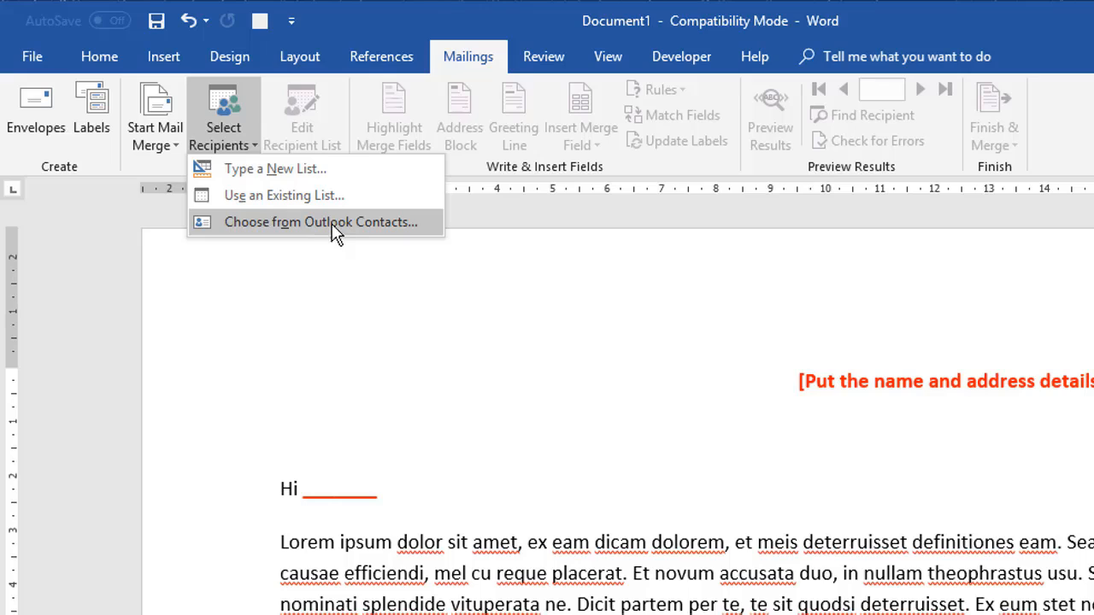
{"action": "mouse_move", "coordinate": [311, 242]}
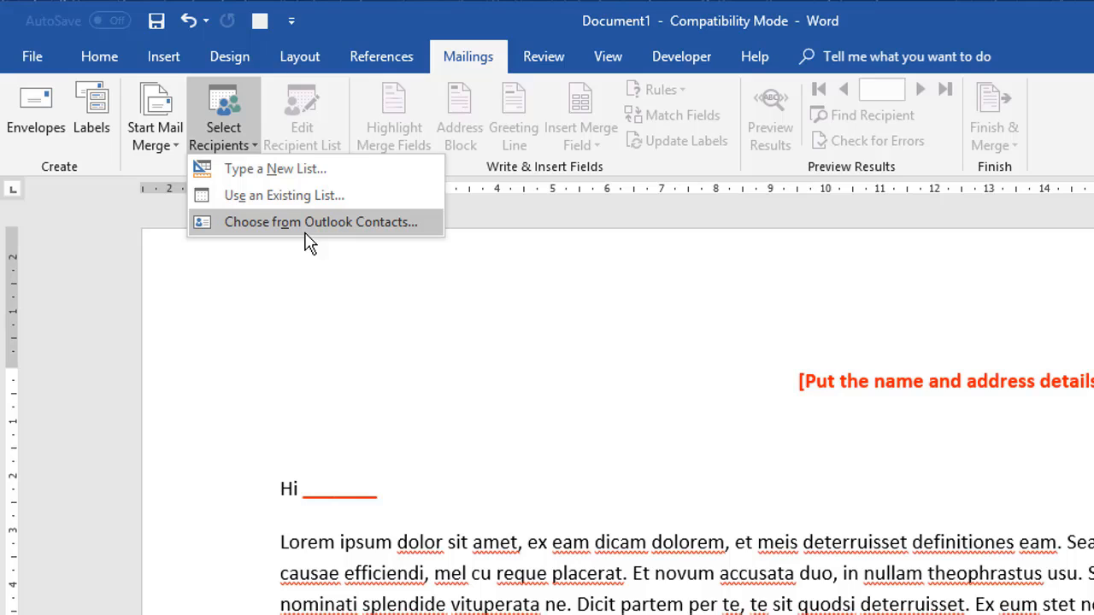
{"action": "mouse_move", "coordinate": [318, 203]}
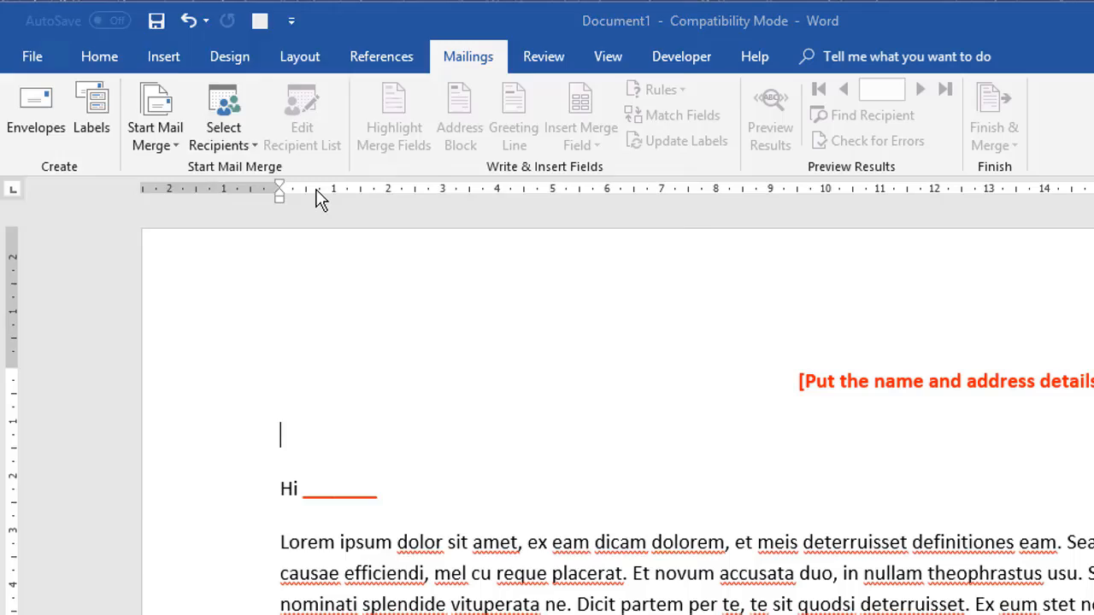
Step: Use the existing Names and addresses spreadsheet as the recipient data source
{"action": "left_click", "coordinate": [222, 115]}
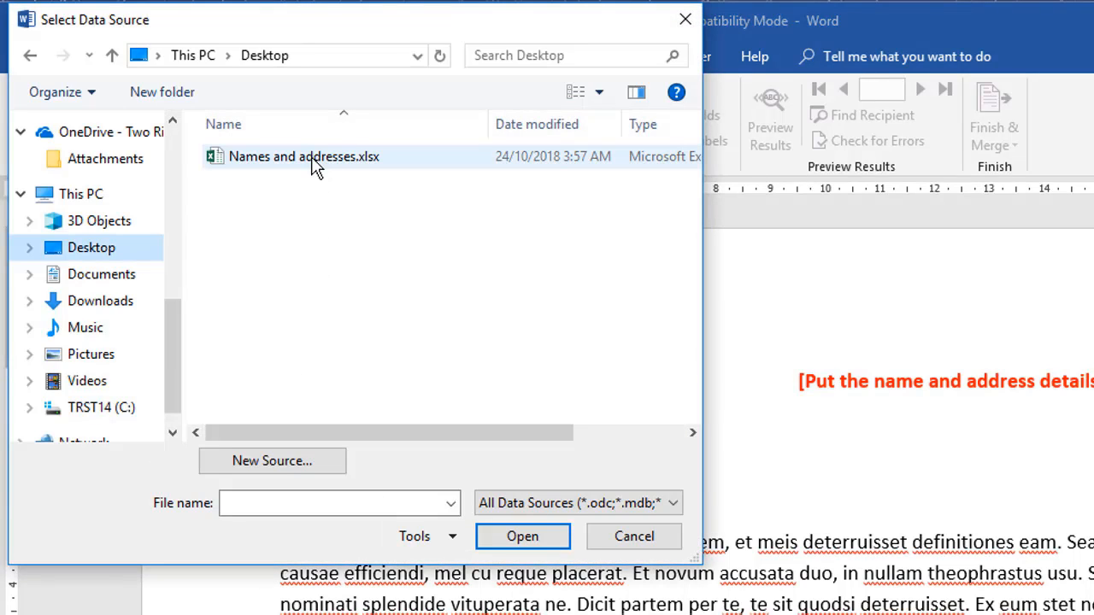
{"action": "left_click", "coordinate": [304, 157]}
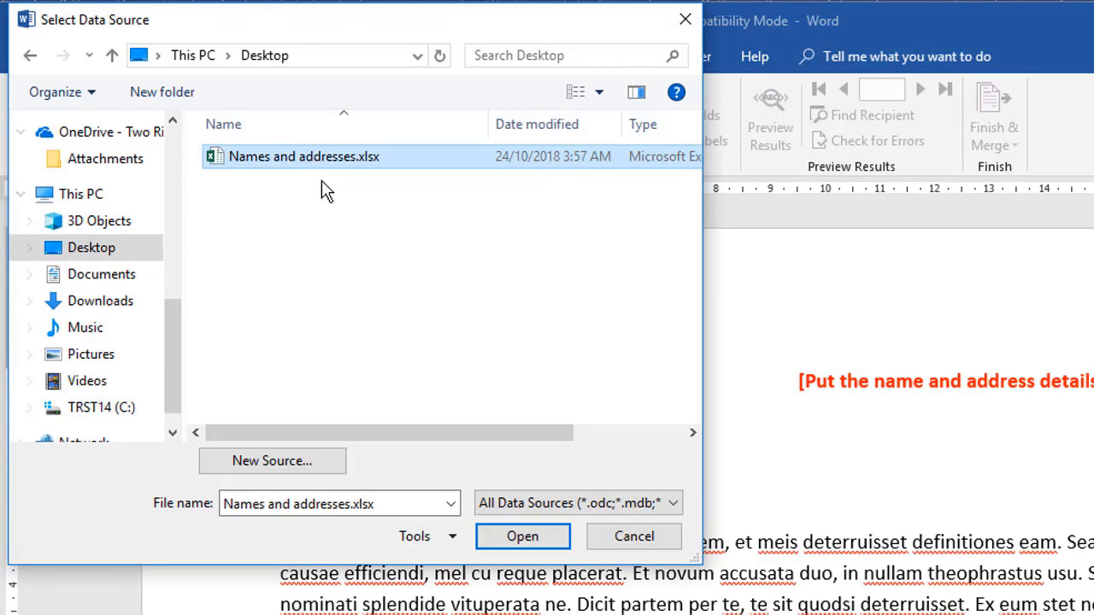
{"action": "left_click", "coordinate": [527, 535]}
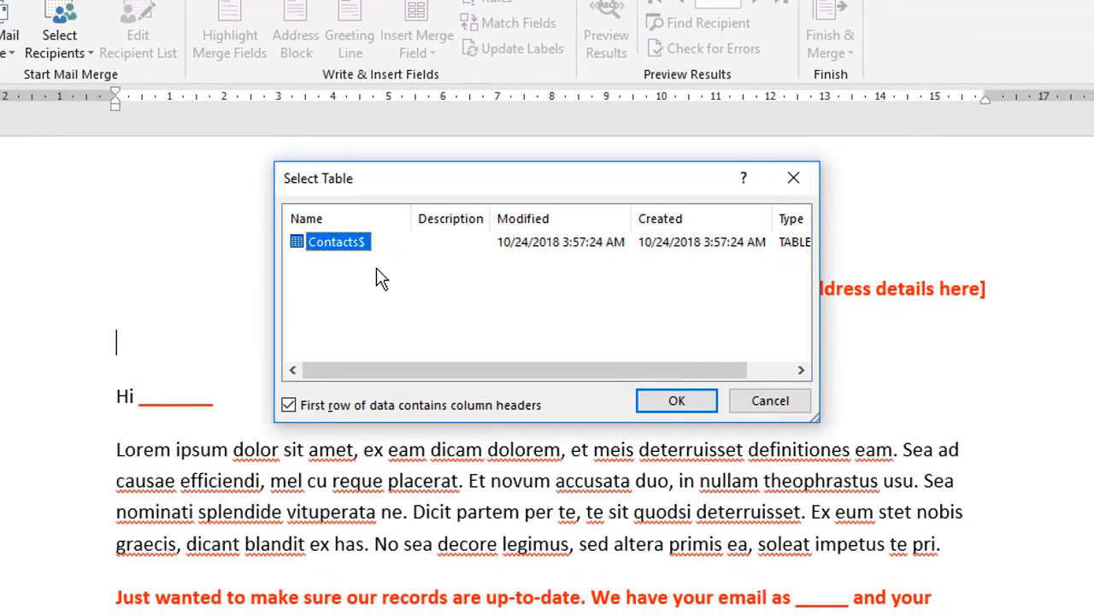
{"action": "mouse_move", "coordinate": [388, 282]}
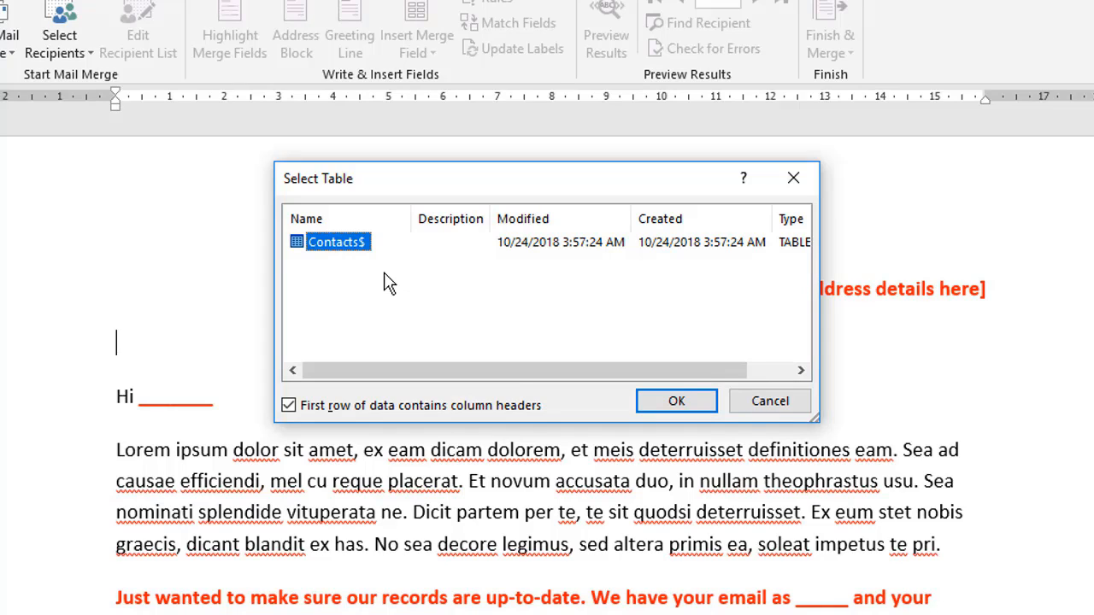
{"action": "mouse_move", "coordinate": [594, 311]}
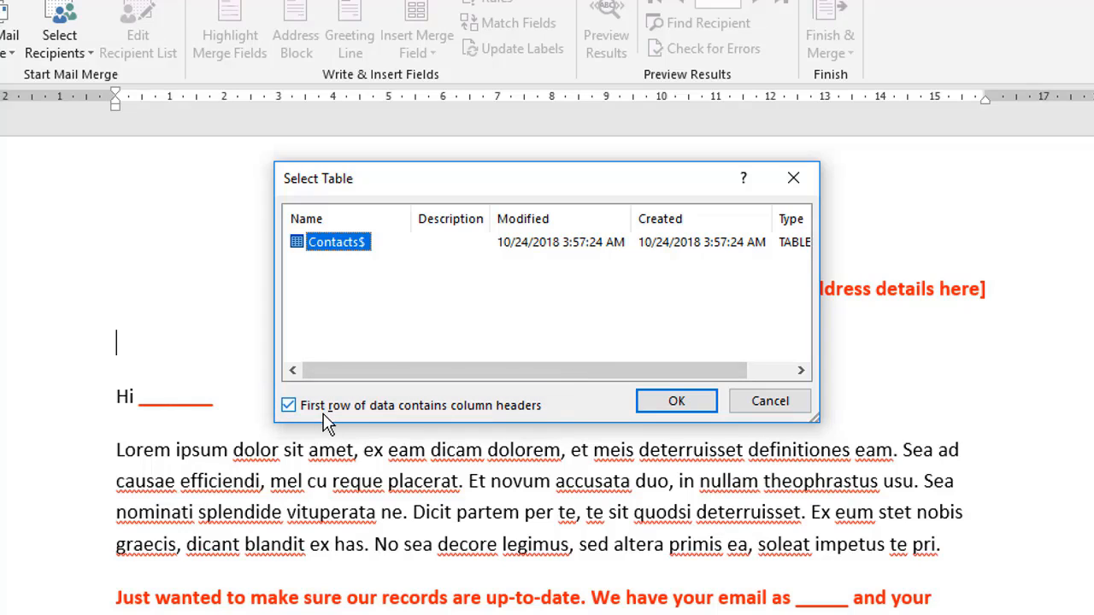
{"action": "mouse_move", "coordinate": [453, 412]}
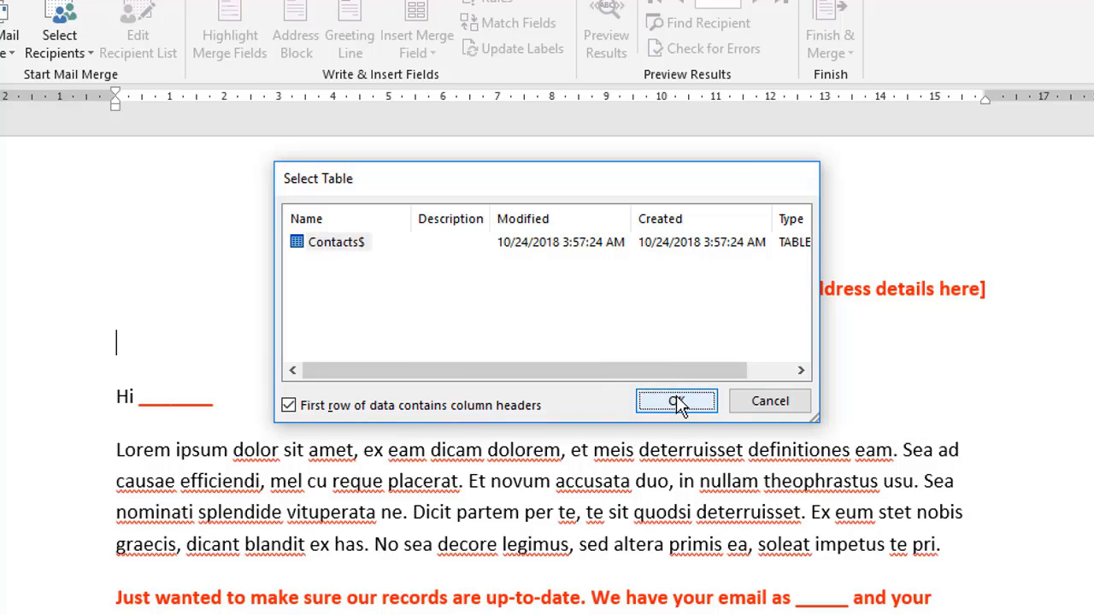
Step: Confirm the Contacts$ table and re-include Connor in the recipient list
{"action": "left_click", "coordinate": [677, 400]}
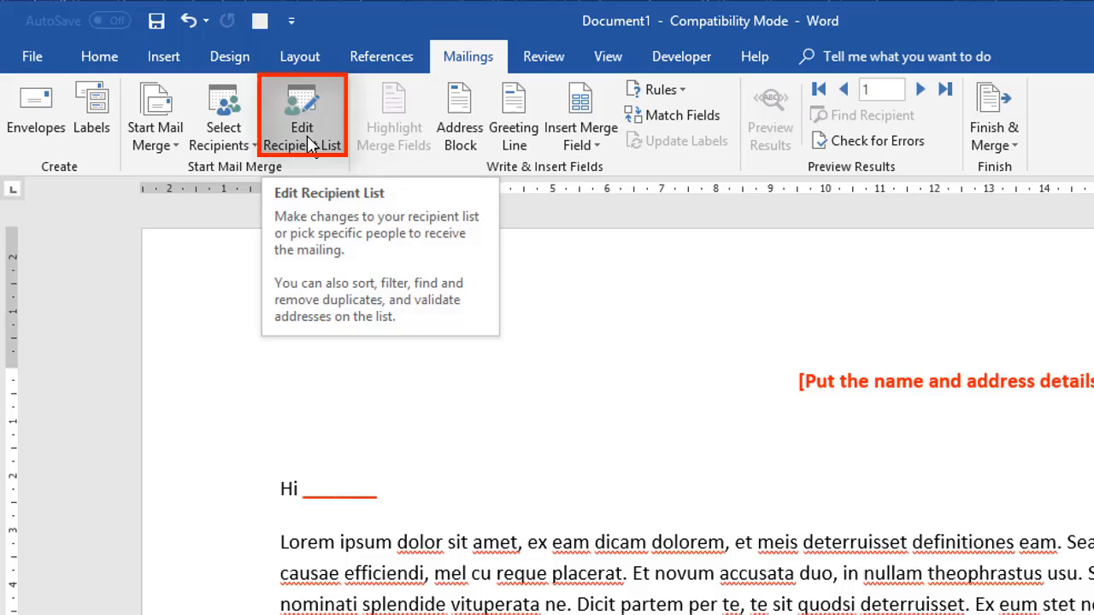
{"action": "left_click", "coordinate": [301, 111]}
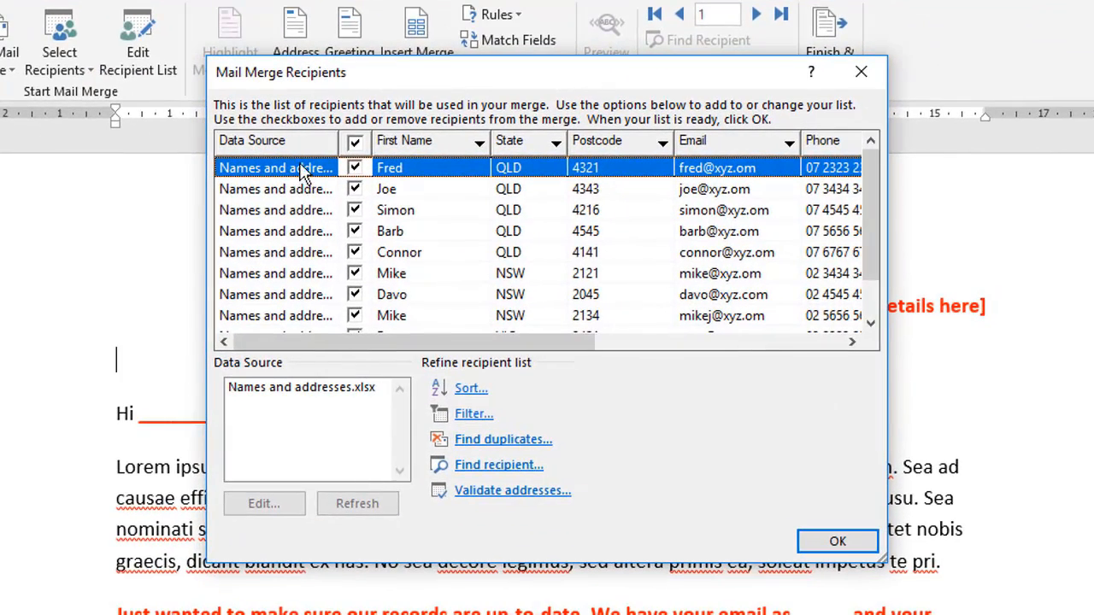
{"action": "mouse_move", "coordinate": [333, 294]}
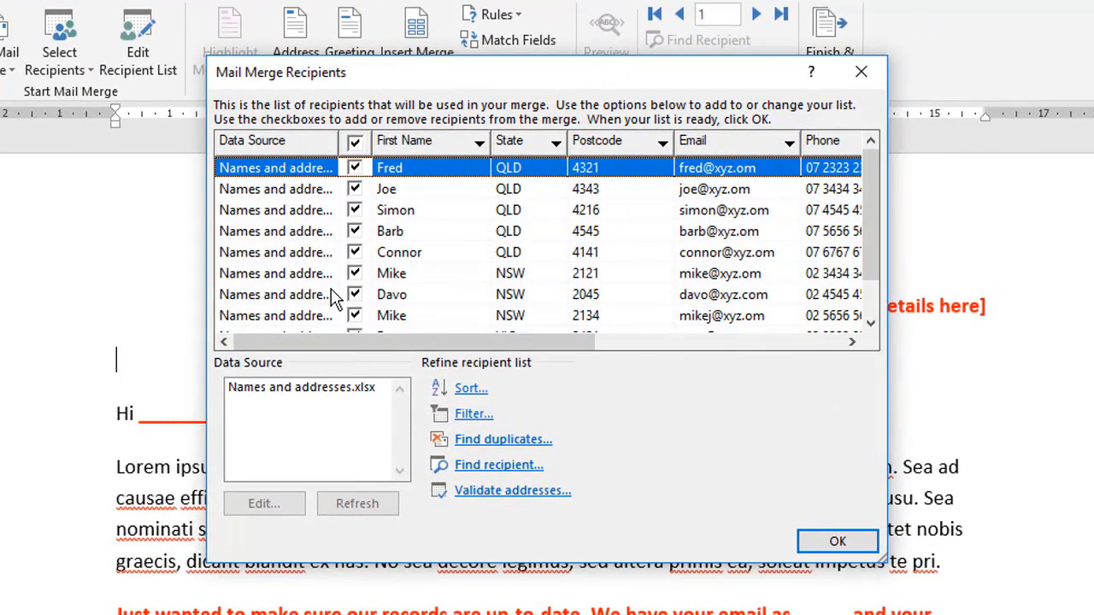
{"action": "mouse_move", "coordinate": [308, 316]}
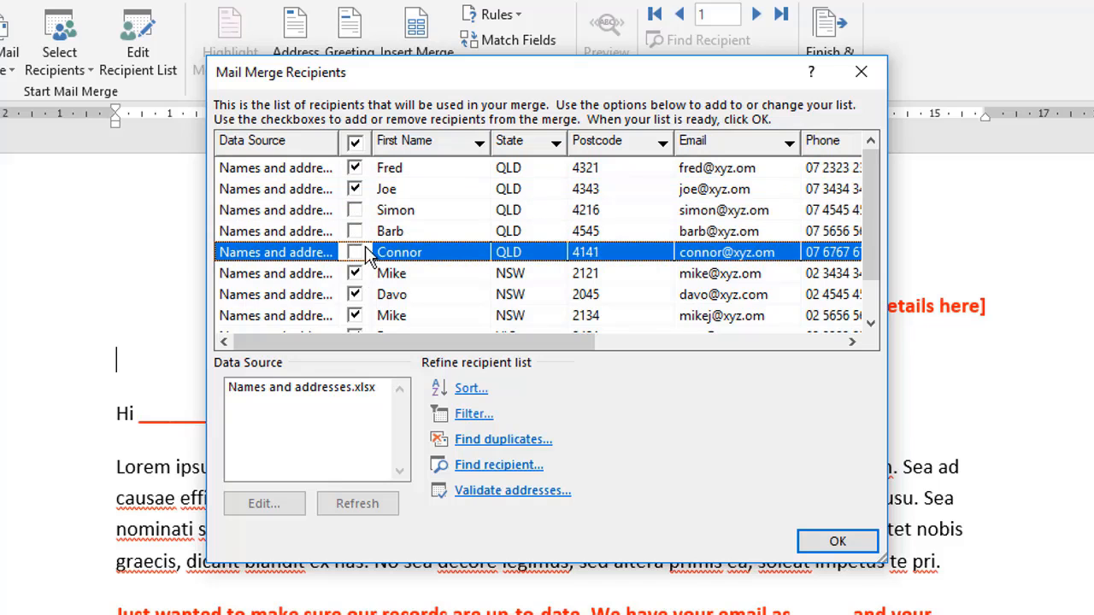
{"action": "left_click", "coordinate": [354, 251]}
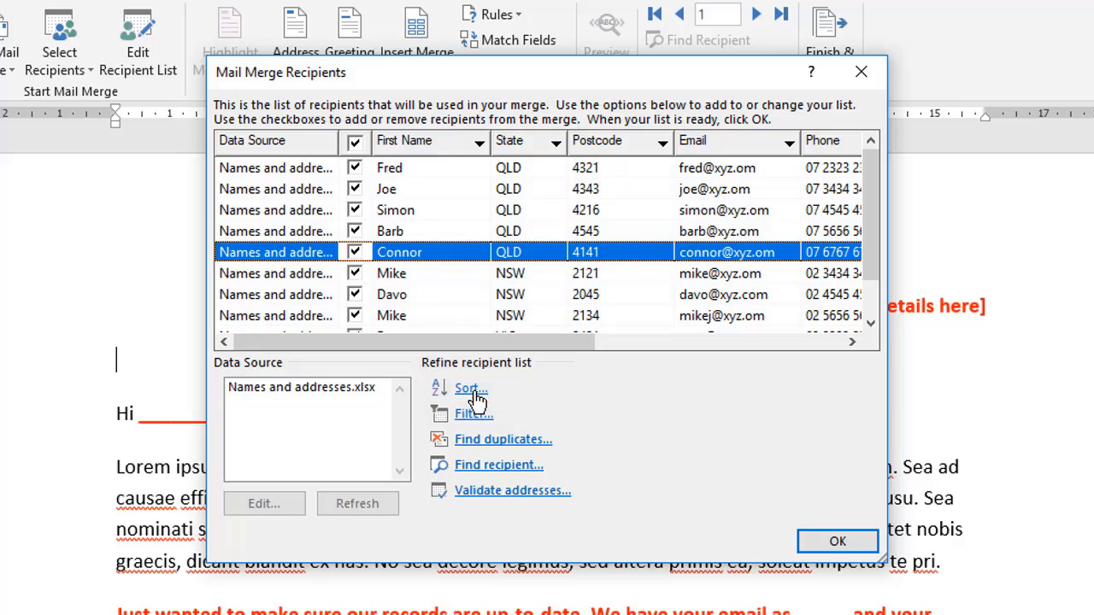
{"action": "mouse_move", "coordinate": [468, 389]}
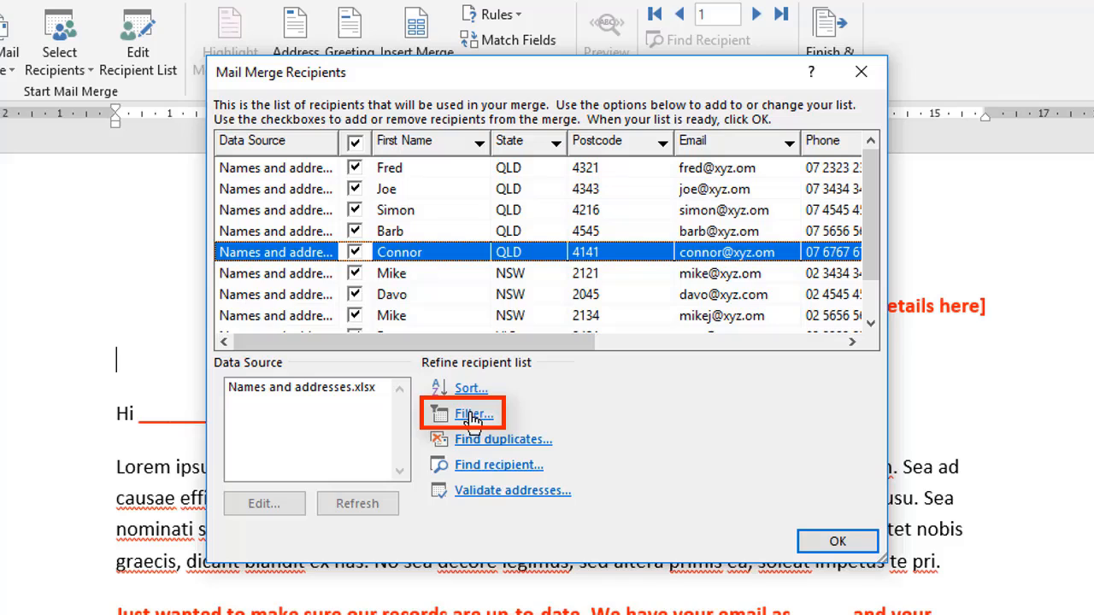
{"action": "mouse_move", "coordinate": [470, 175]}
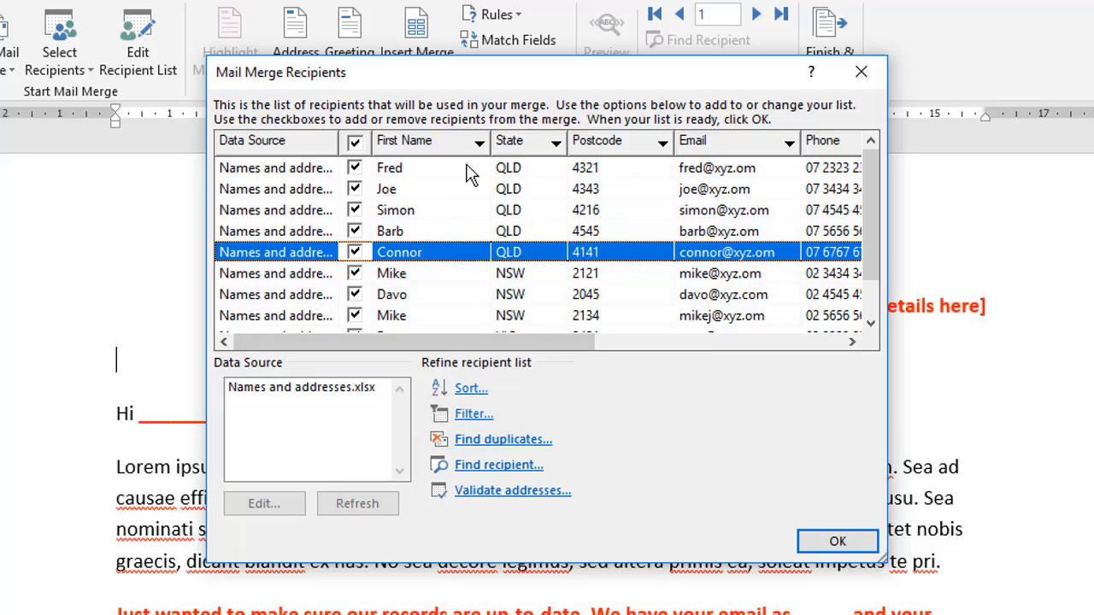
{"action": "mouse_move", "coordinate": [692, 171]}
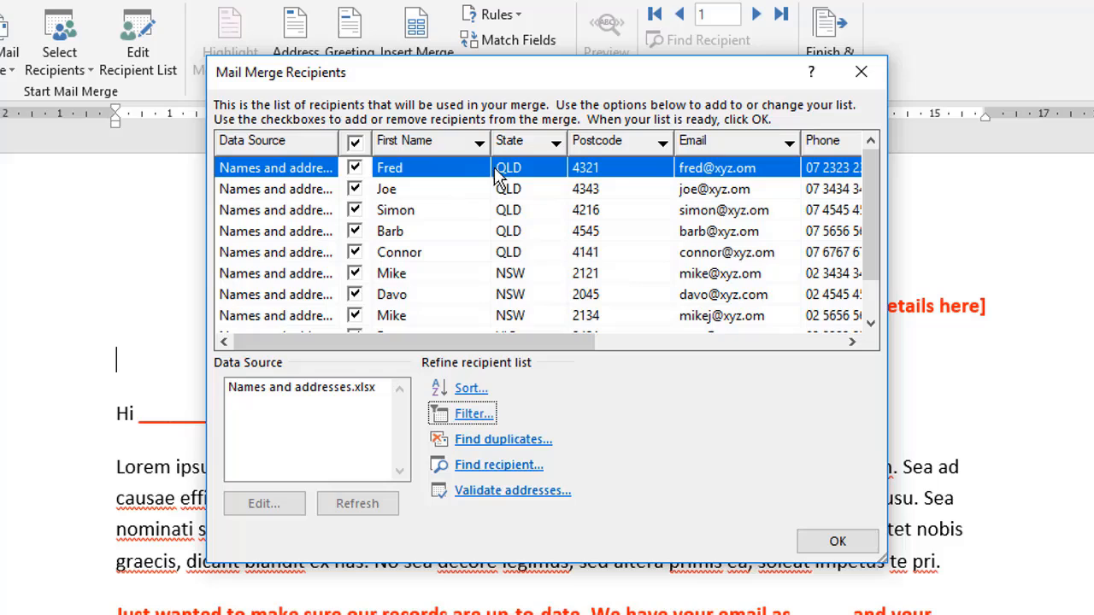
{"action": "mouse_move", "coordinate": [527, 186]}
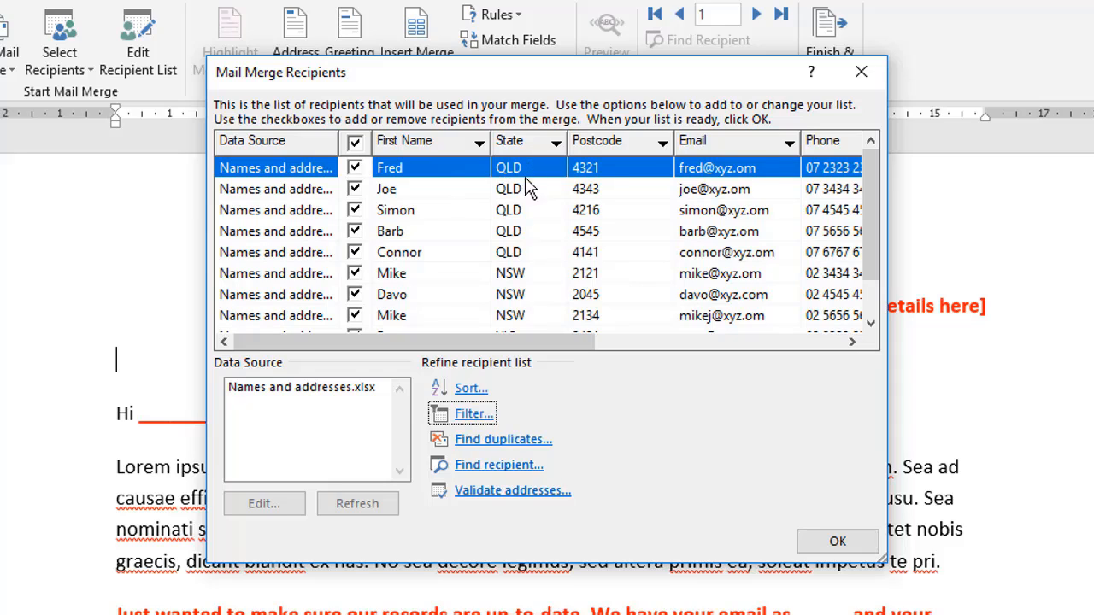
{"action": "mouse_move", "coordinate": [527, 279]}
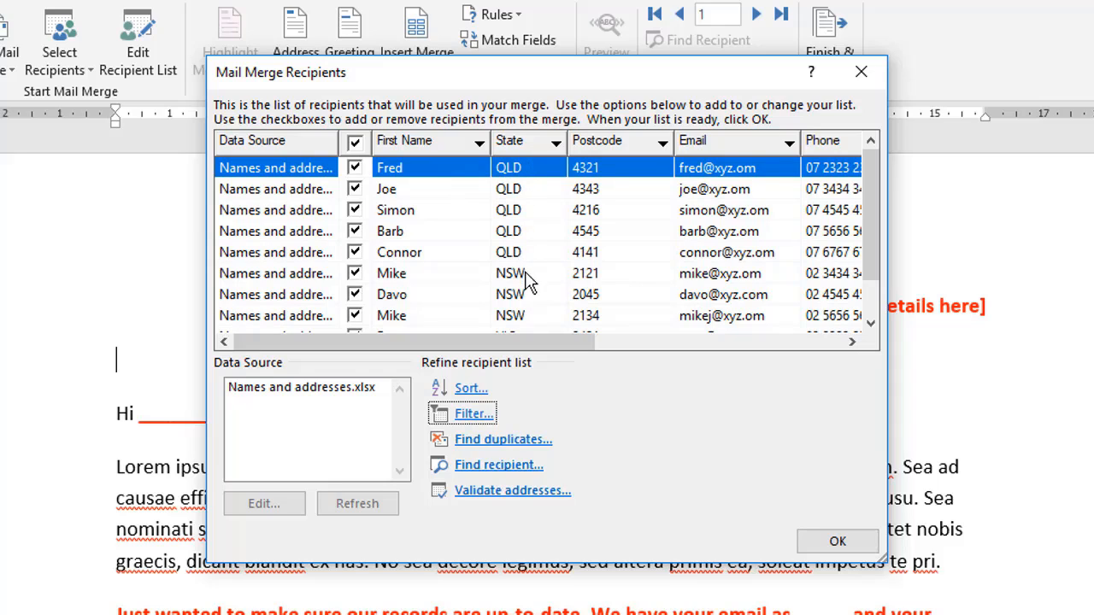
{"action": "mouse_move", "coordinate": [530, 332]}
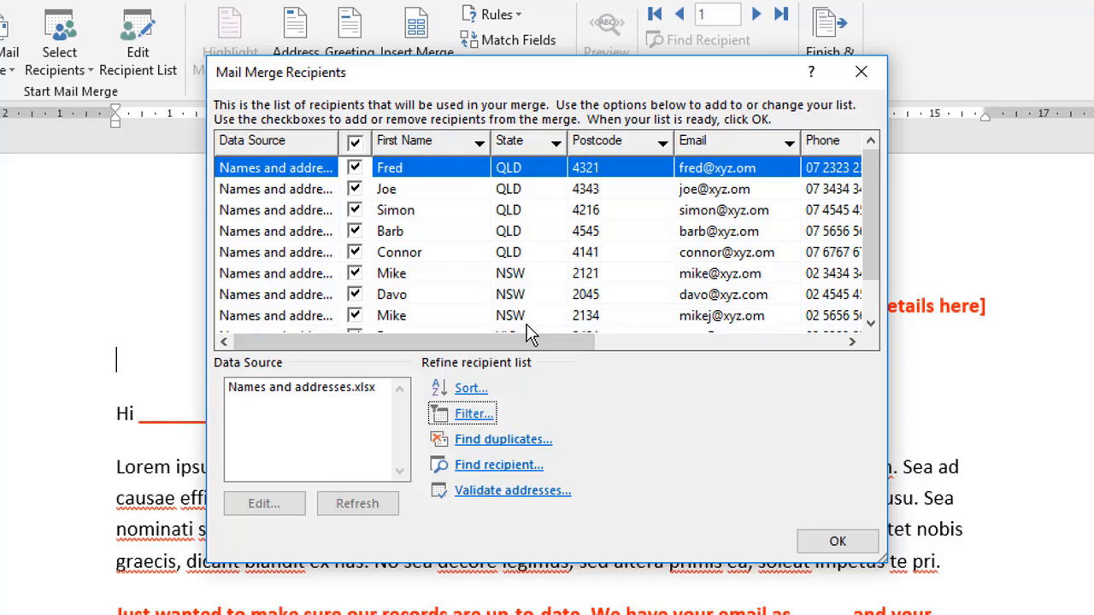
{"action": "mouse_move", "coordinate": [539, 167]}
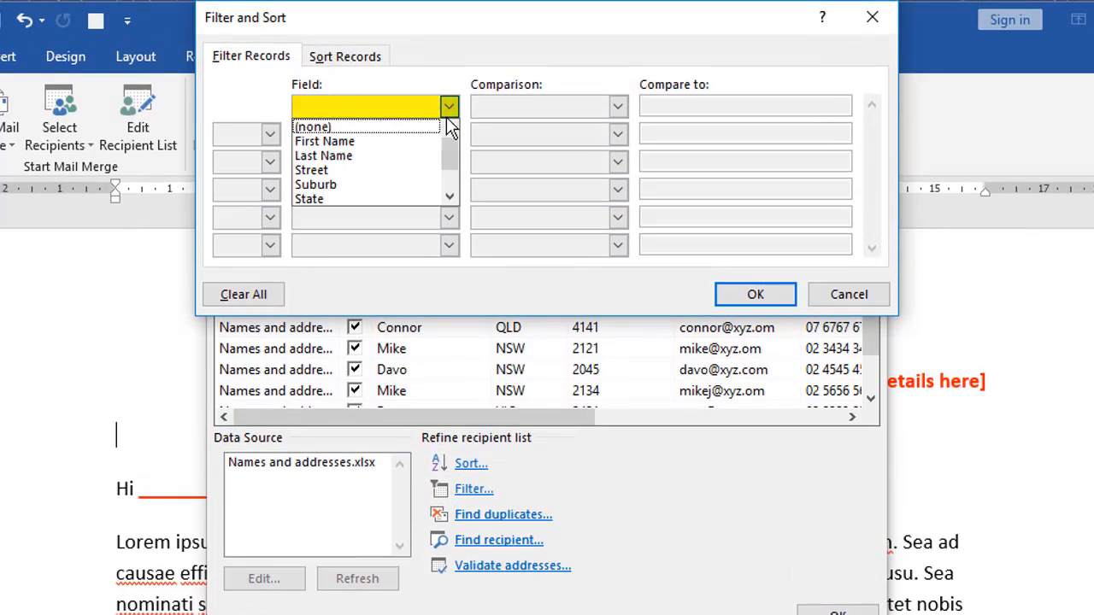
Step: Filter the recipient list to contacts whose State equals QLD
{"action": "left_click", "coordinate": [309, 198]}
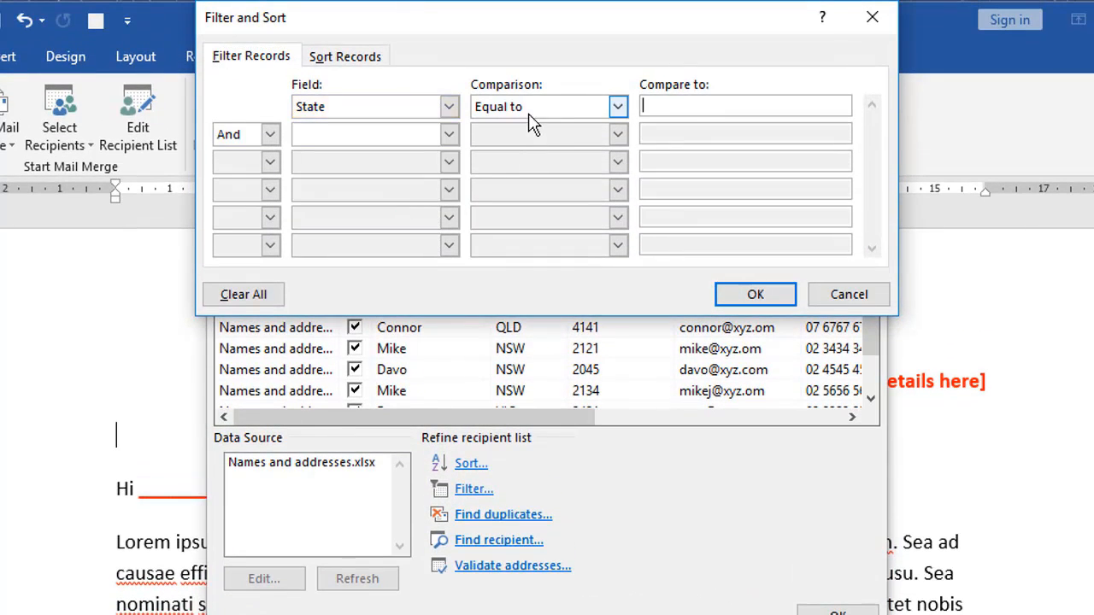
{"action": "left_click", "coordinate": [745, 105]}
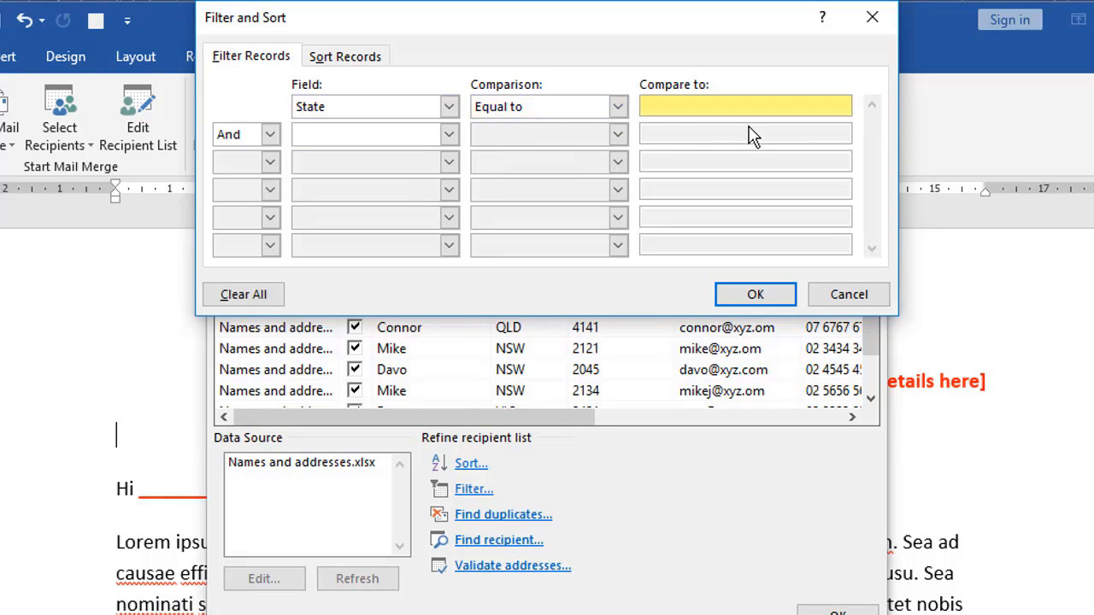
{"action": "type", "text": "QLD"}
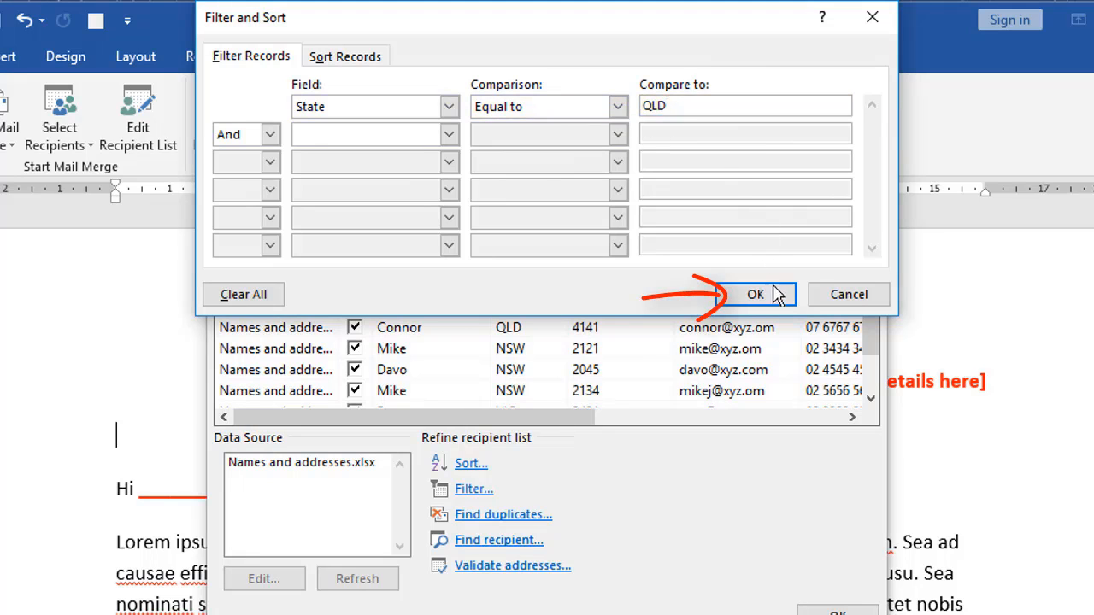
{"action": "left_click", "coordinate": [755, 294]}
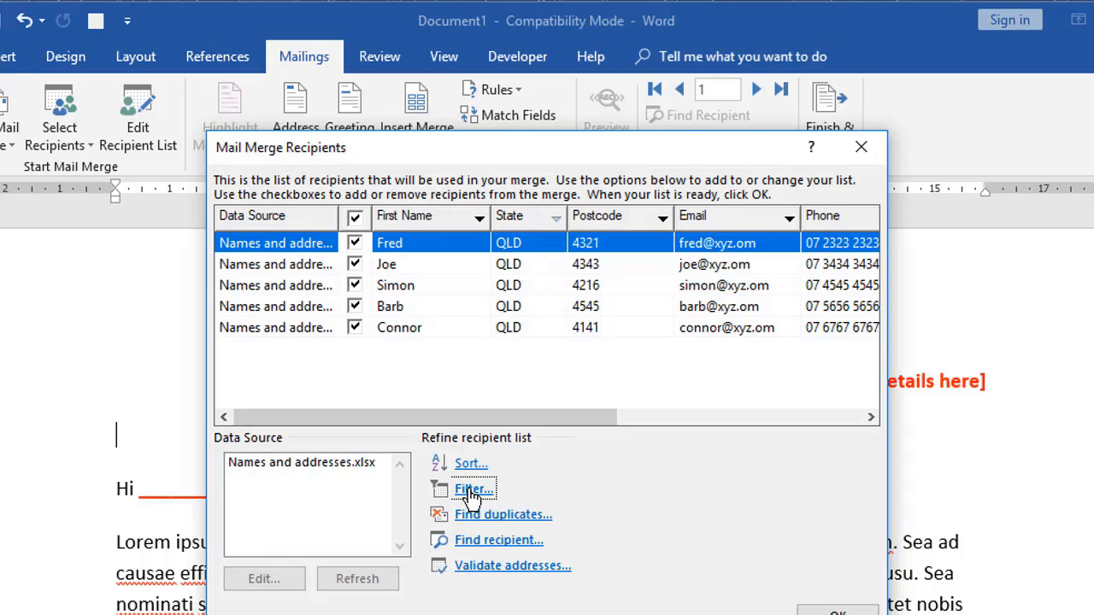
Step: Clear the QLD filter and close the recipient list with everyone included
{"action": "left_click", "coordinate": [472, 489]}
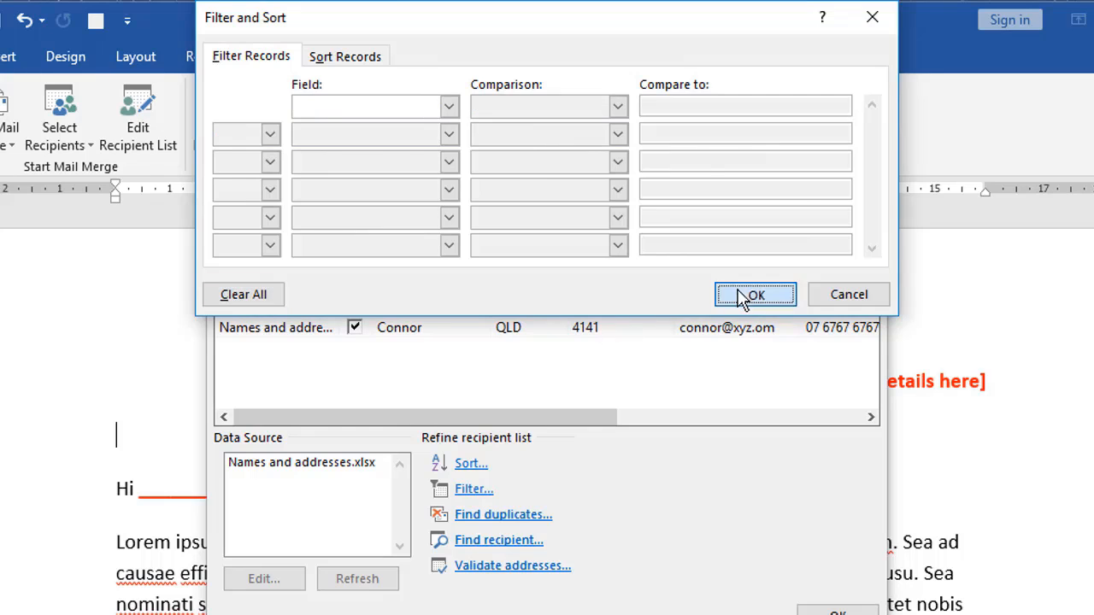
{"action": "left_click", "coordinate": [756, 294]}
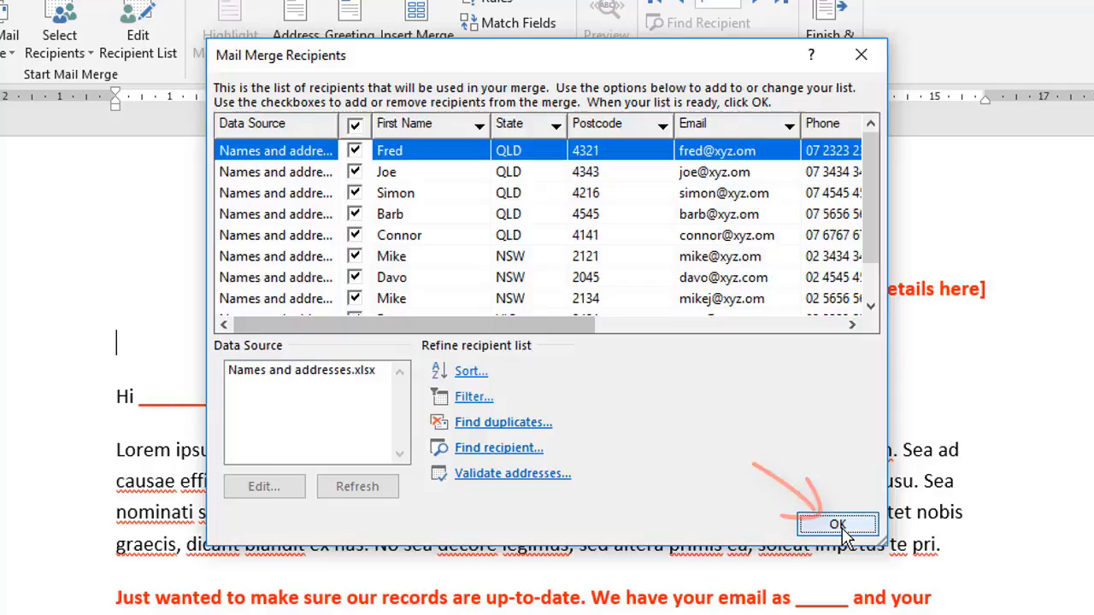
{"action": "left_click", "coordinate": [839, 524]}
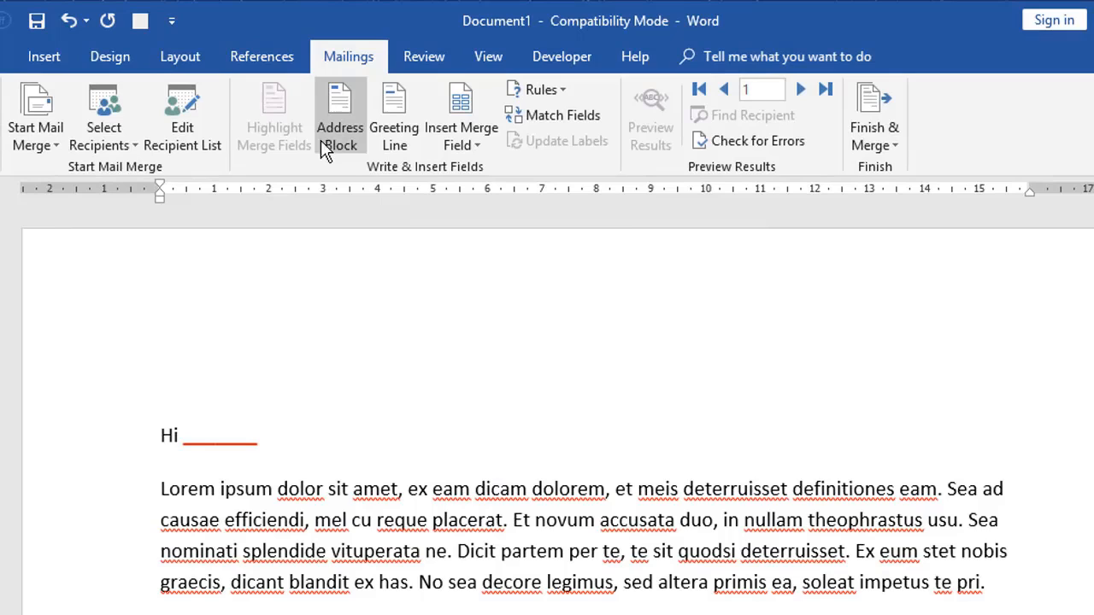
{"action": "mouse_move", "coordinate": [395, 137]}
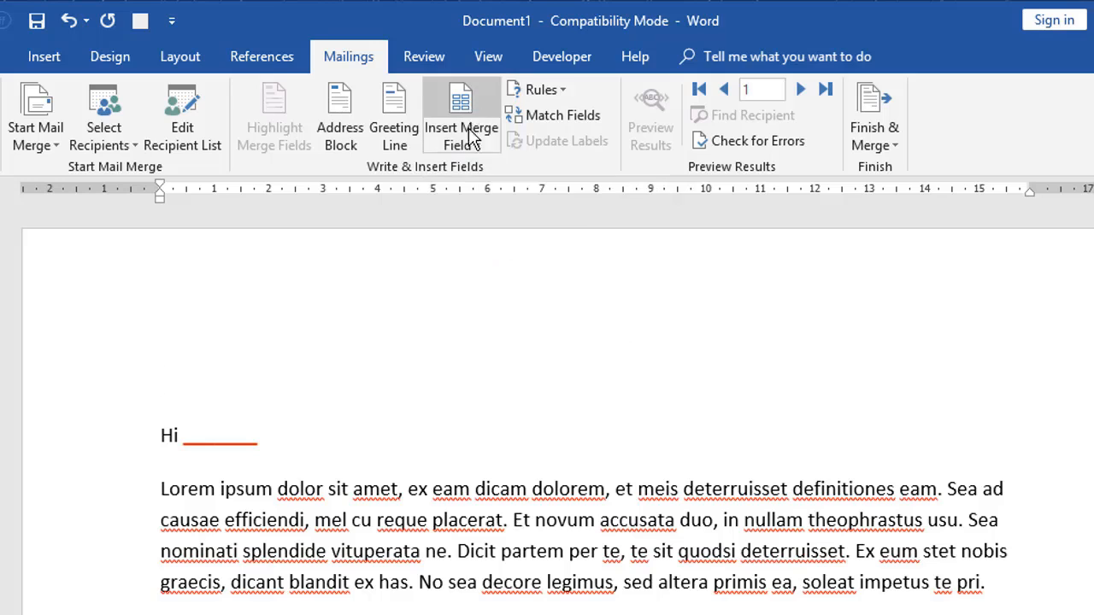
{"action": "mouse_move", "coordinate": [468, 111]}
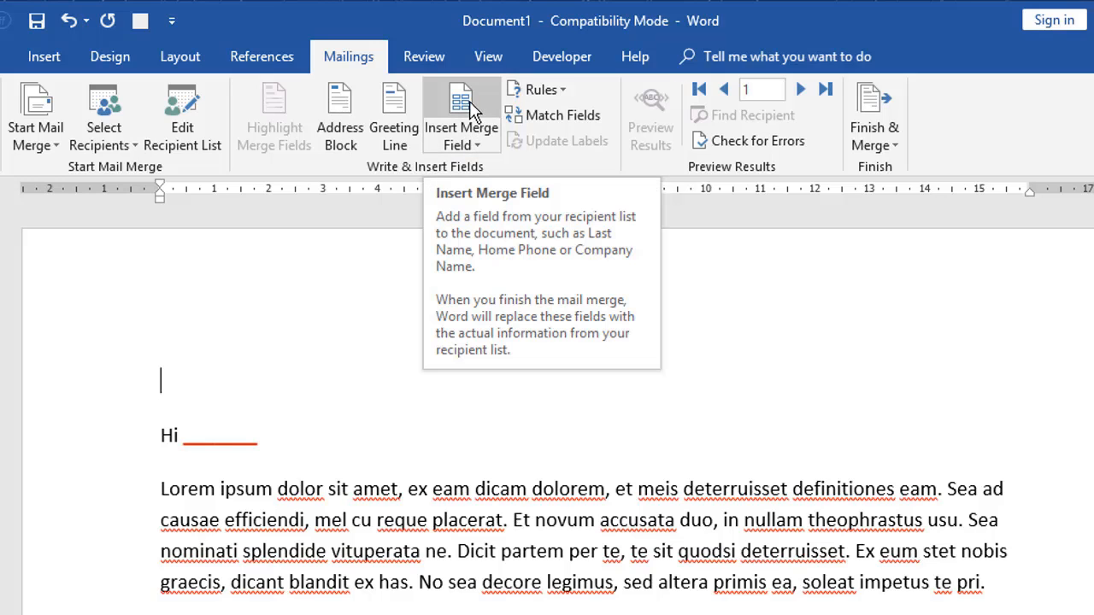
Step: Insert First_Name, Last_Name_, Street, Suburb, State and Postcode fields at the letter's top
{"action": "left_click", "coordinate": [461, 103]}
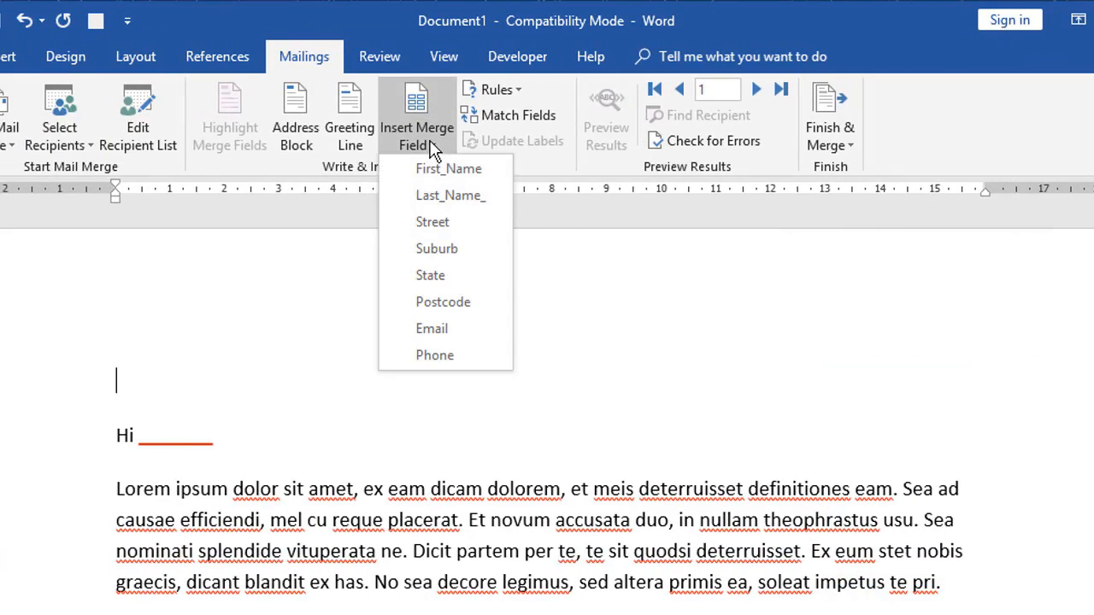
{"action": "mouse_move", "coordinate": [443, 307]}
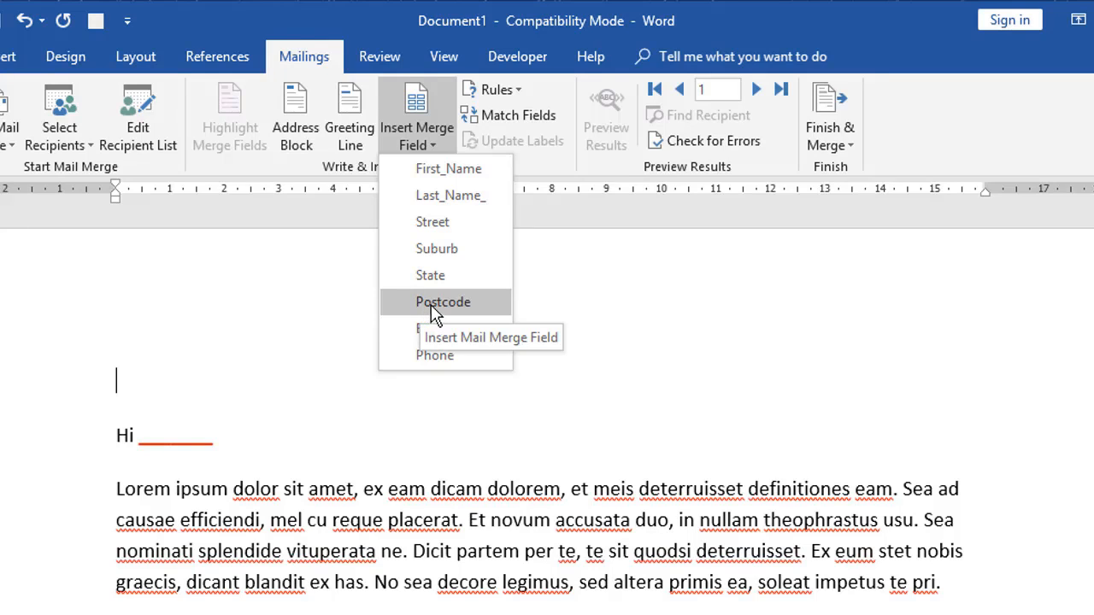
{"action": "mouse_move", "coordinate": [436, 154]}
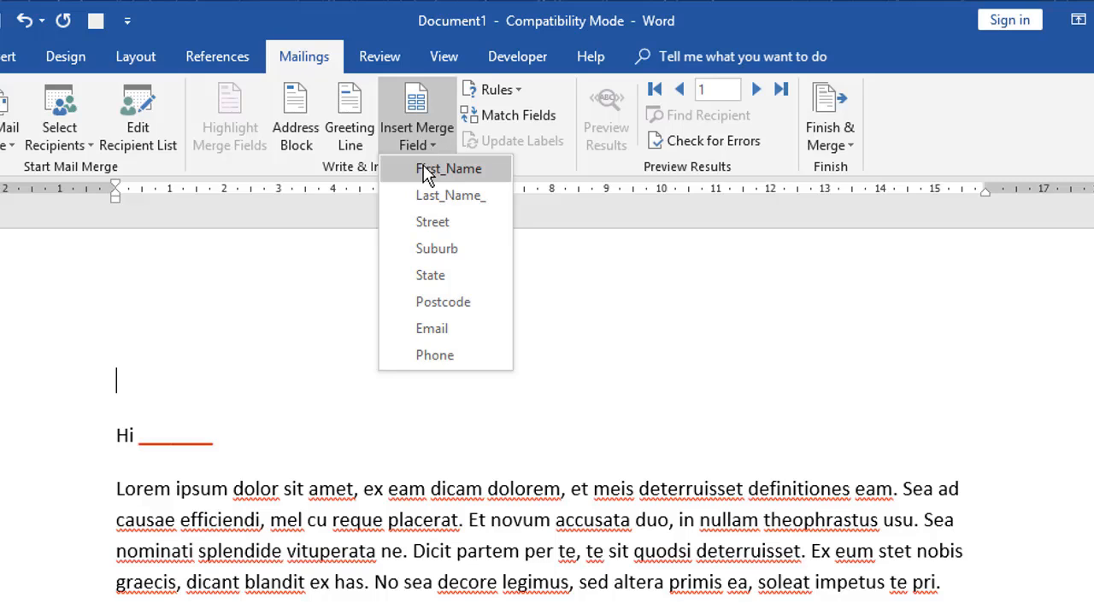
{"action": "left_click", "coordinate": [448, 168]}
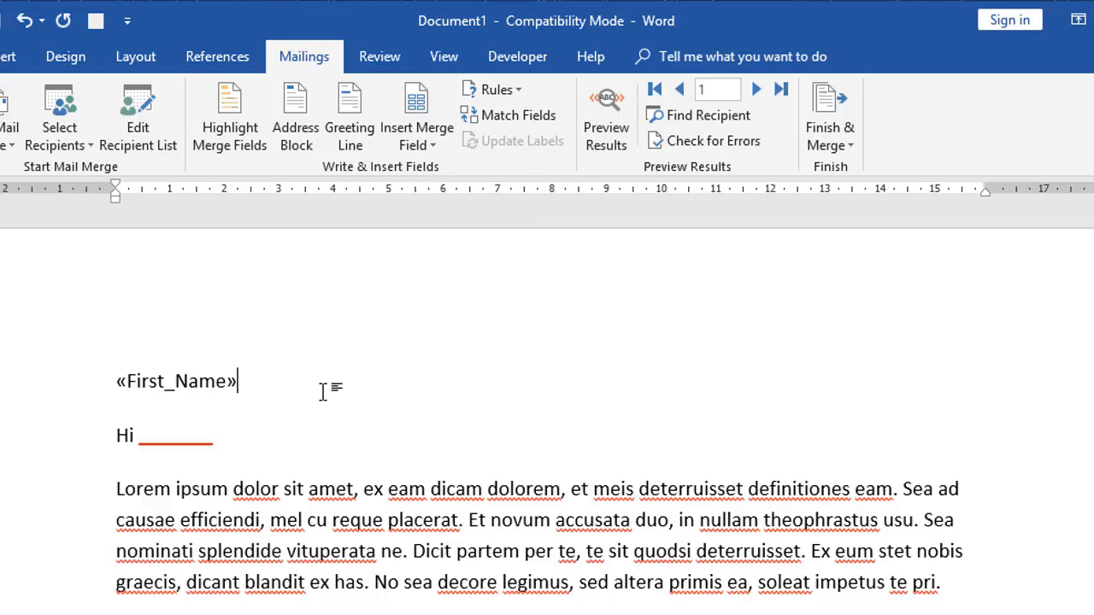
{"action": "mouse_move", "coordinate": [418, 120]}
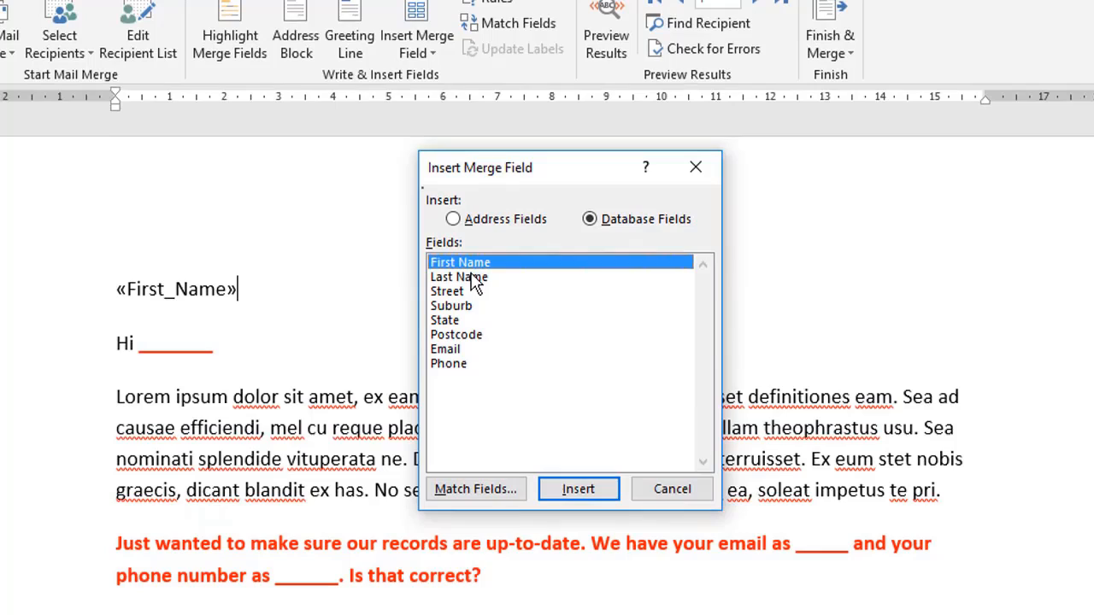
{"action": "left_click", "coordinate": [579, 489]}
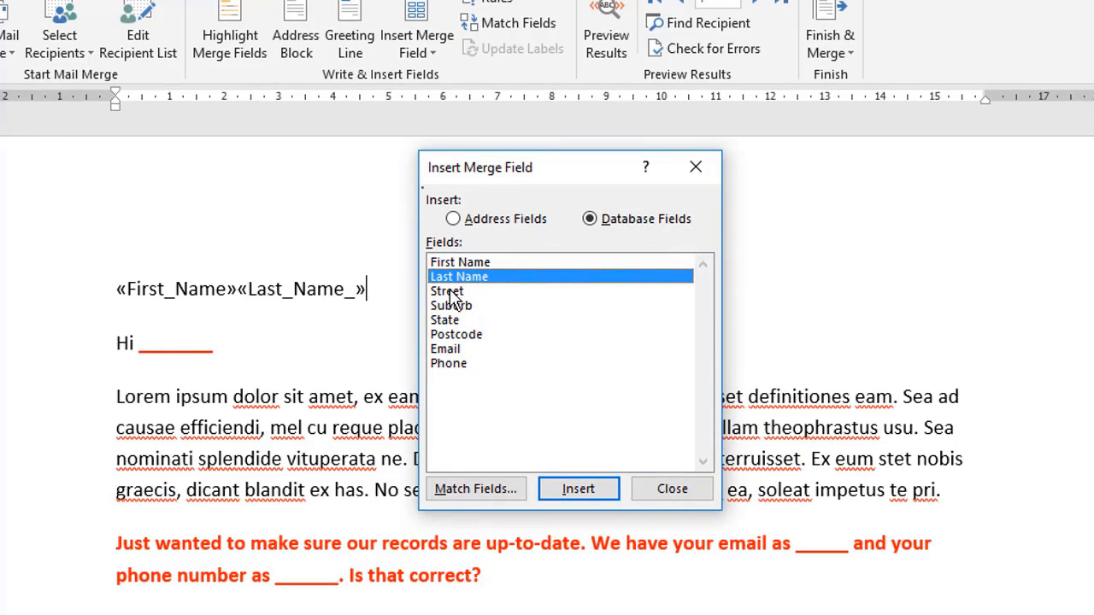
{"action": "left_click", "coordinate": [578, 489]}
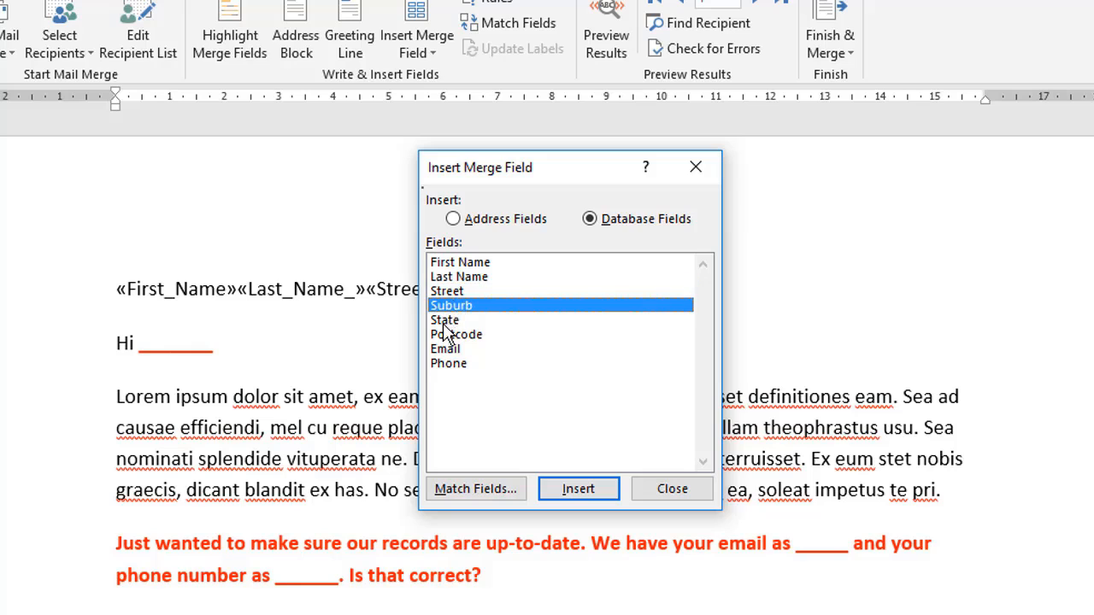
{"action": "left_click", "coordinate": [455, 333]}
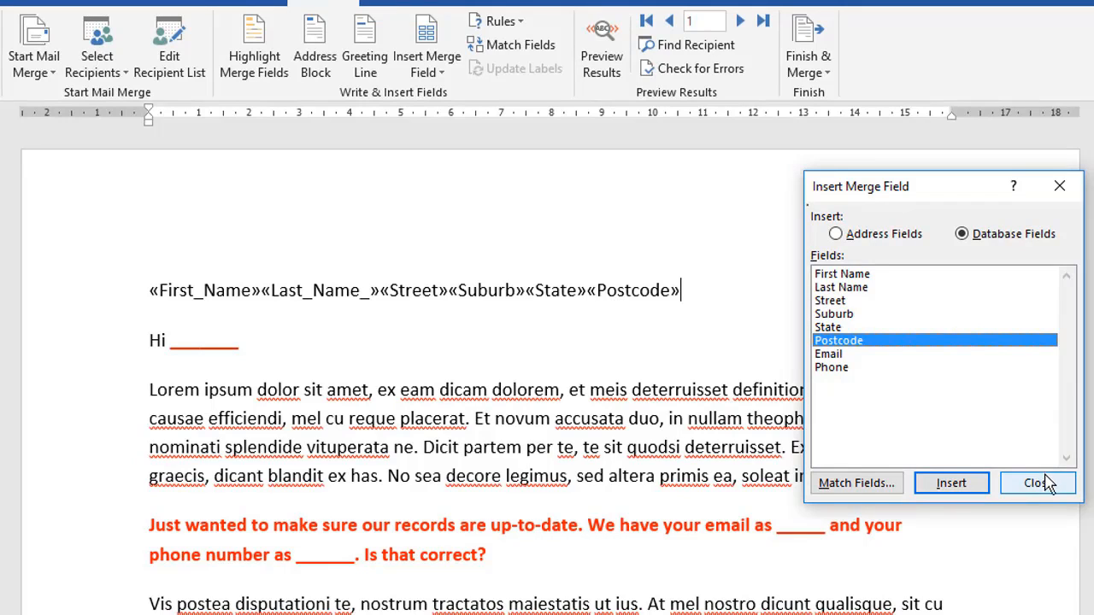
{"action": "left_click", "coordinate": [1038, 483]}
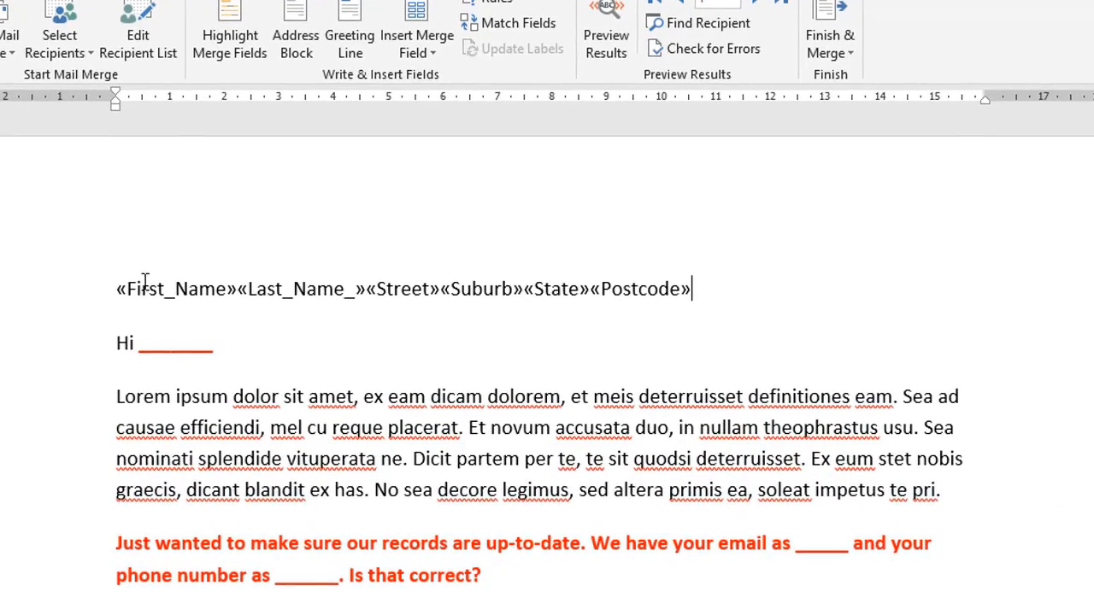
{"action": "mouse_move", "coordinate": [220, 289]}
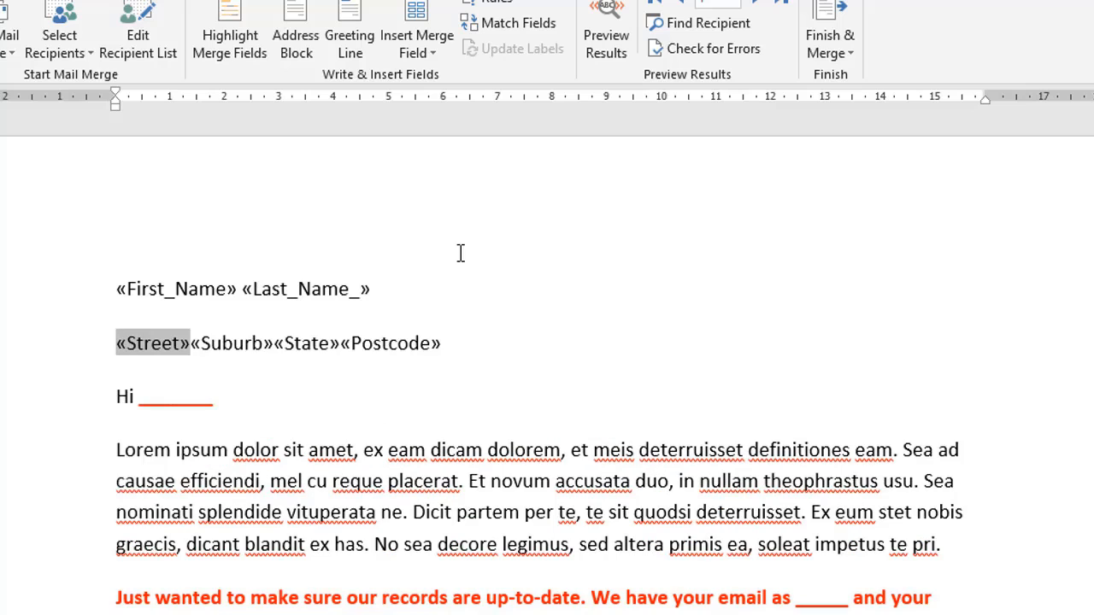
{"action": "mouse_move", "coordinate": [448, 246]}
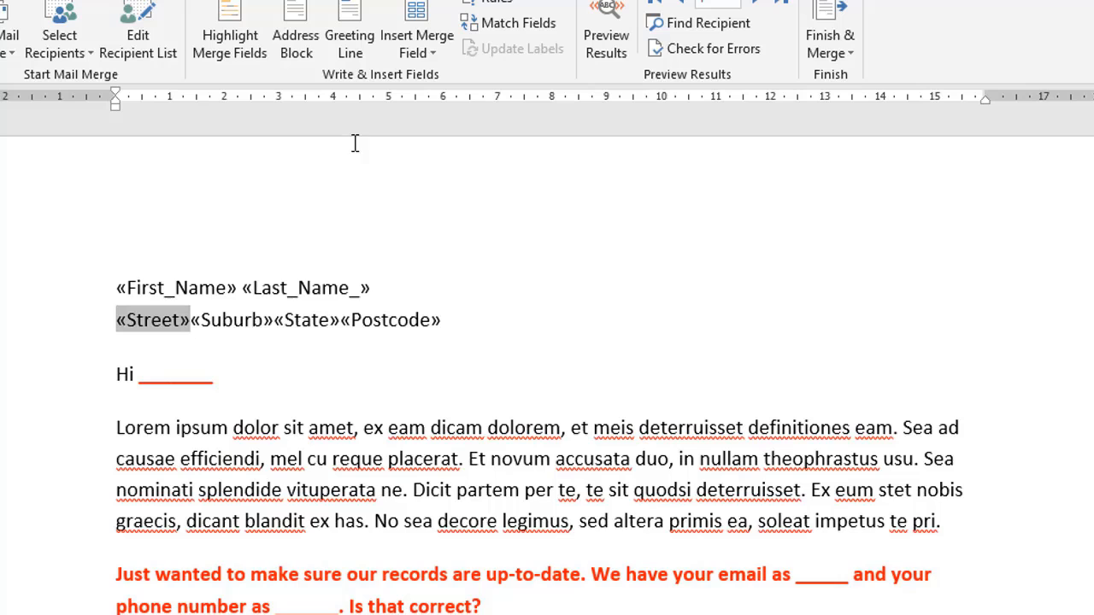
Step: Move Suburb, State and Postcode to a new line and select the address for right alignment
{"action": "left_click", "coordinate": [231, 320]}
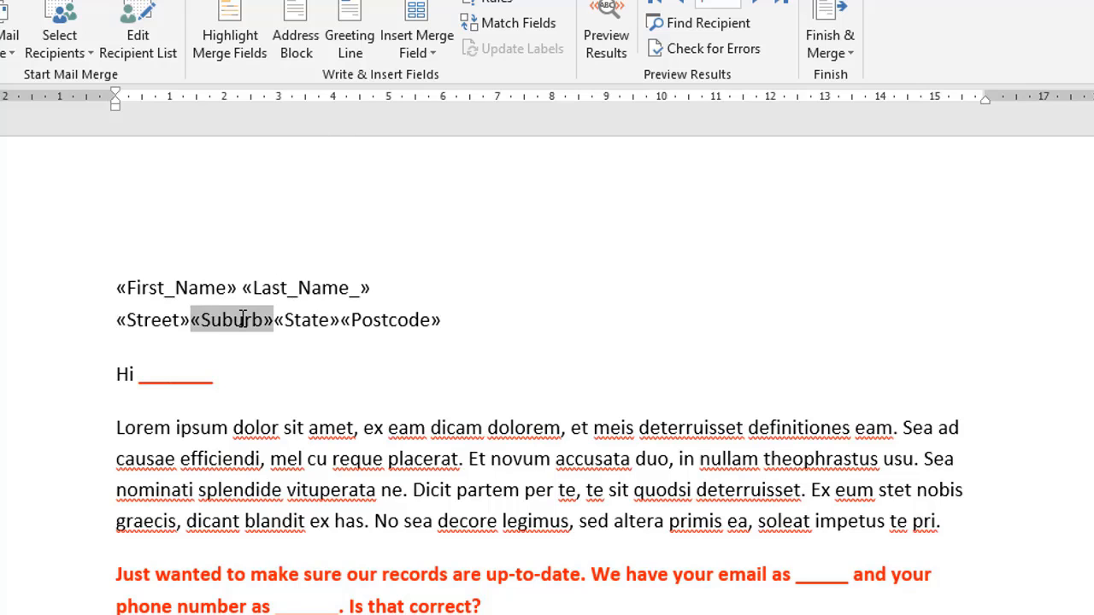
{"action": "key", "text": "Enter"}
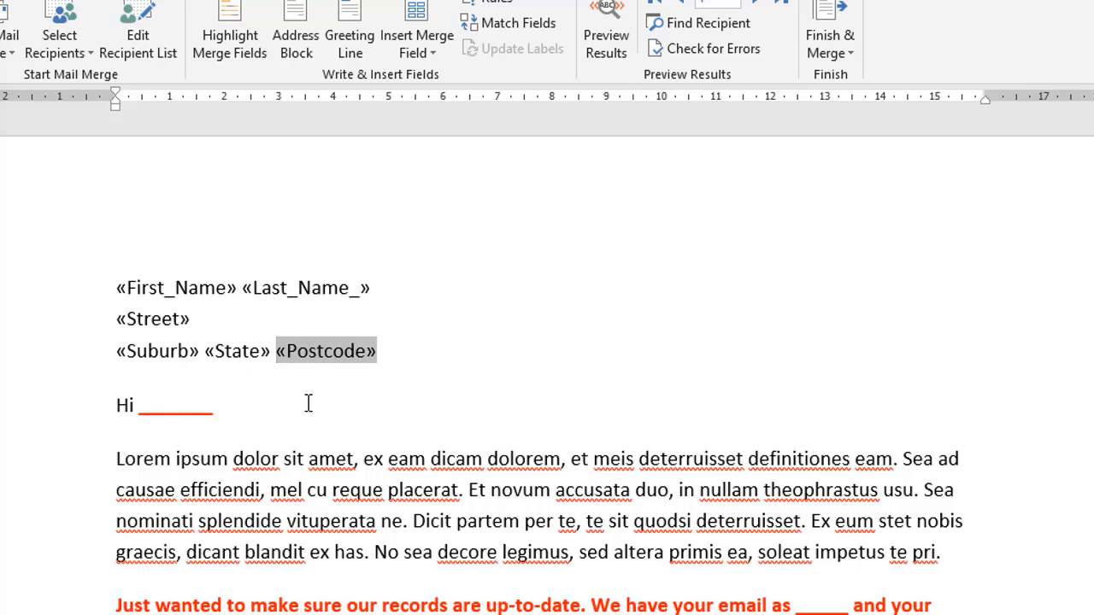
{"action": "left_click", "coordinate": [377, 351]}
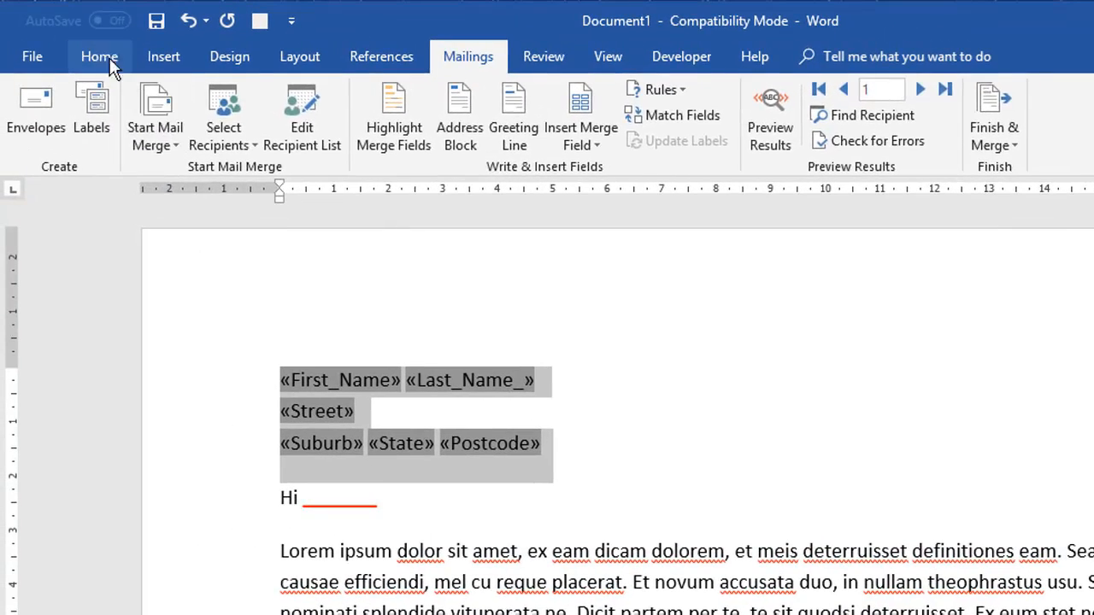
{"action": "left_click", "coordinate": [100, 56]}
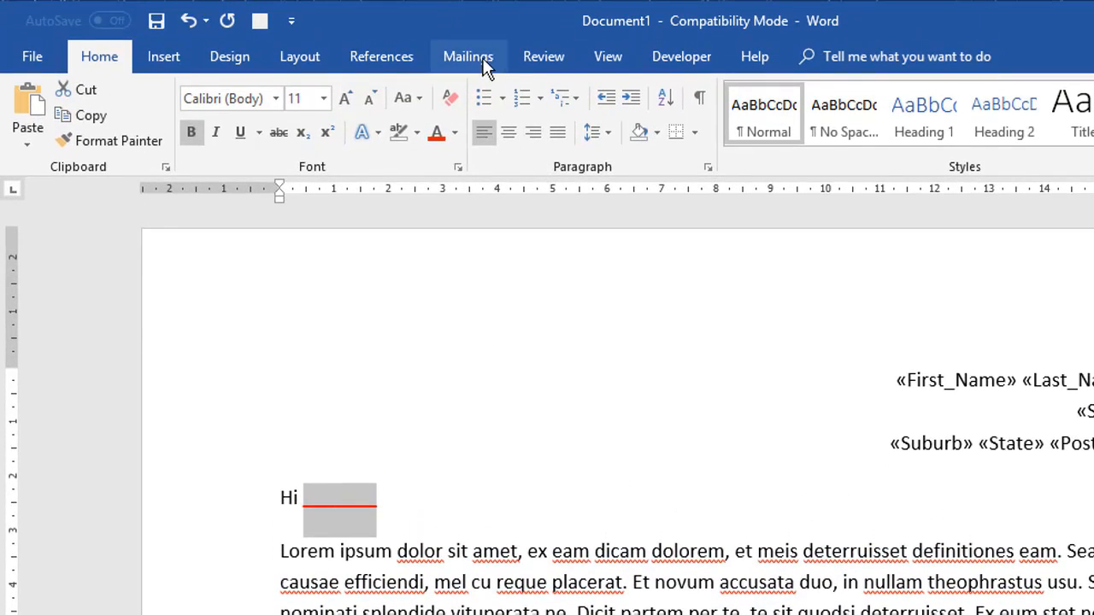
Step: Insert the First_Name merge field after 'Hi'
{"action": "left_click", "coordinate": [468, 56]}
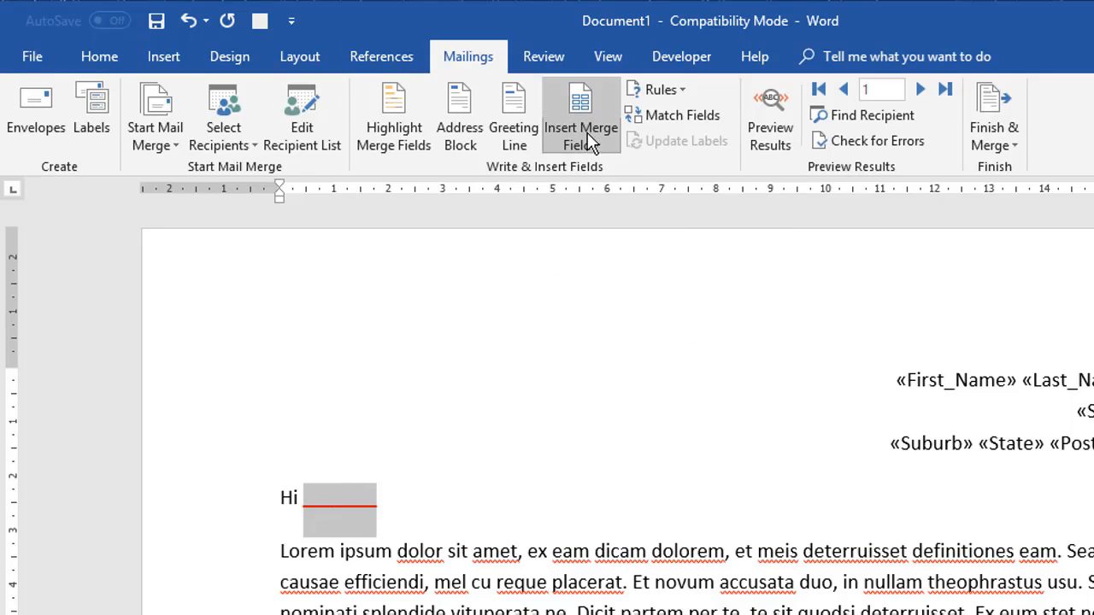
{"action": "left_click", "coordinate": [581, 116]}
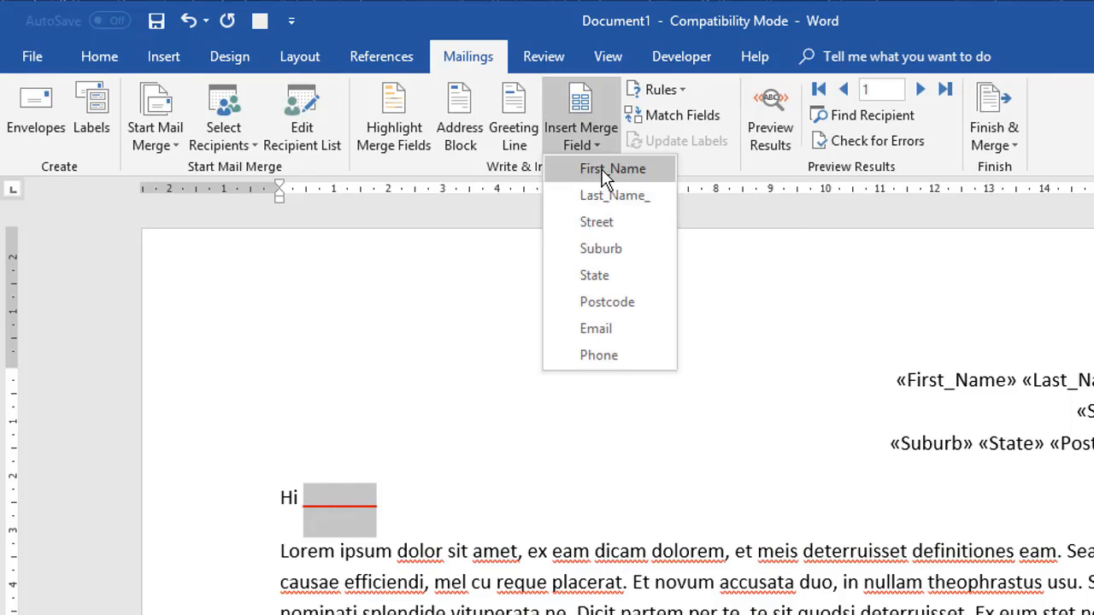
{"action": "left_click", "coordinate": [609, 169]}
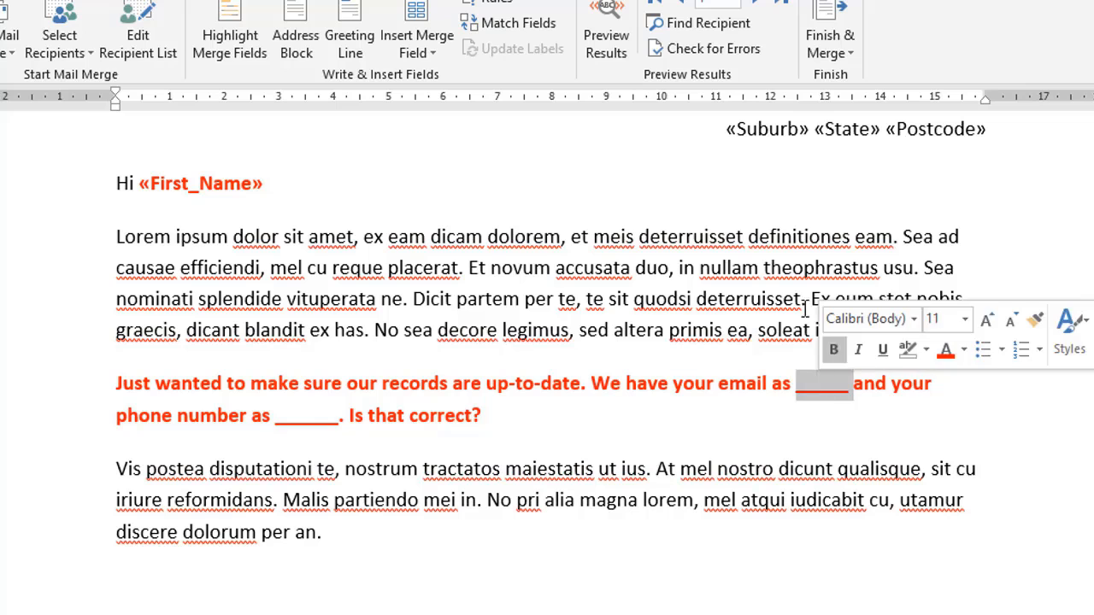
Step: Insert the Email and Phone merge fields into the red paragraph's blanks
{"action": "left_click", "coordinate": [415, 77]}
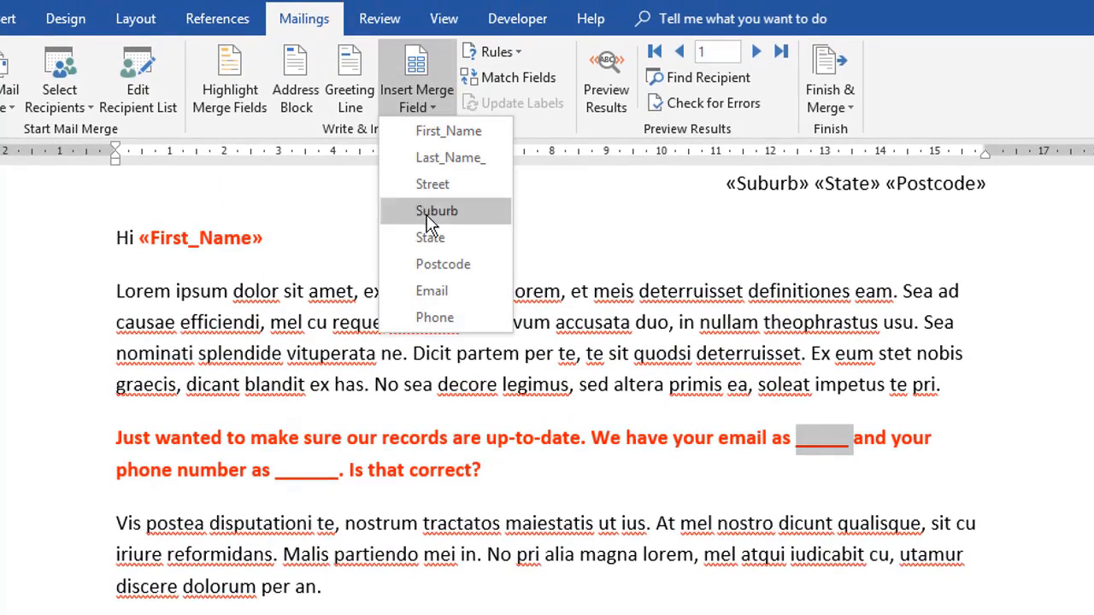
{"action": "left_click", "coordinate": [432, 290]}
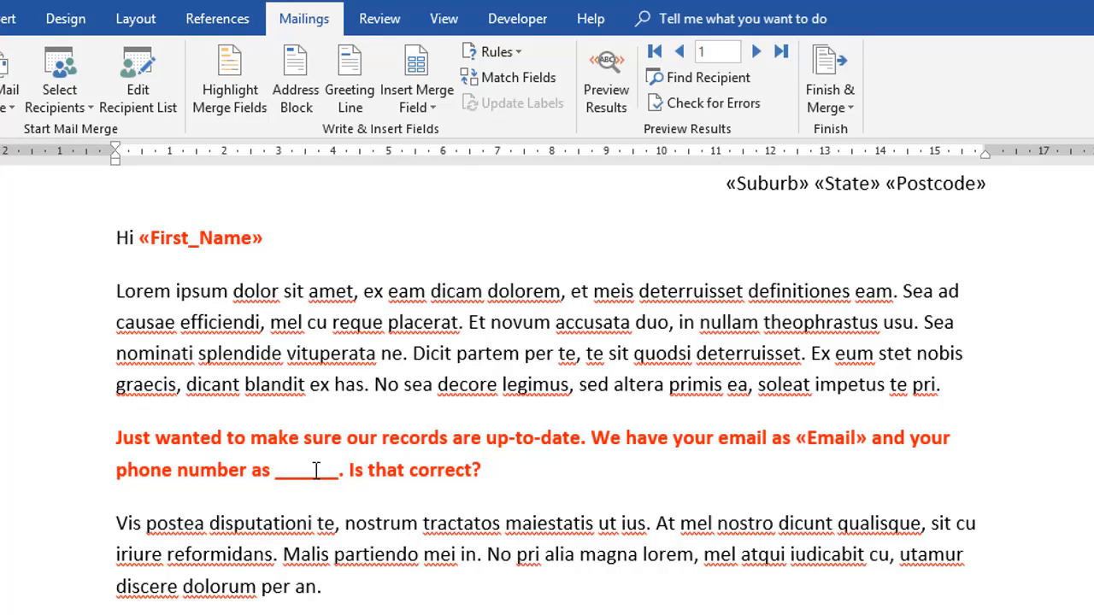
{"action": "left_click", "coordinate": [416, 77]}
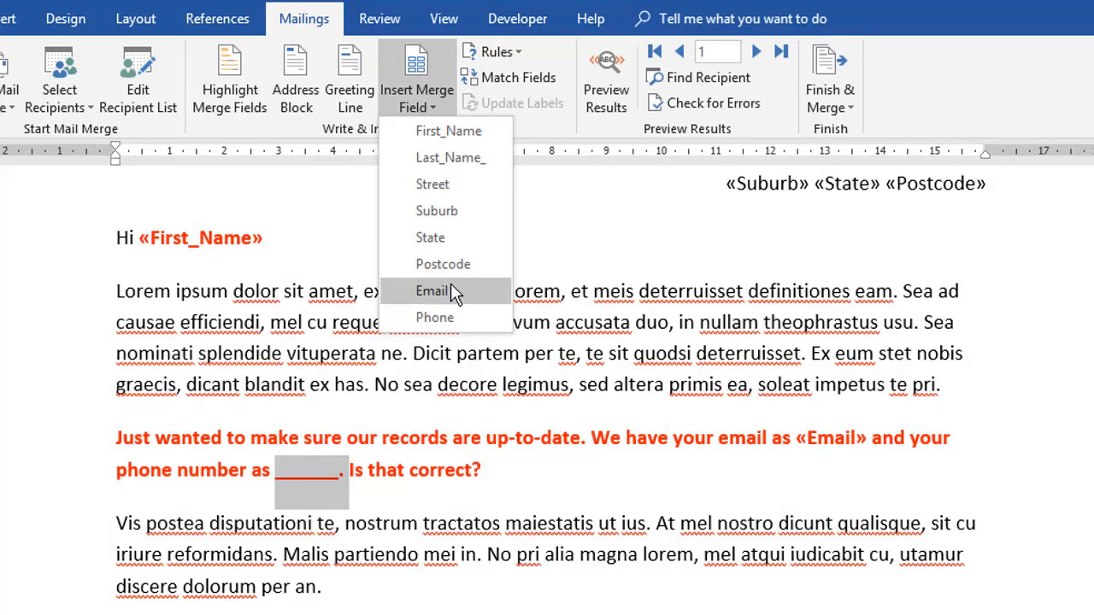
{"action": "left_click", "coordinate": [434, 316]}
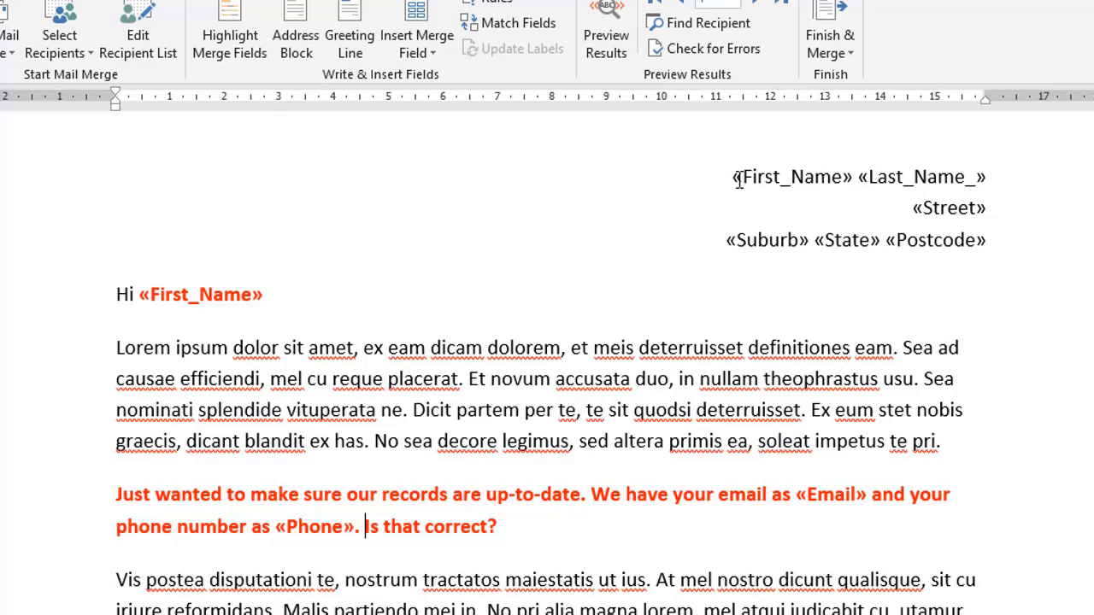
{"action": "mouse_move", "coordinate": [744, 177]}
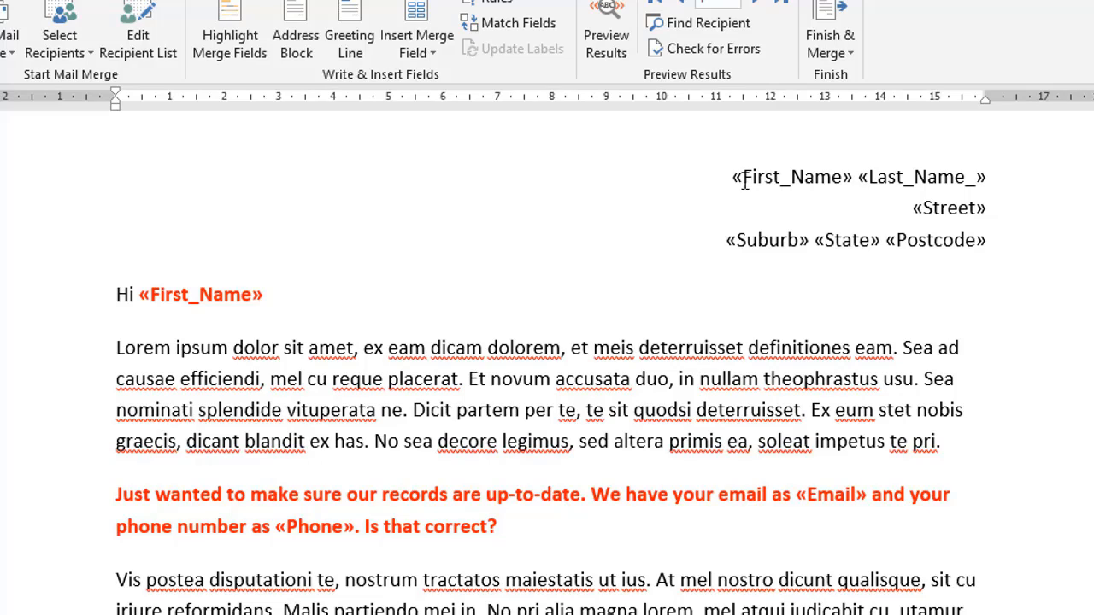
{"action": "left_click", "coordinate": [366, 526]}
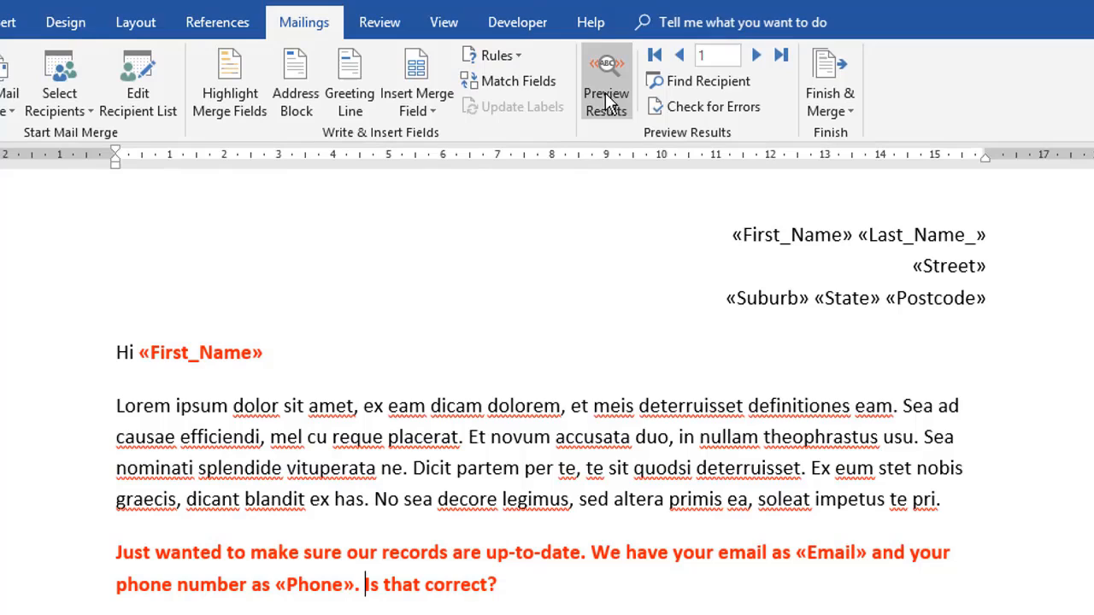
{"action": "mouse_move", "coordinate": [607, 82]}
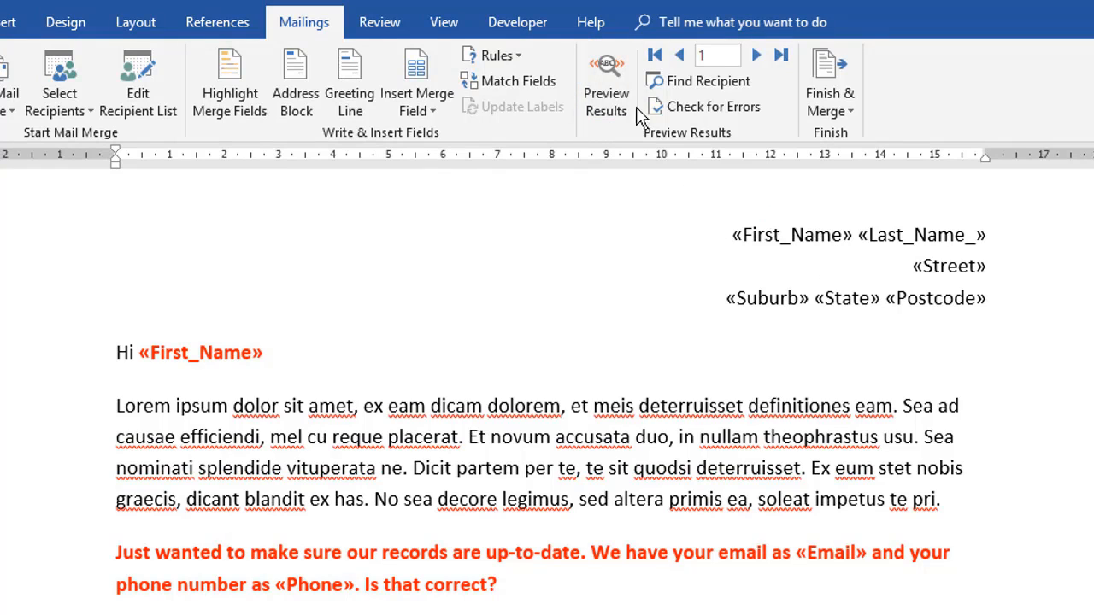
Step: Preview the merged letter, step through four more recipients, then return to record 1
{"action": "left_click", "coordinate": [605, 81]}
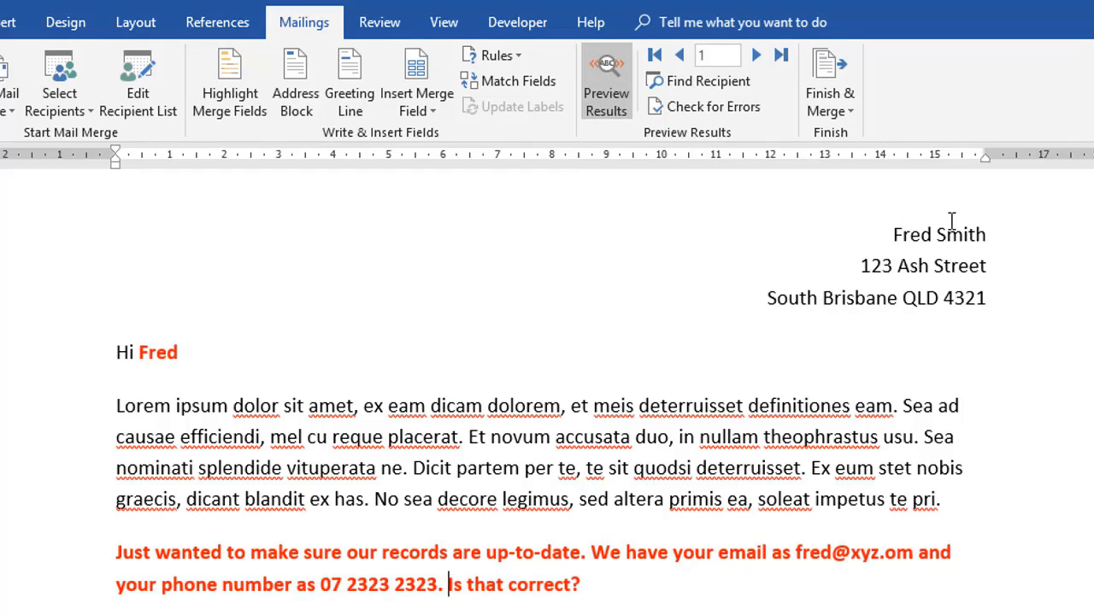
{"action": "mouse_move", "coordinate": [215, 343]}
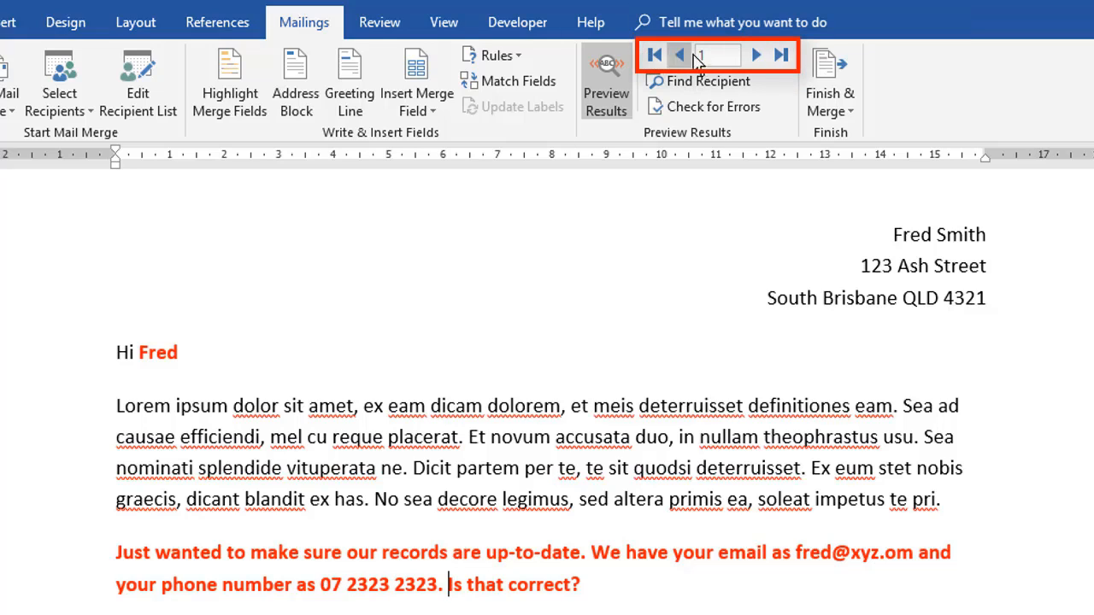
{"action": "mouse_move", "coordinate": [716, 55]}
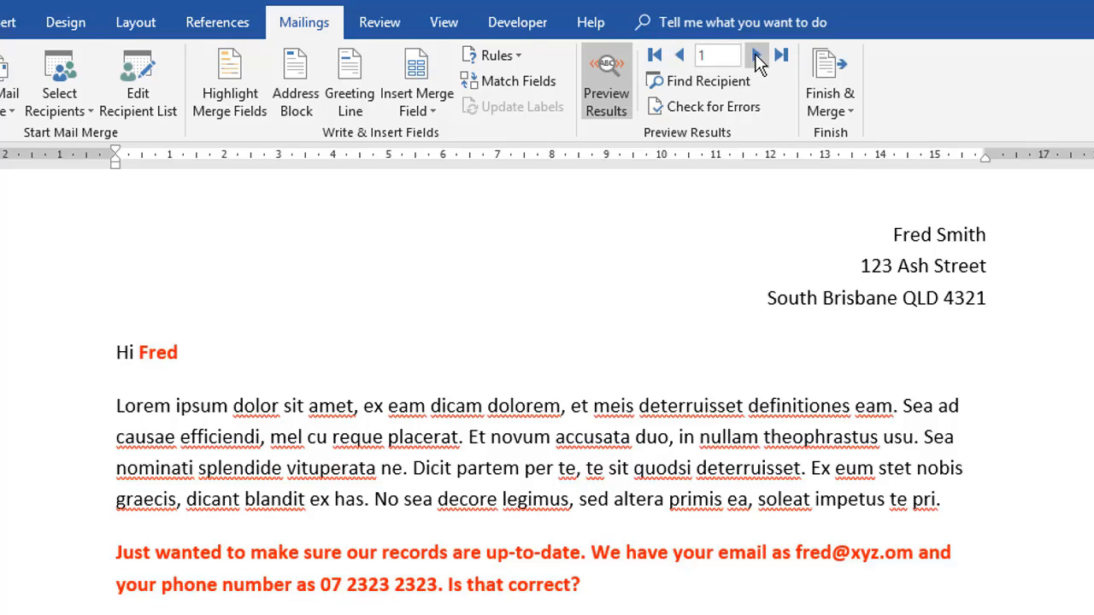
{"action": "left_click", "coordinate": [752, 55]}
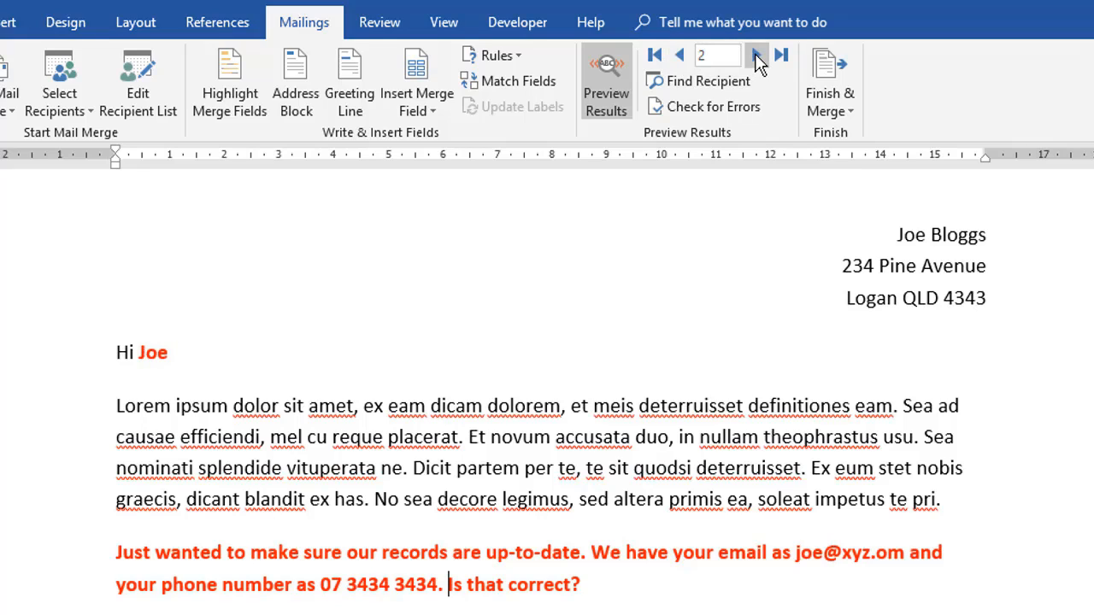
{"action": "left_click", "coordinate": [755, 55]}
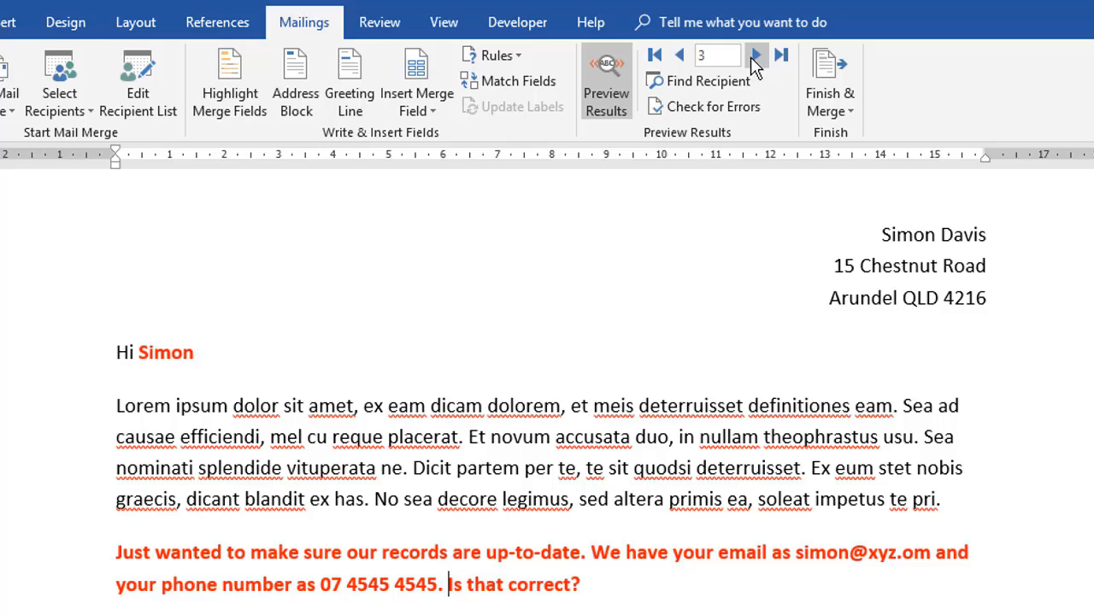
{"action": "left_click", "coordinate": [750, 55]}
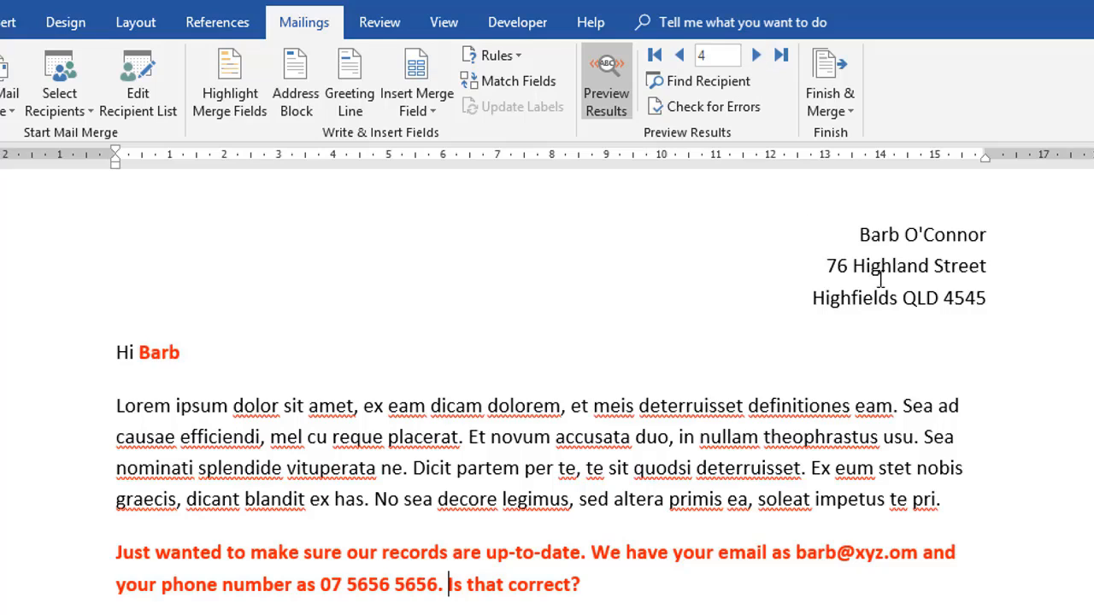
{"action": "mouse_move", "coordinate": [999, 350]}
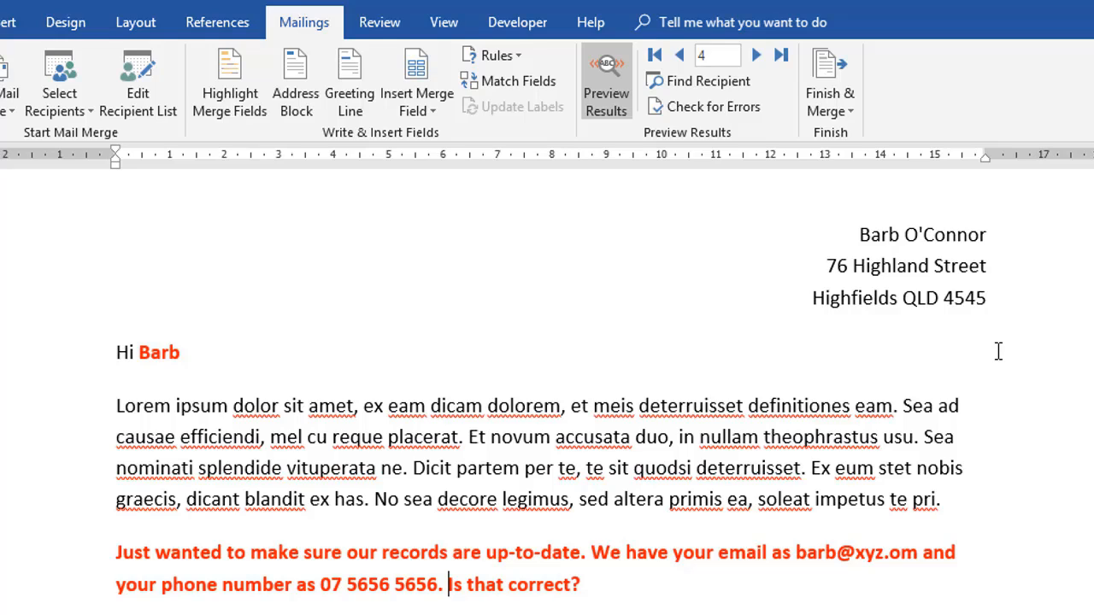
{"action": "mouse_move", "coordinate": [867, 298]}
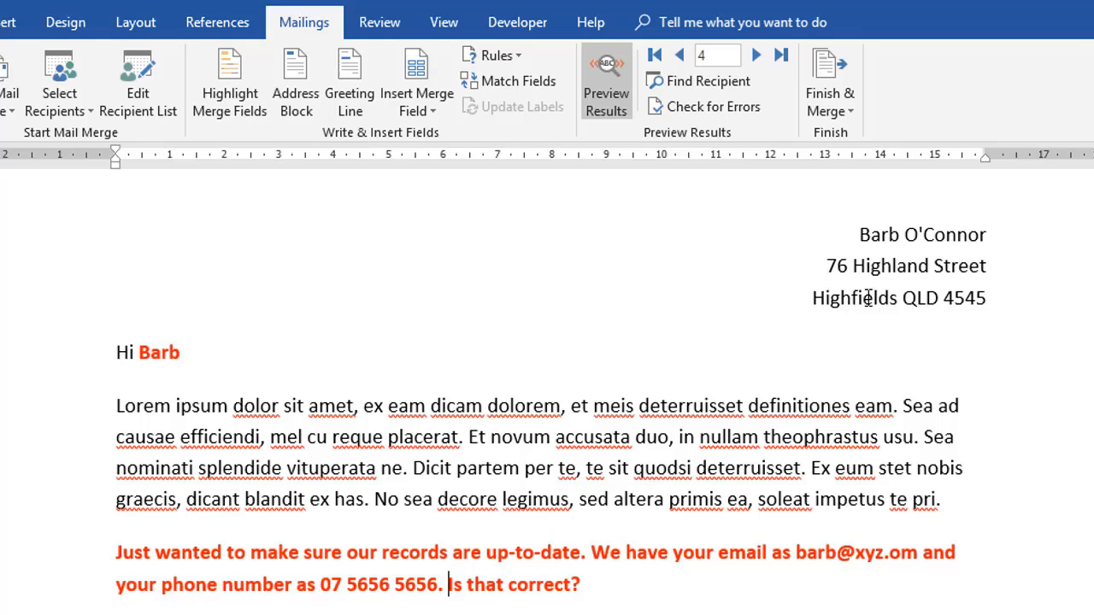
{"action": "left_click", "coordinate": [756, 55]}
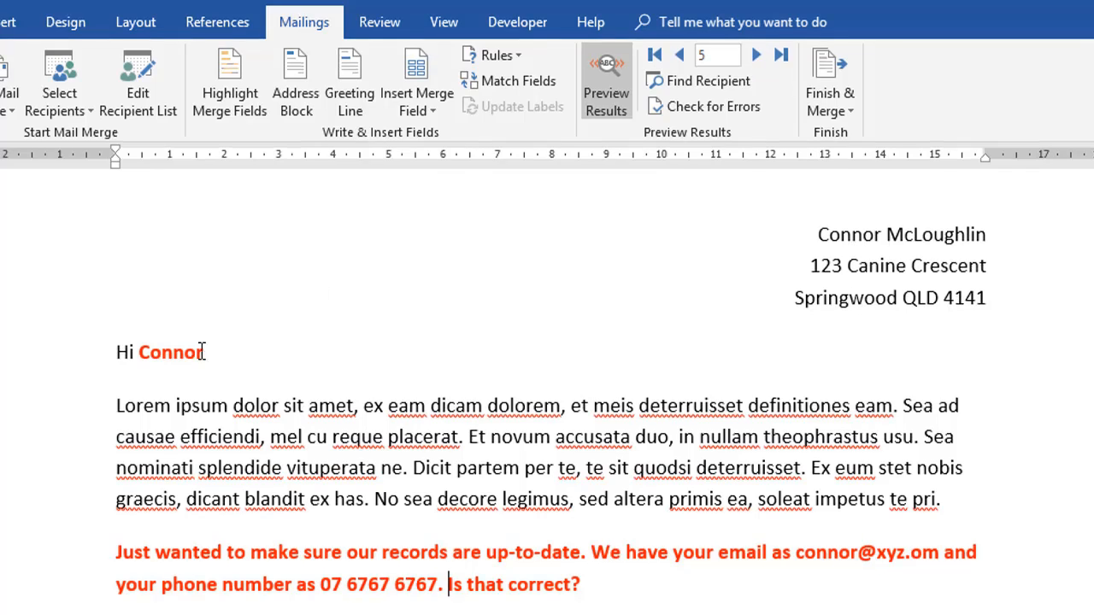
{"action": "scroll", "scroll_direction": "down", "scroll_amount": 3}
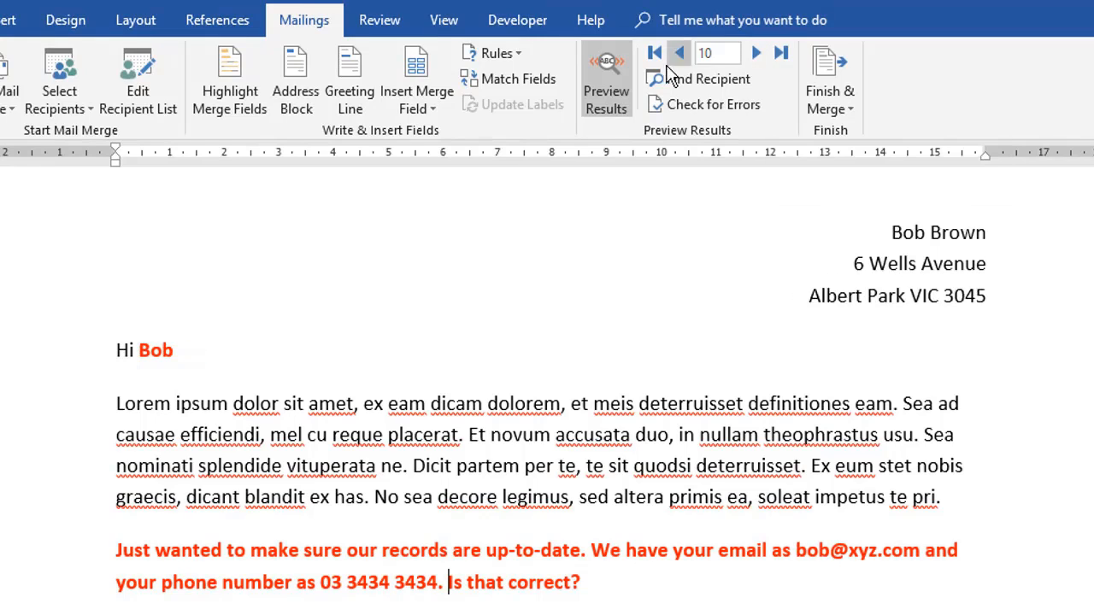
{"action": "left_click", "coordinate": [656, 52]}
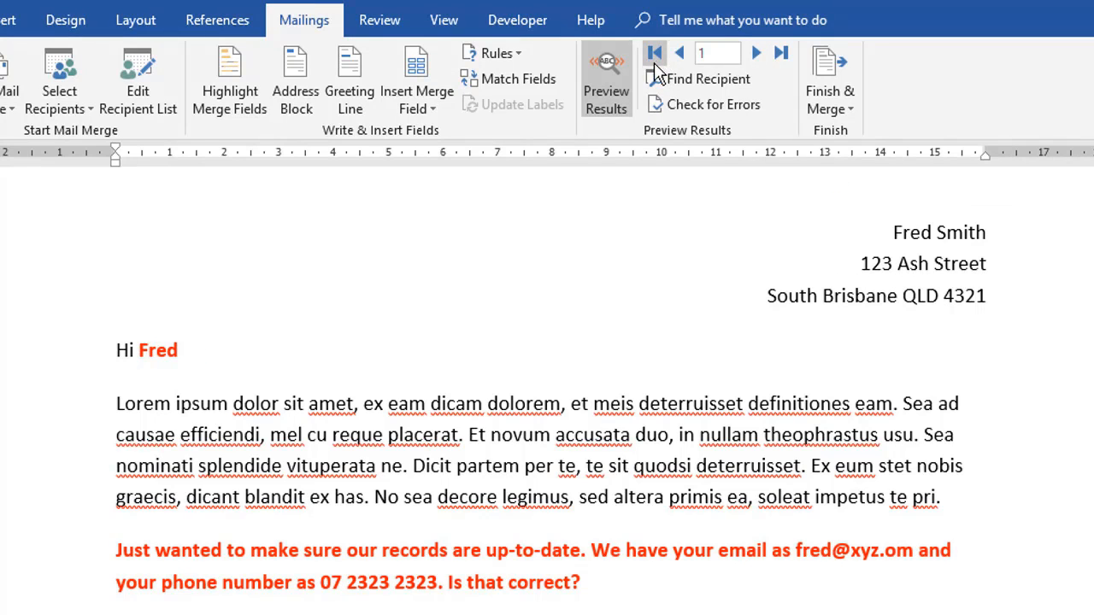
{"action": "mouse_move", "coordinate": [654, 53]}
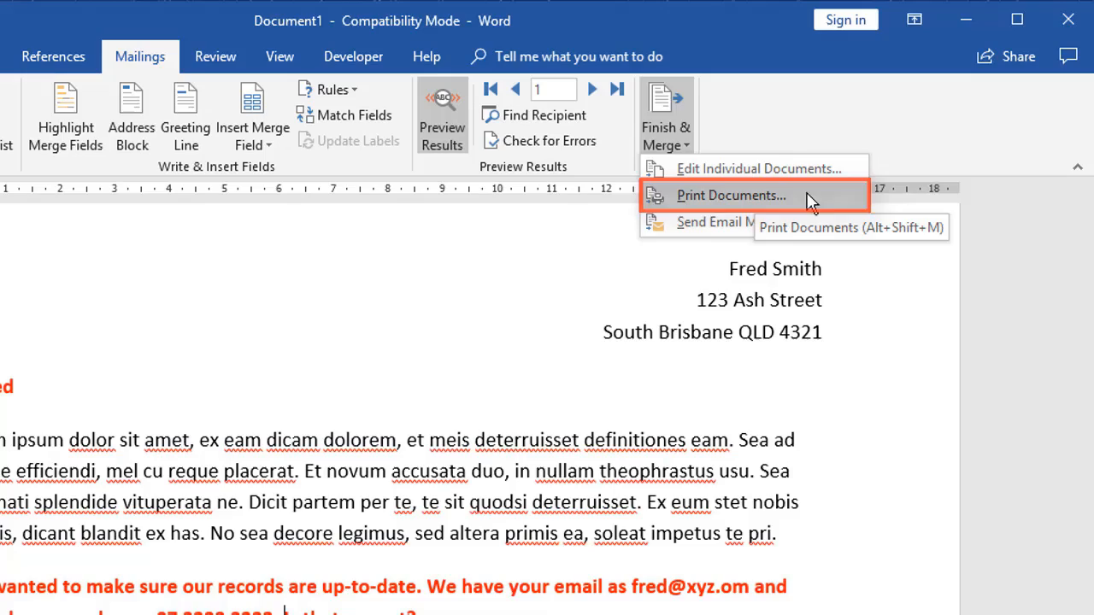
{"action": "left_click", "coordinate": [726, 194]}
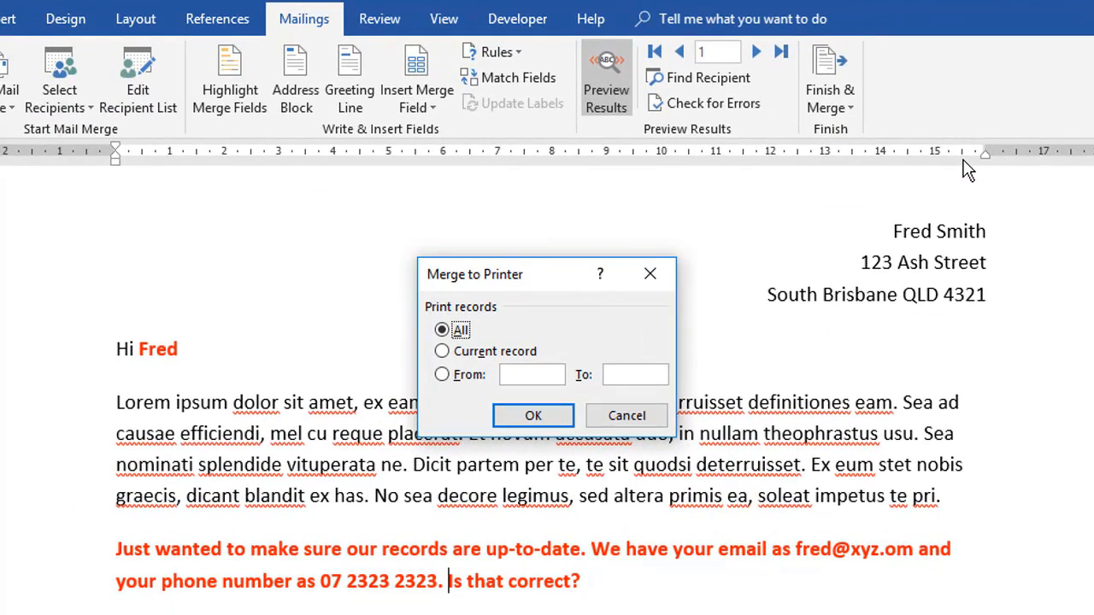
{"action": "mouse_move", "coordinate": [205, 75]}
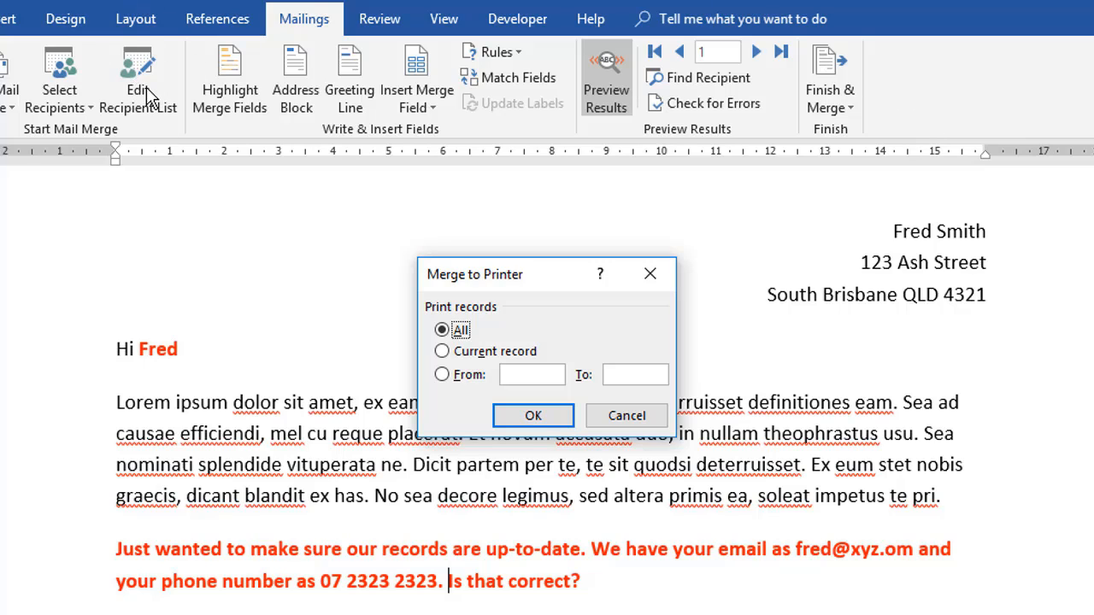
{"action": "mouse_move", "coordinate": [538, 331]}
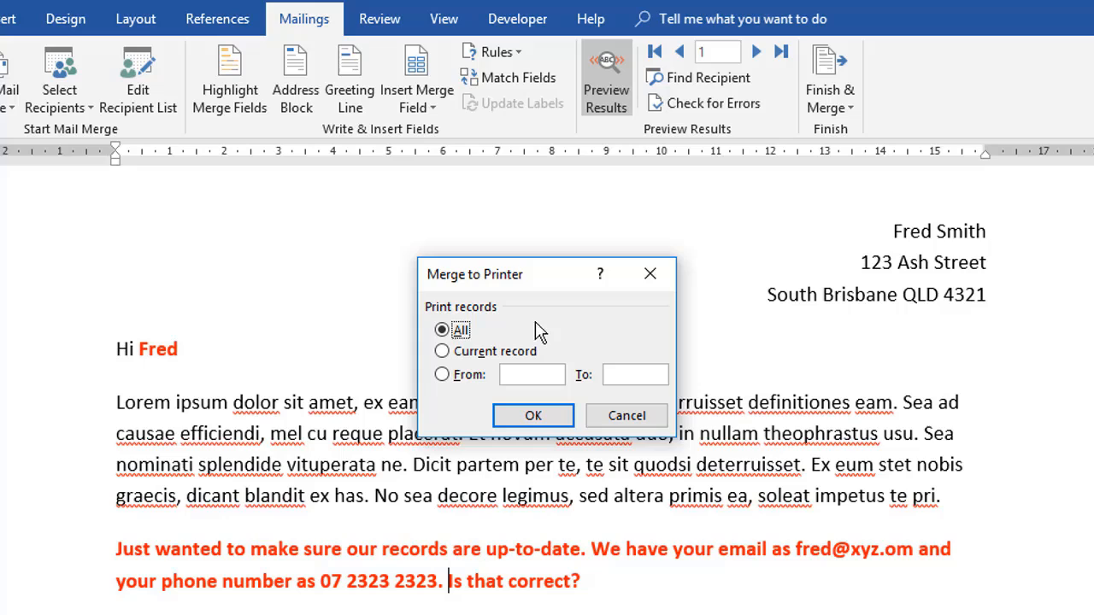
{"action": "mouse_move", "coordinate": [514, 325]}
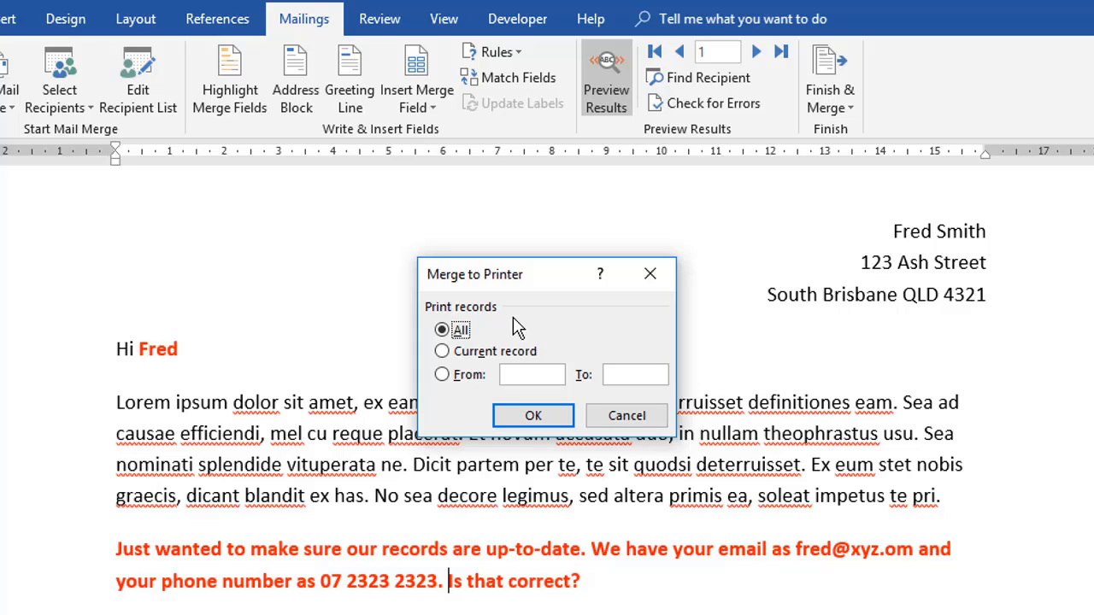
{"action": "mouse_move", "coordinate": [487, 335]}
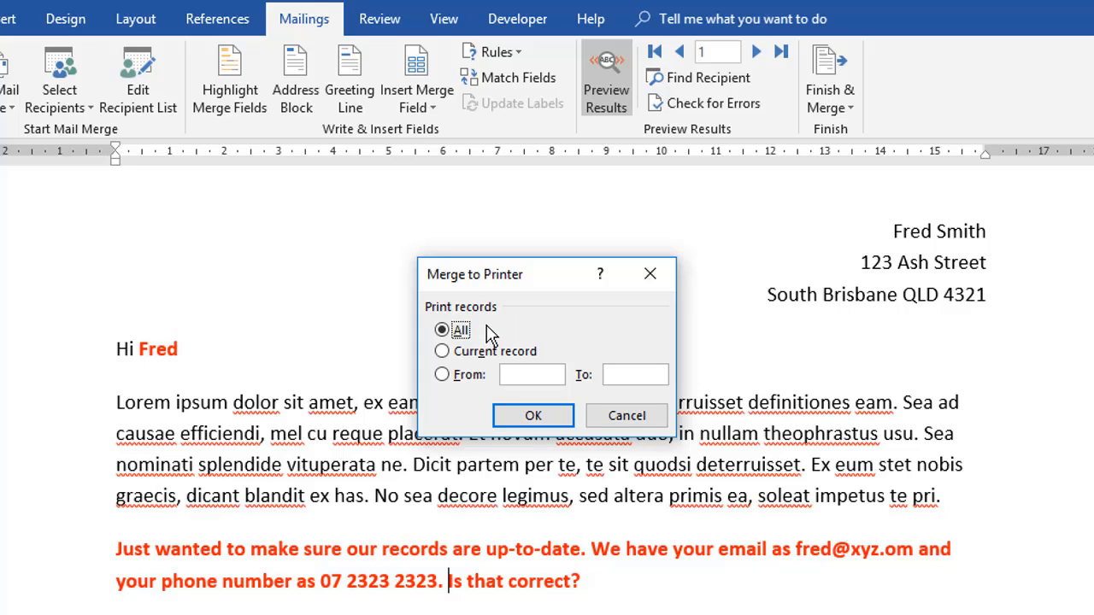
{"action": "mouse_move", "coordinate": [977, 331]}
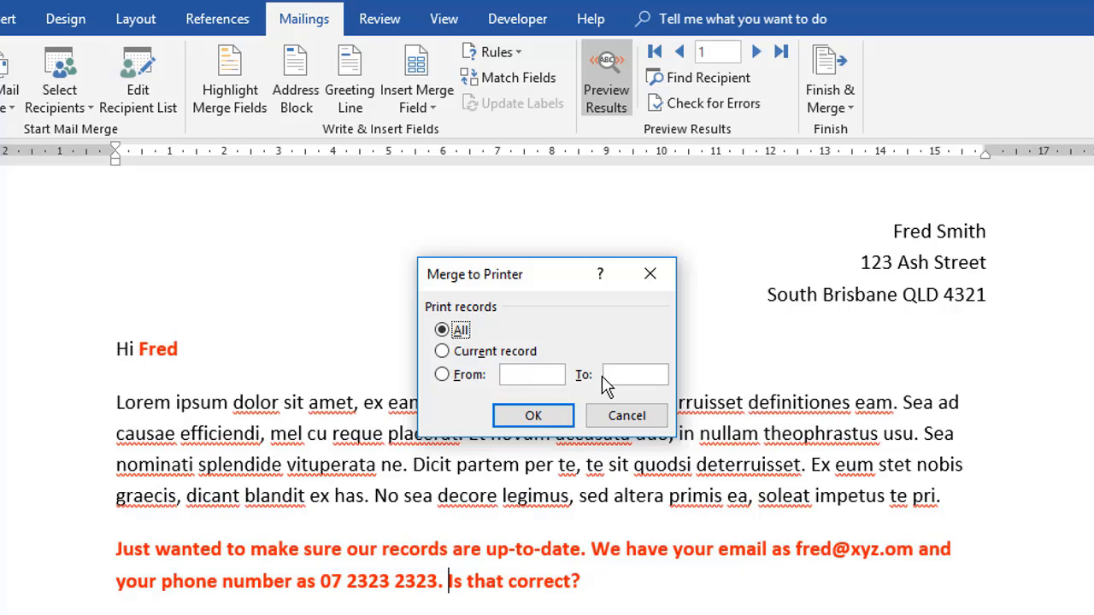
{"action": "mouse_move", "coordinate": [583, 389]}
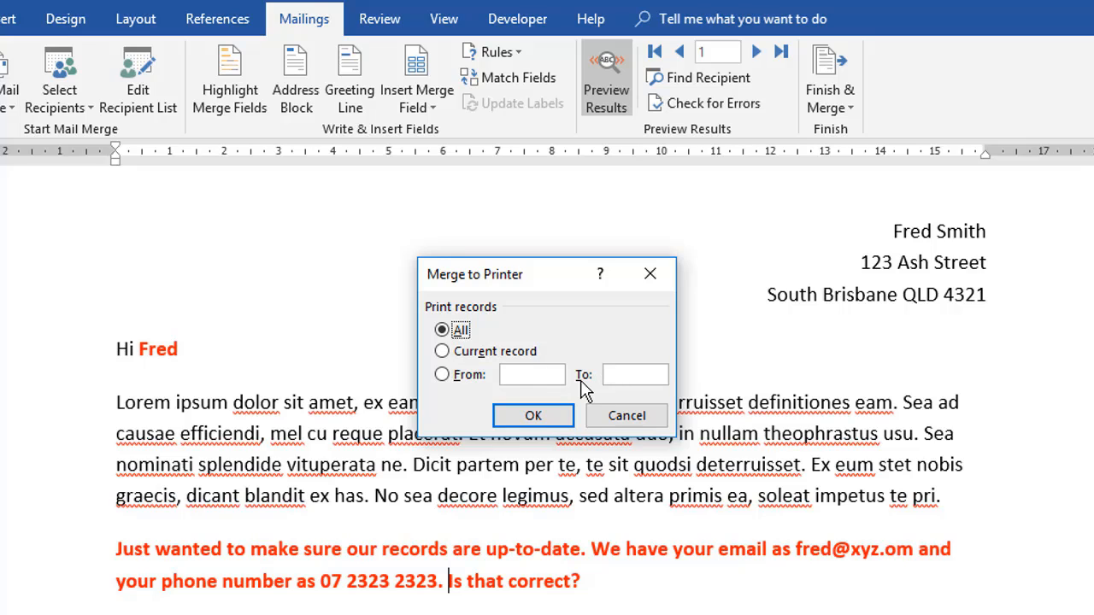
{"action": "mouse_move", "coordinate": [521, 362]}
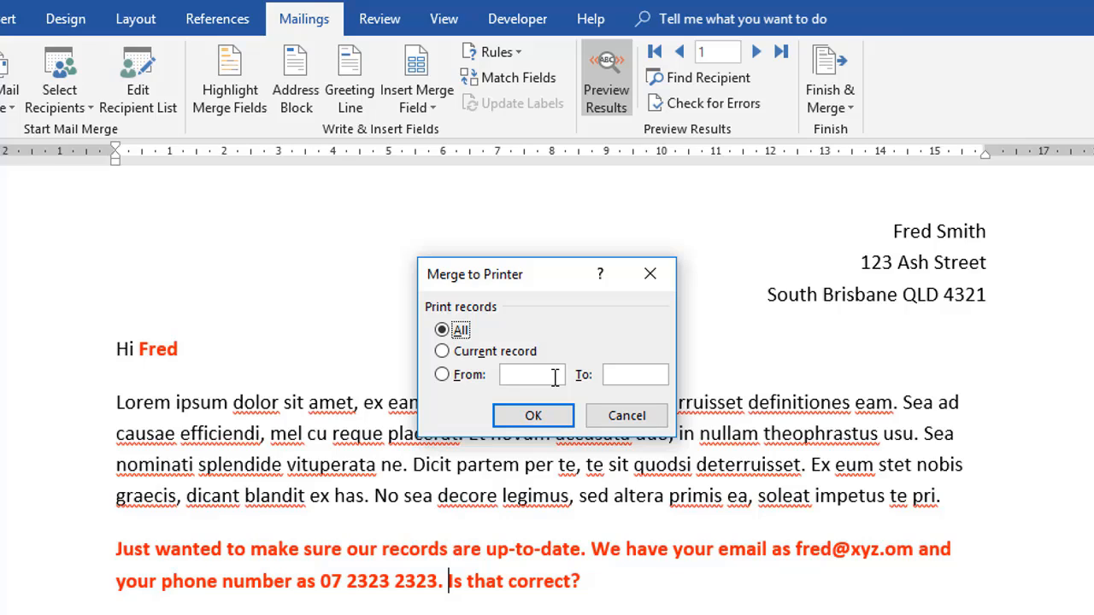
{"action": "left_click", "coordinate": [533, 415]}
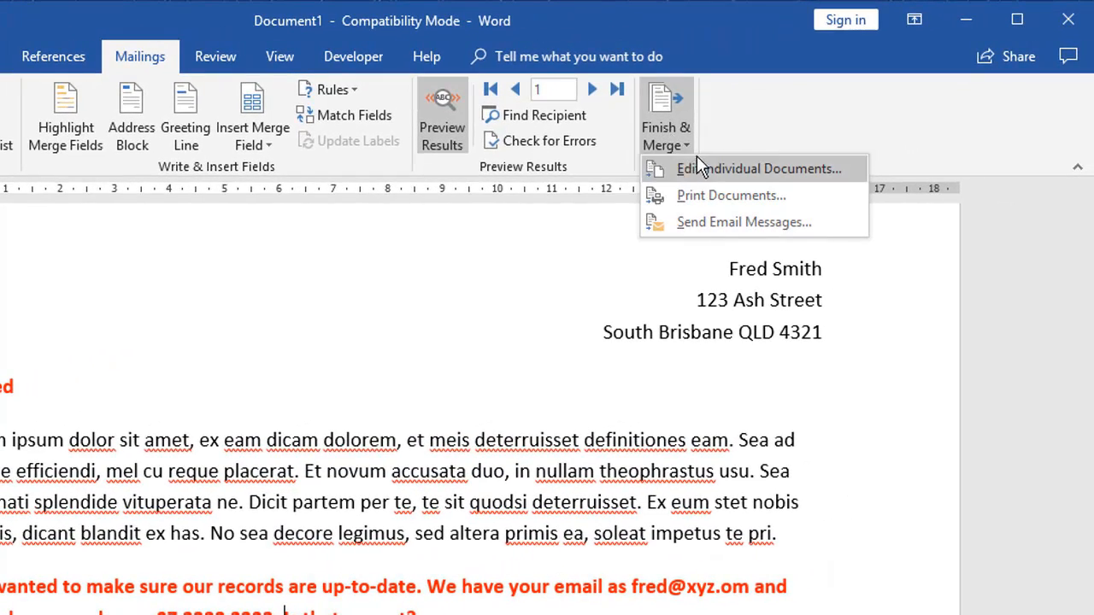
{"action": "mouse_move", "coordinate": [754, 170]}
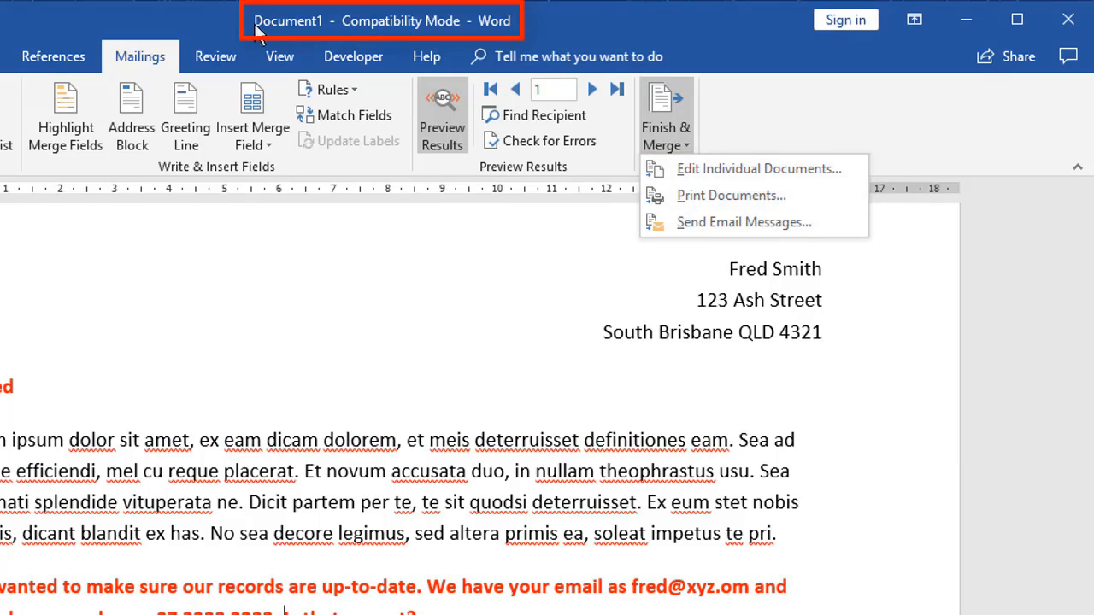
{"action": "mouse_move", "coordinate": [308, 31]}
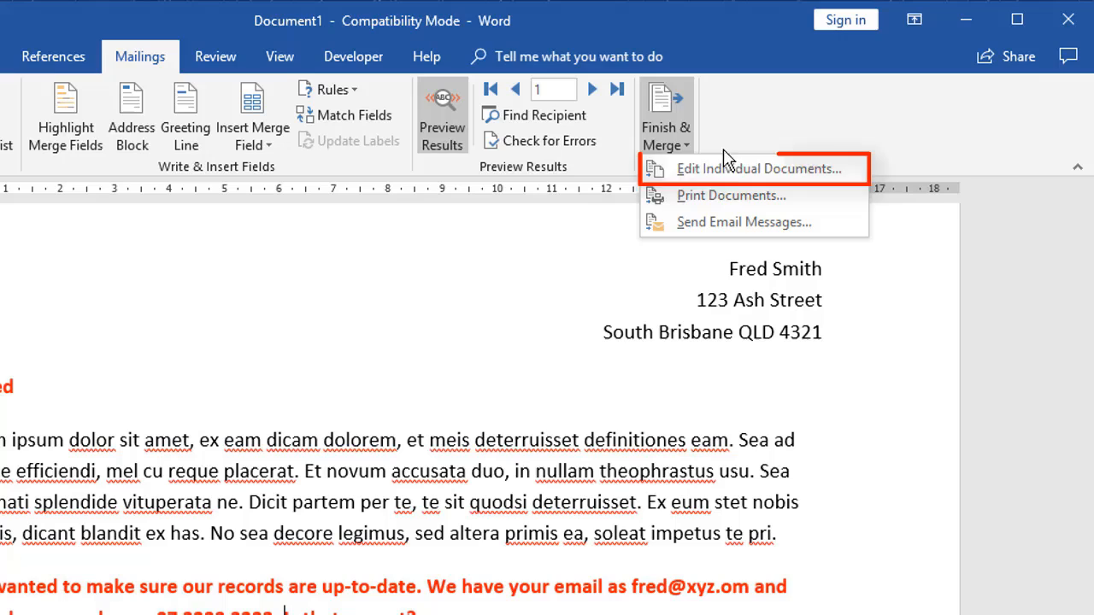
{"action": "mouse_move", "coordinate": [733, 169]}
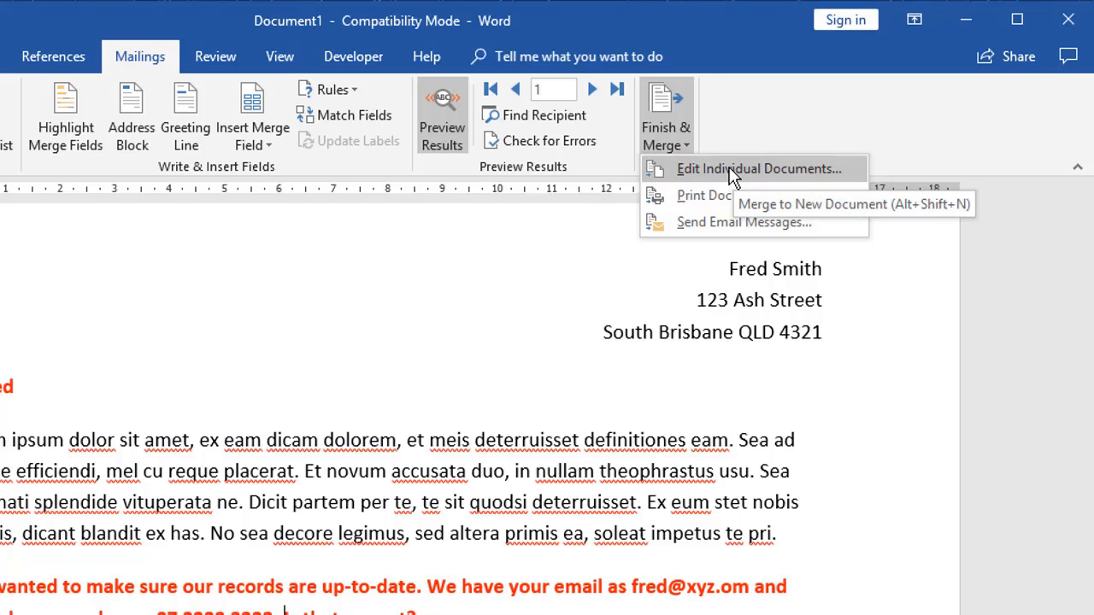
{"action": "mouse_move", "coordinate": [692, 175]}
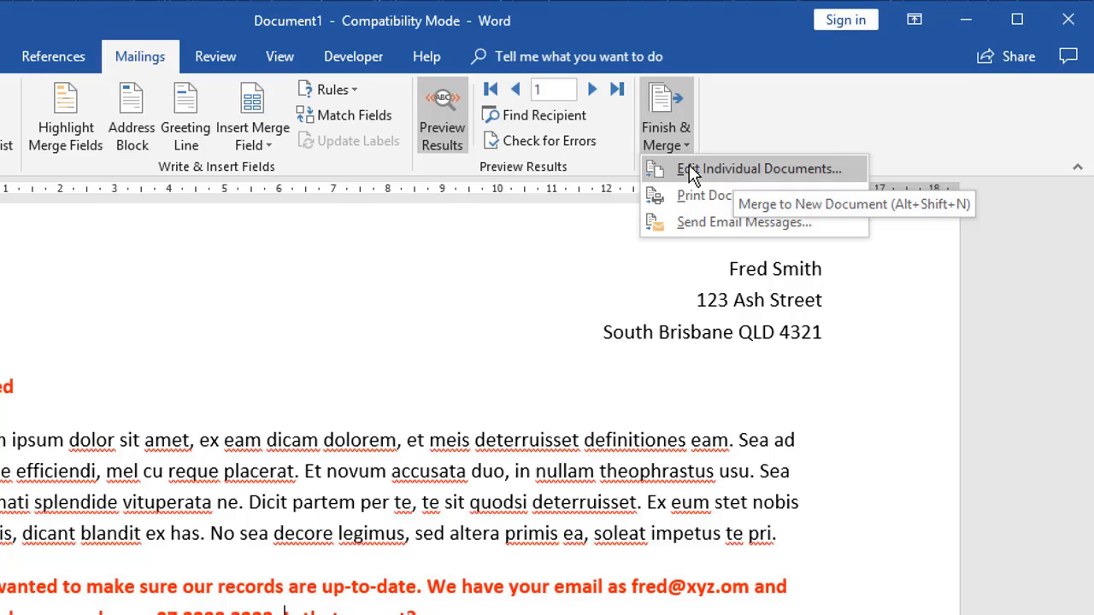
Step: Merge all records into a new document with Edit Individual Documents
{"action": "left_click", "coordinate": [746, 169]}
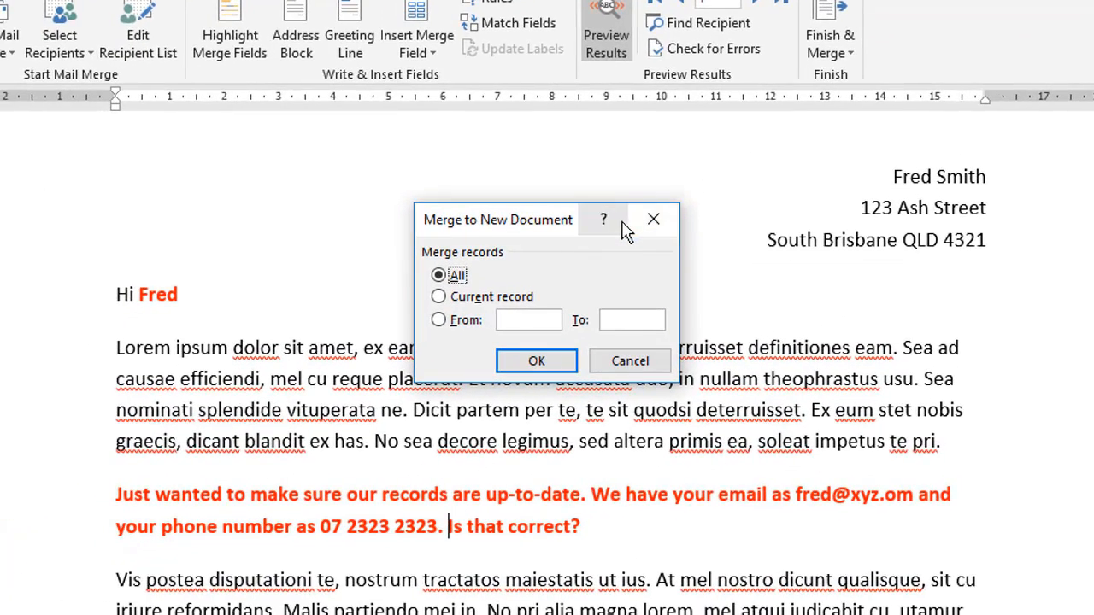
{"action": "mouse_move", "coordinate": [548, 351]}
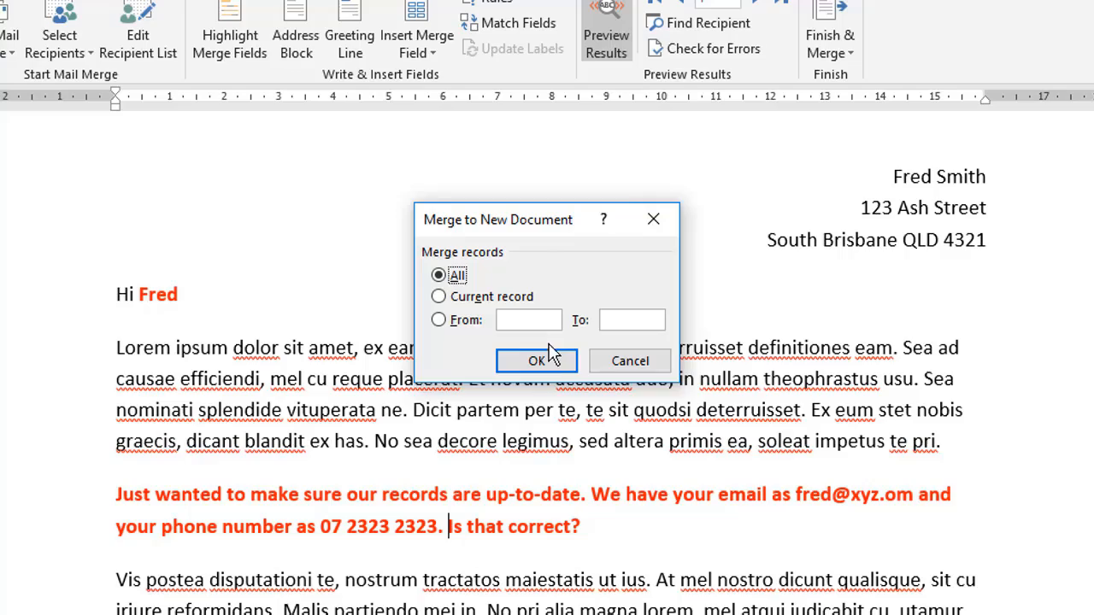
{"action": "left_click", "coordinate": [536, 360]}
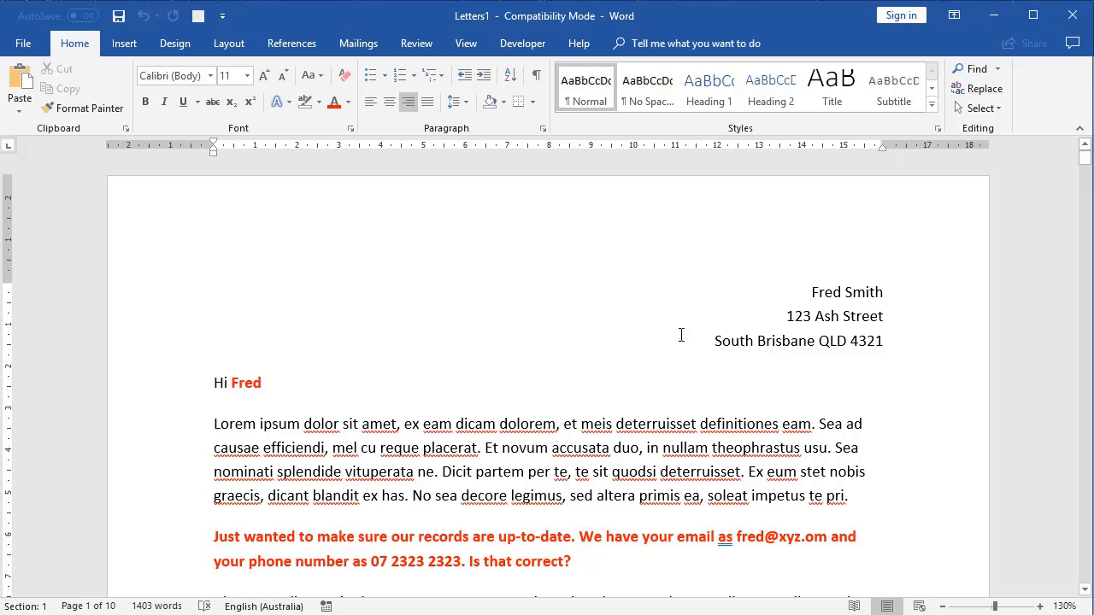
{"action": "mouse_move", "coordinate": [628, 292]}
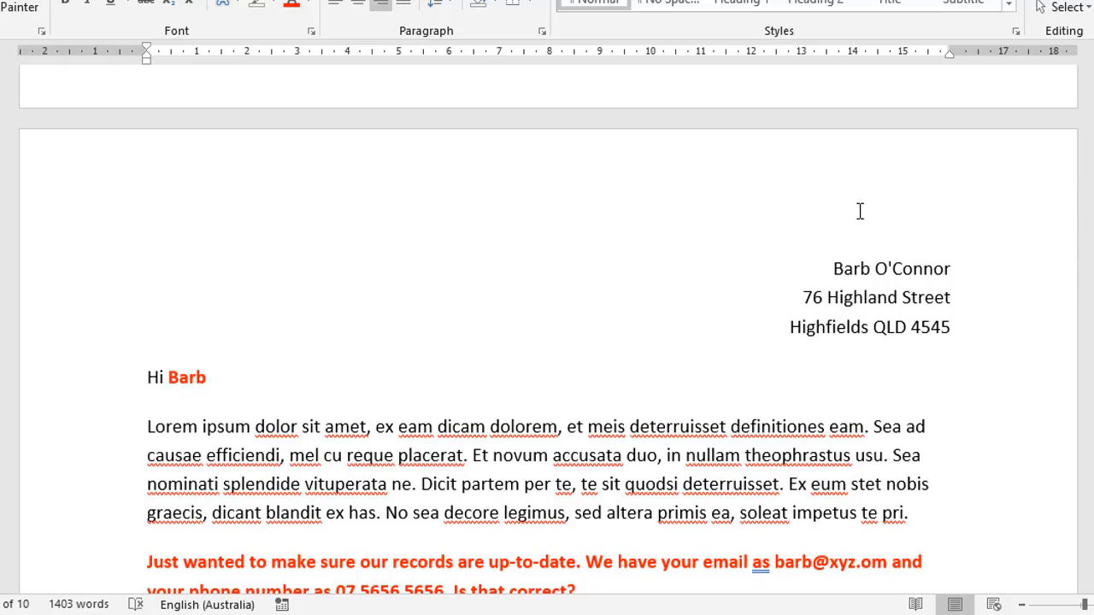
{"action": "mouse_move", "coordinate": [752, 225]}
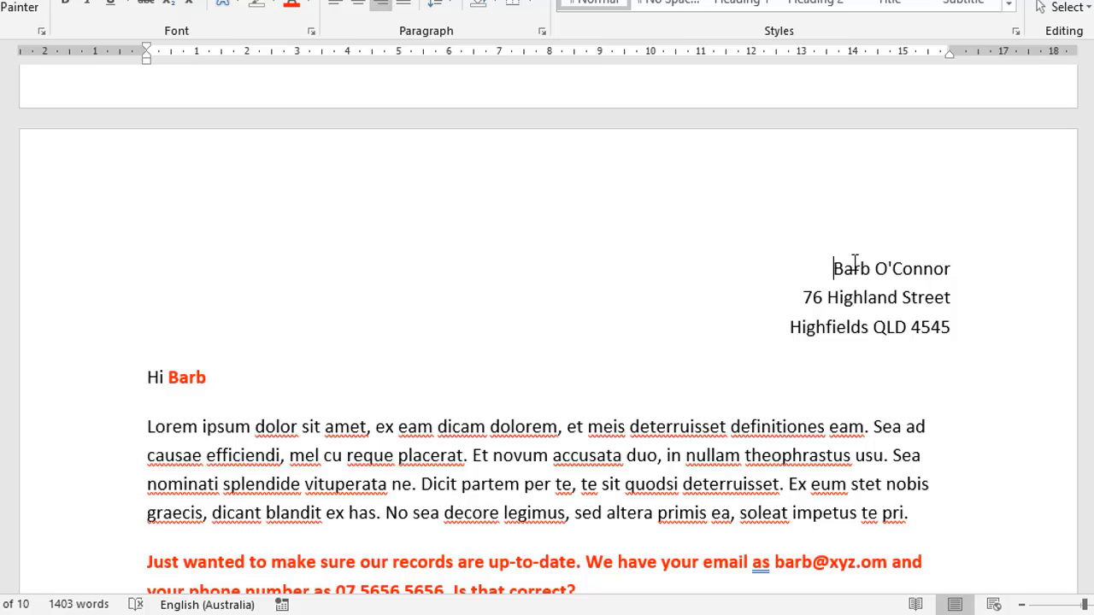
{"action": "mouse_move", "coordinate": [807, 260]}
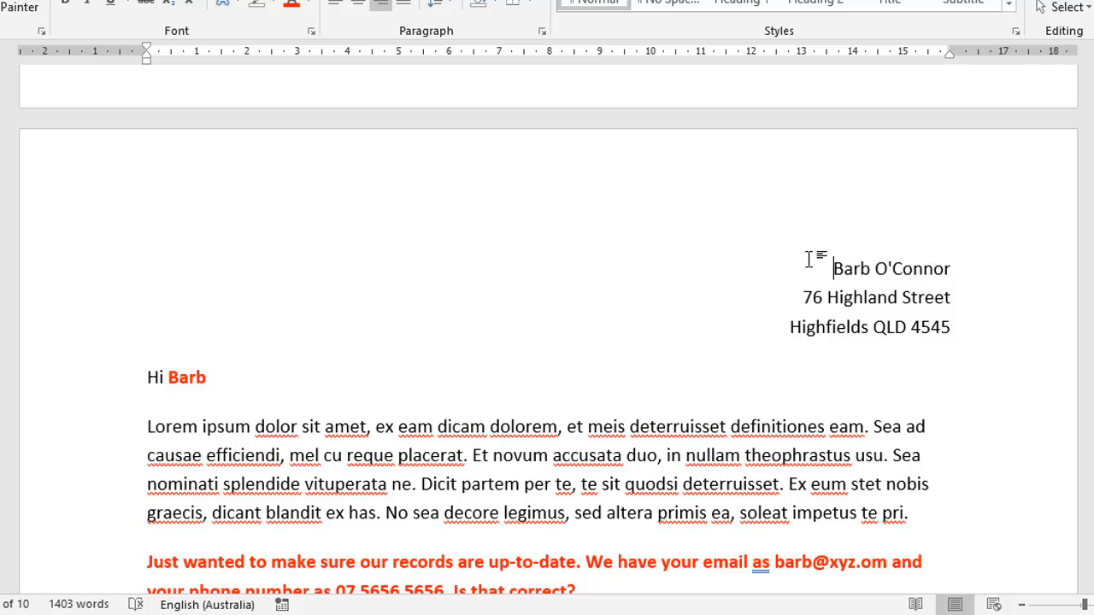
{"action": "scroll", "scroll_direction": "down", "scroll_amount": 3}
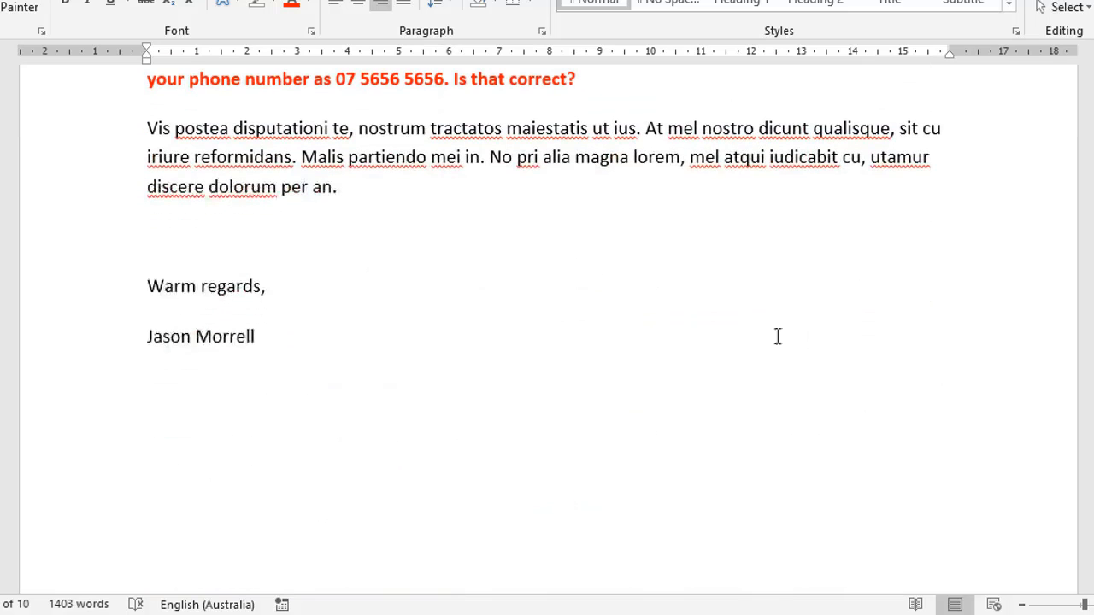
{"action": "mouse_move", "coordinate": [452, 371]}
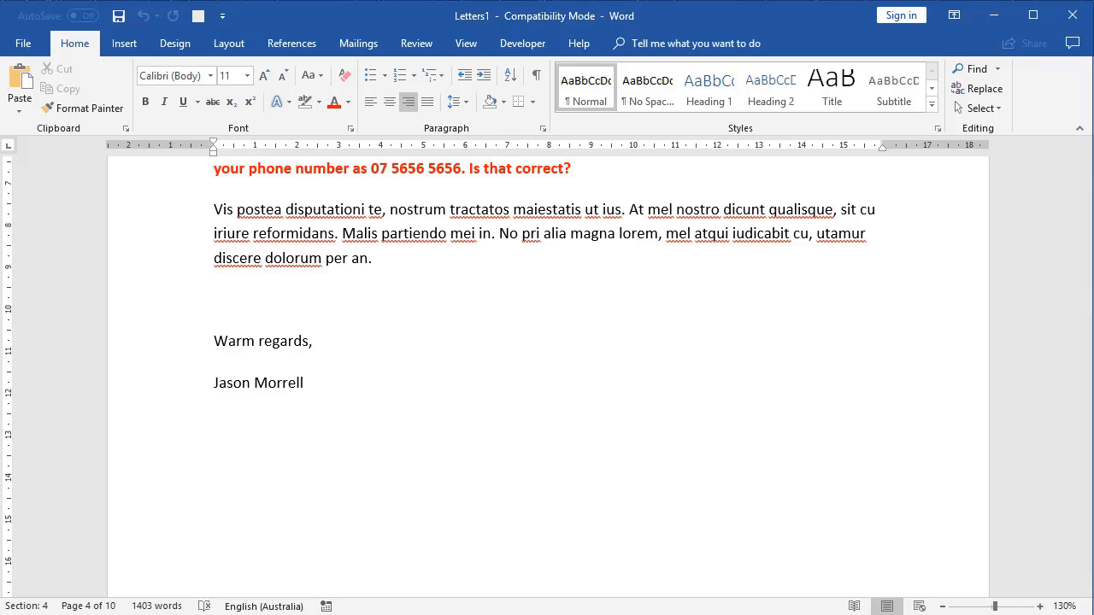
{"action": "left_click", "coordinate": [348, 42]}
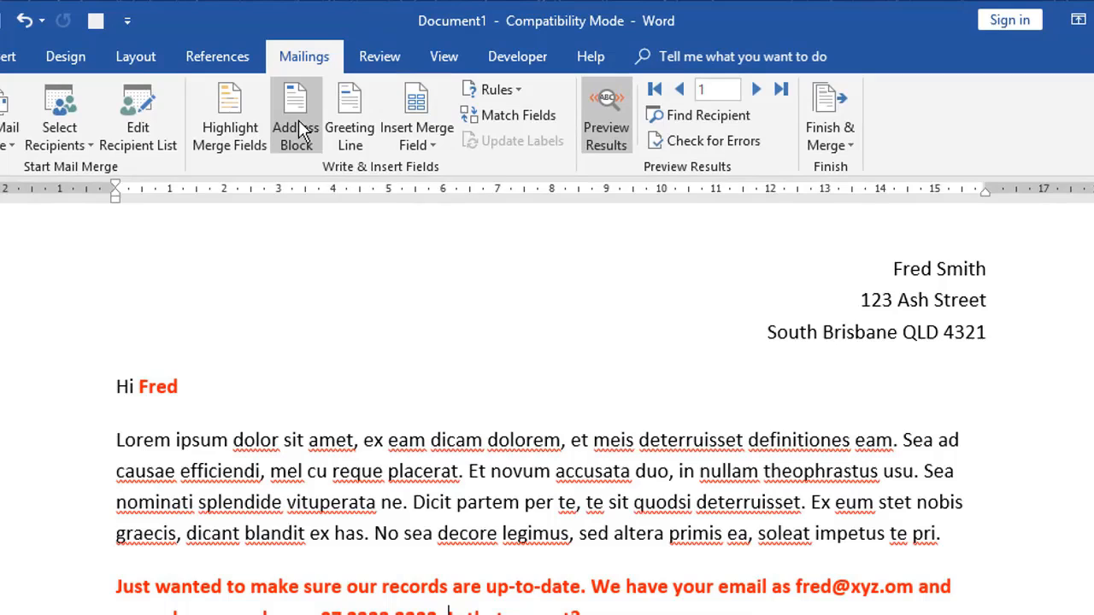
{"action": "mouse_move", "coordinate": [349, 115]}
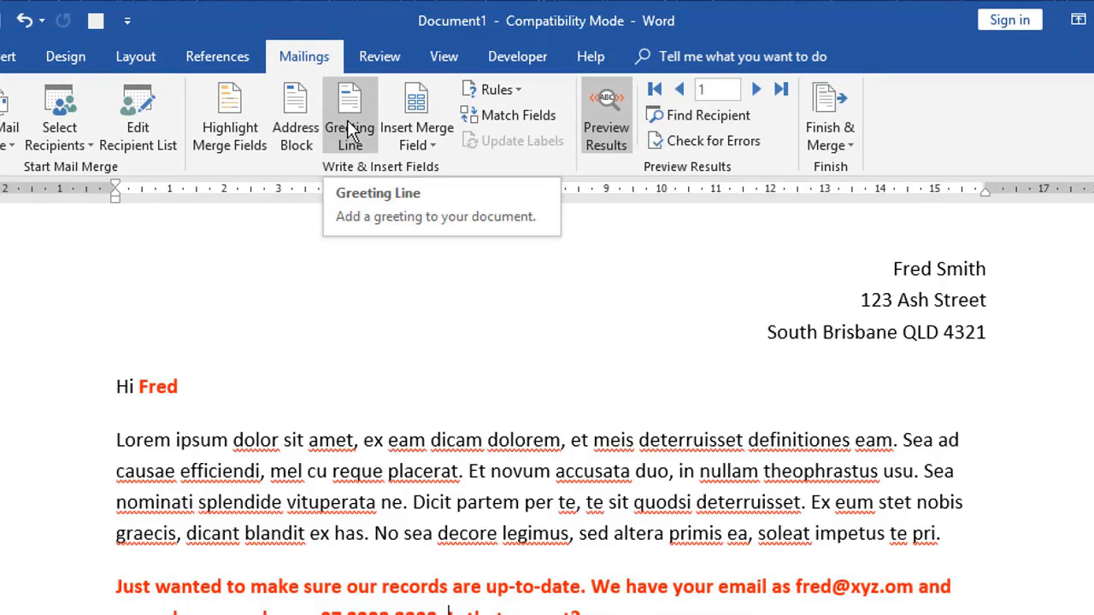
{"action": "mouse_move", "coordinate": [339, 151]}
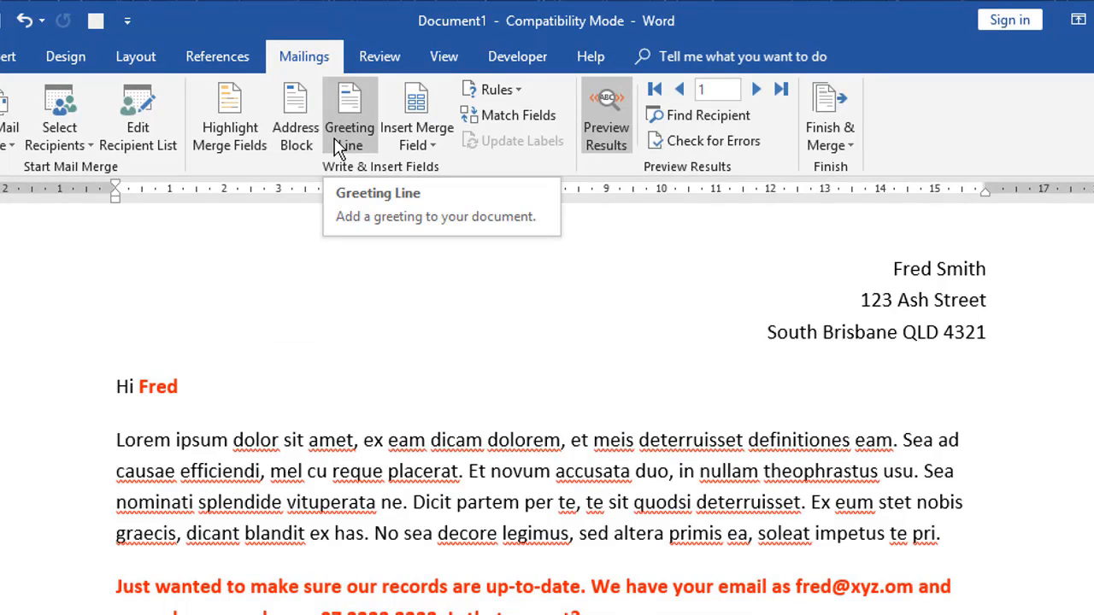
{"action": "mouse_move", "coordinate": [382, 133]}
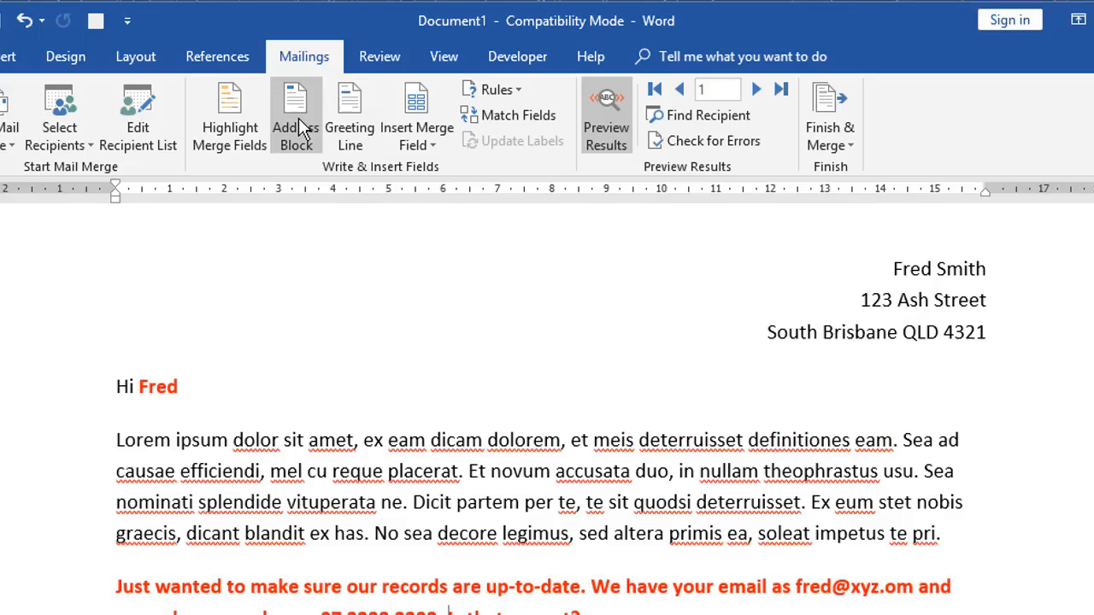
Step: Open the Insert Address Block options from Write & Insert Fields
{"action": "left_click", "coordinate": [295, 116]}
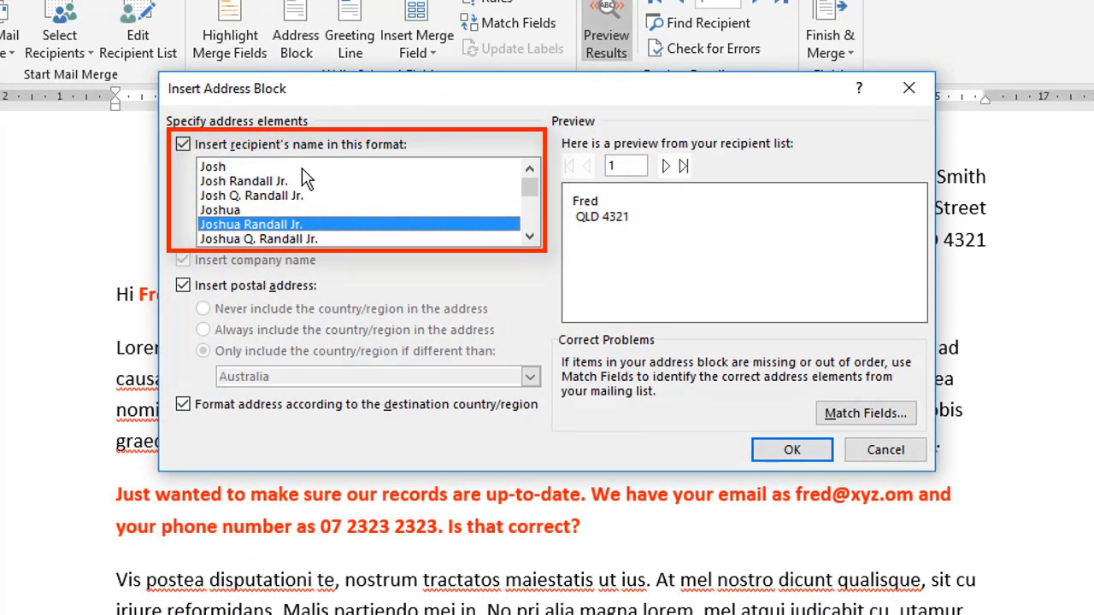
Step: Preview the first-name-only and full-name-with-suffix formats, then cancel without inserting
{"action": "left_click", "coordinate": [250, 239]}
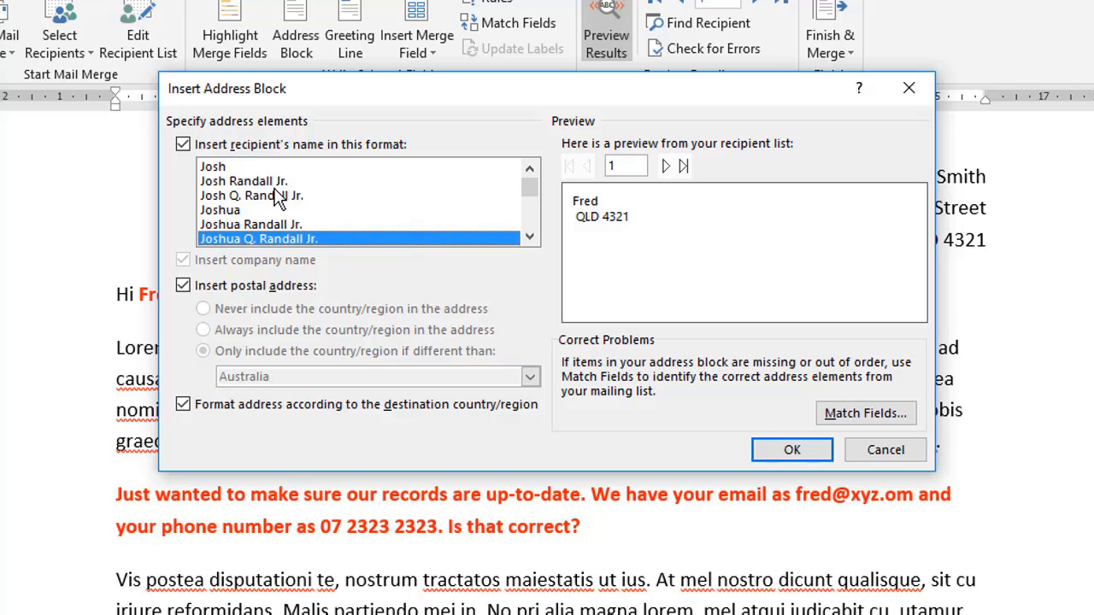
{"action": "mouse_move", "coordinate": [260, 171]}
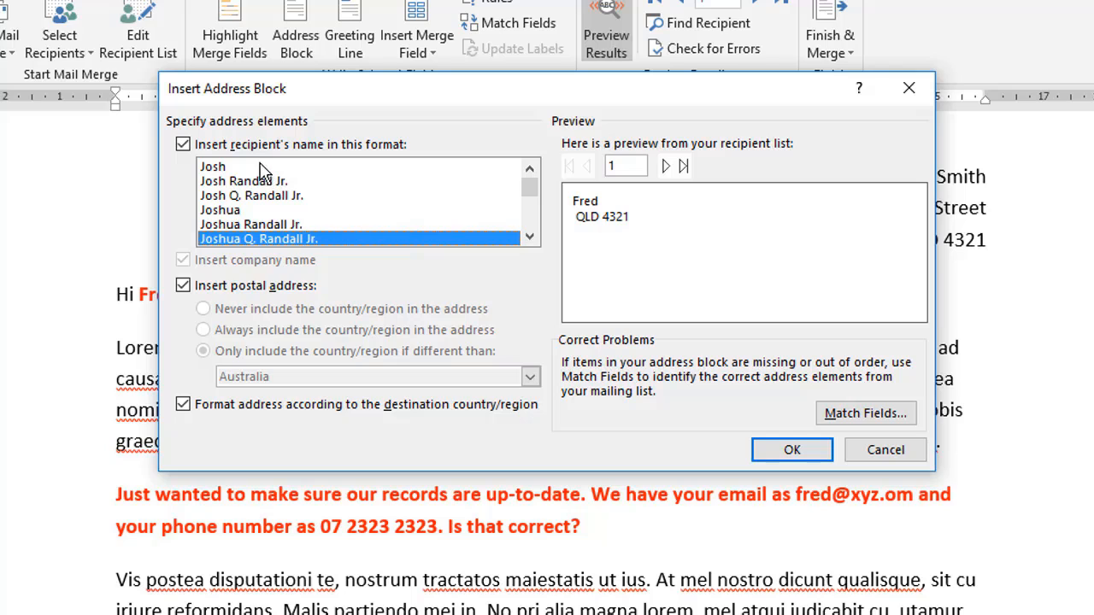
{"action": "left_click", "coordinate": [213, 166]}
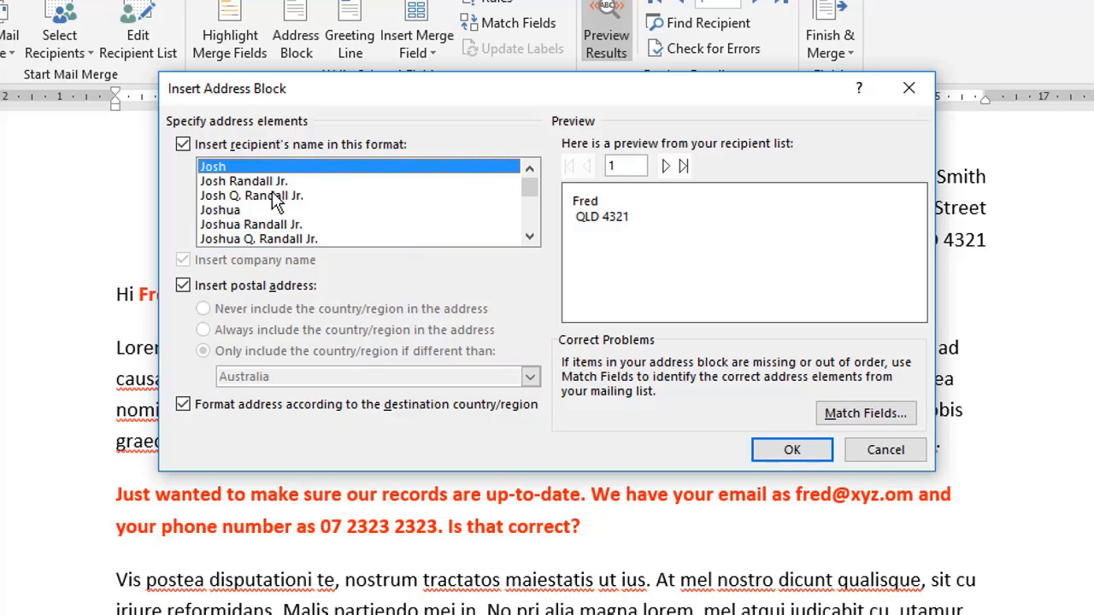
{"action": "left_click", "coordinate": [244, 180]}
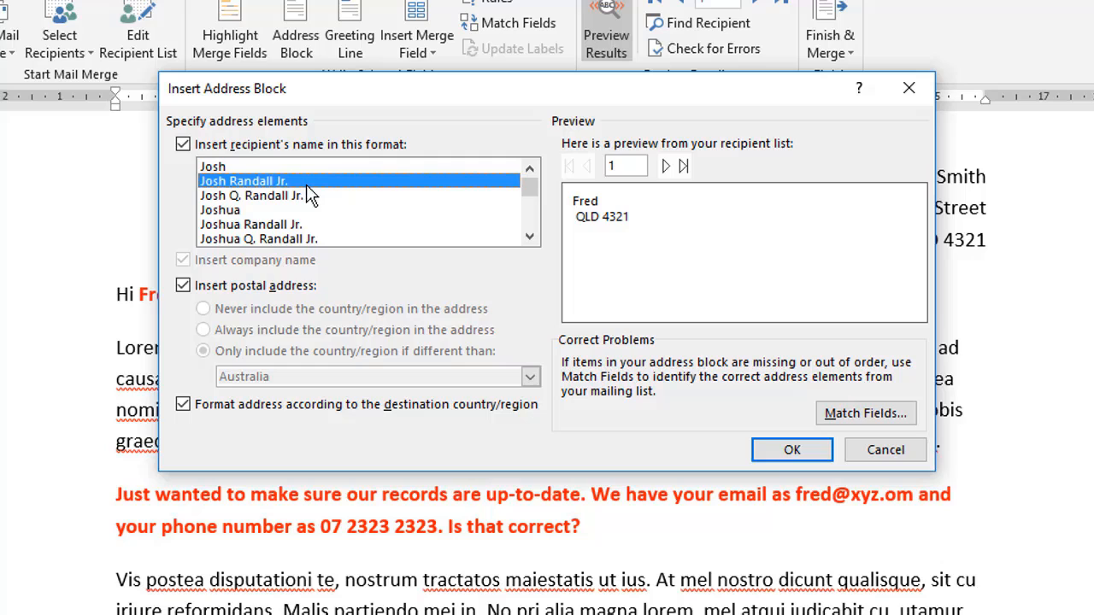
{"action": "scroll", "scroll_direction": "down", "scroll_amount": 3}
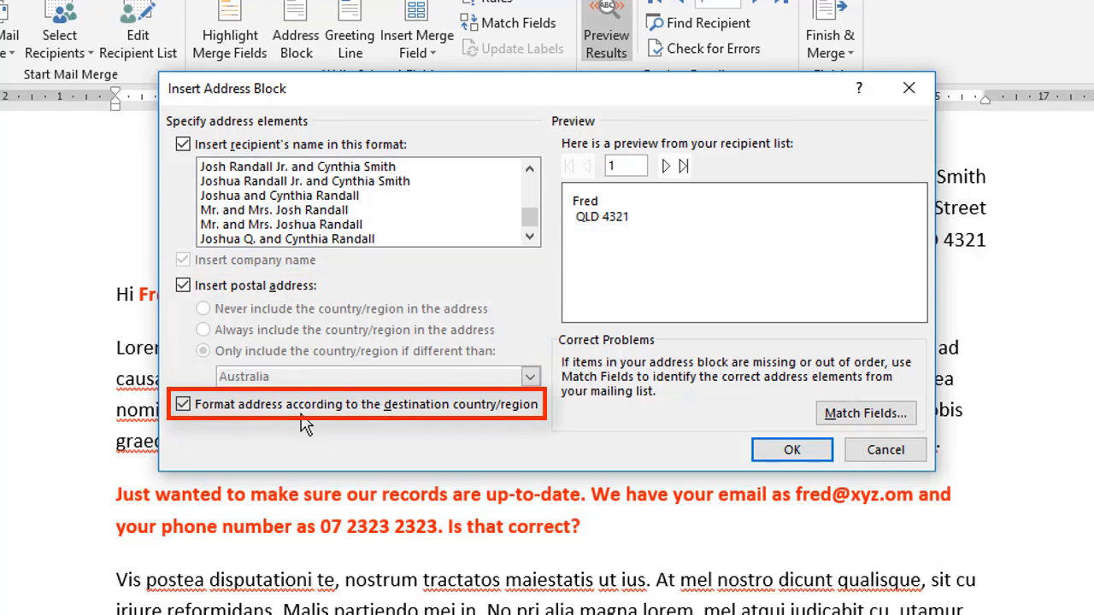
{"action": "mouse_move", "coordinate": [224, 427]}
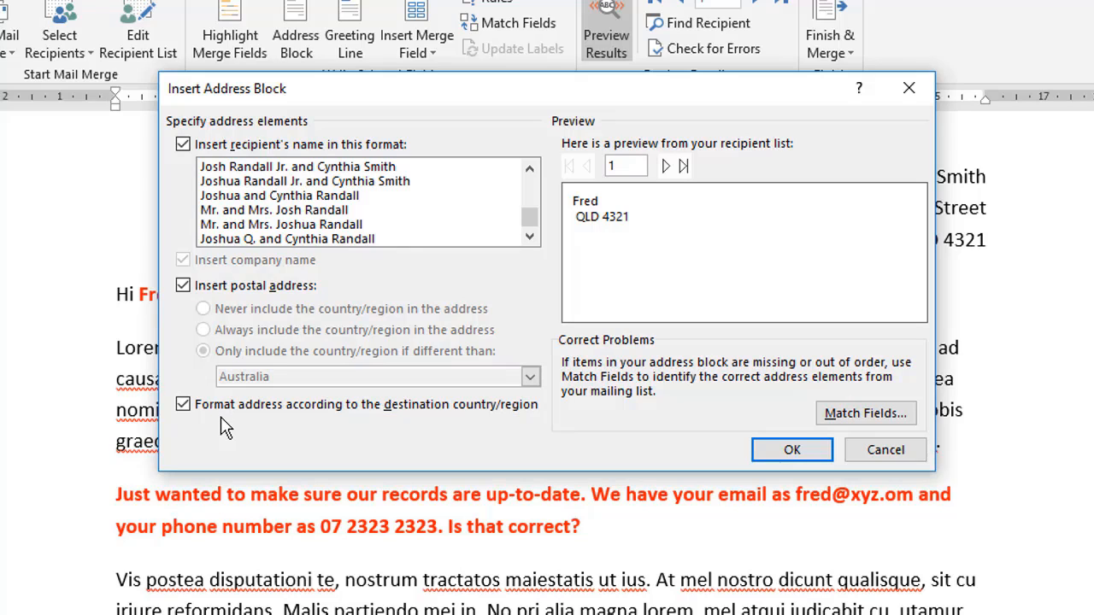
{"action": "mouse_move", "coordinate": [884, 450]}
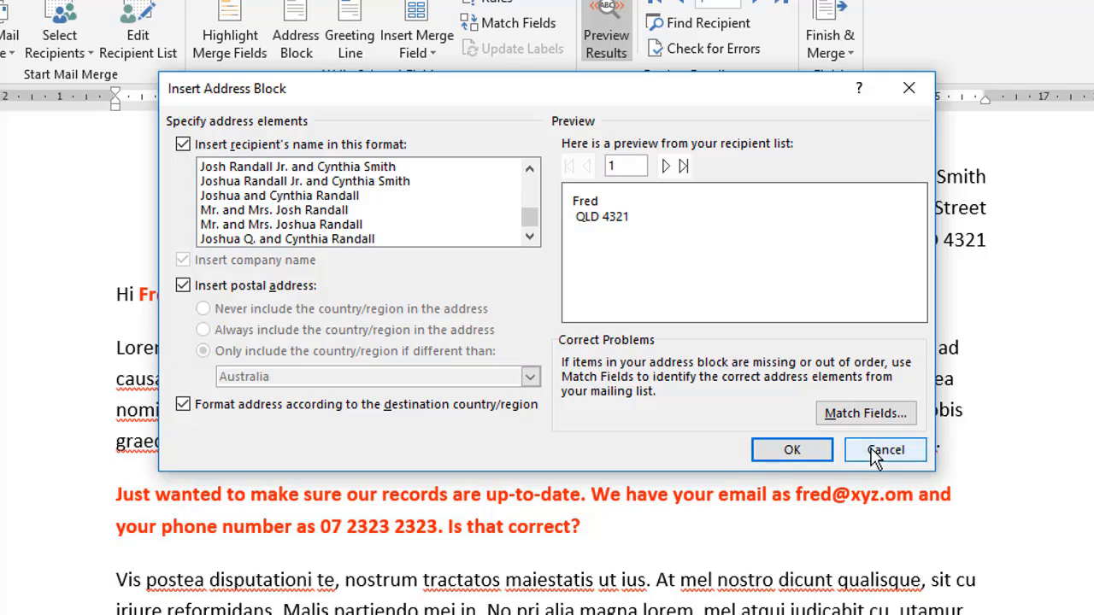
{"action": "left_click", "coordinate": [885, 449]}
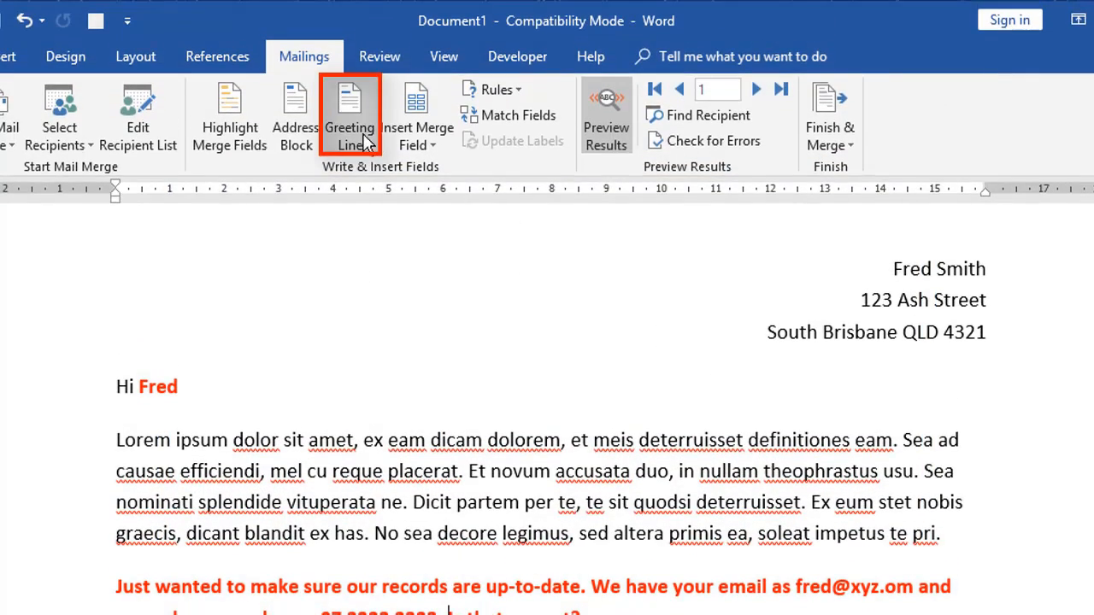
{"action": "left_click", "coordinate": [350, 116]}
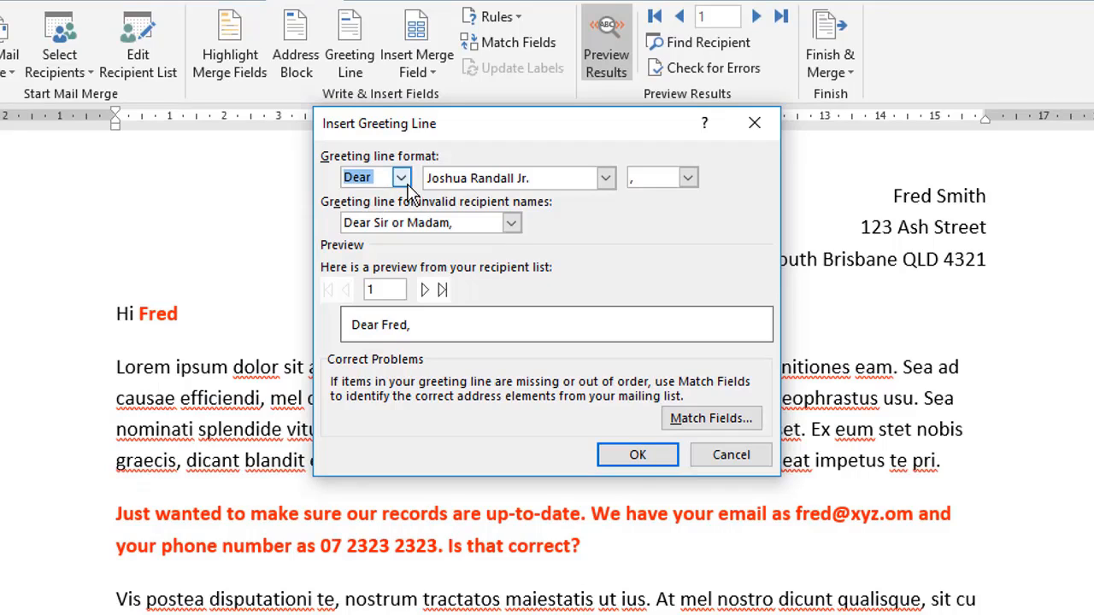
{"action": "left_click", "coordinate": [399, 177]}
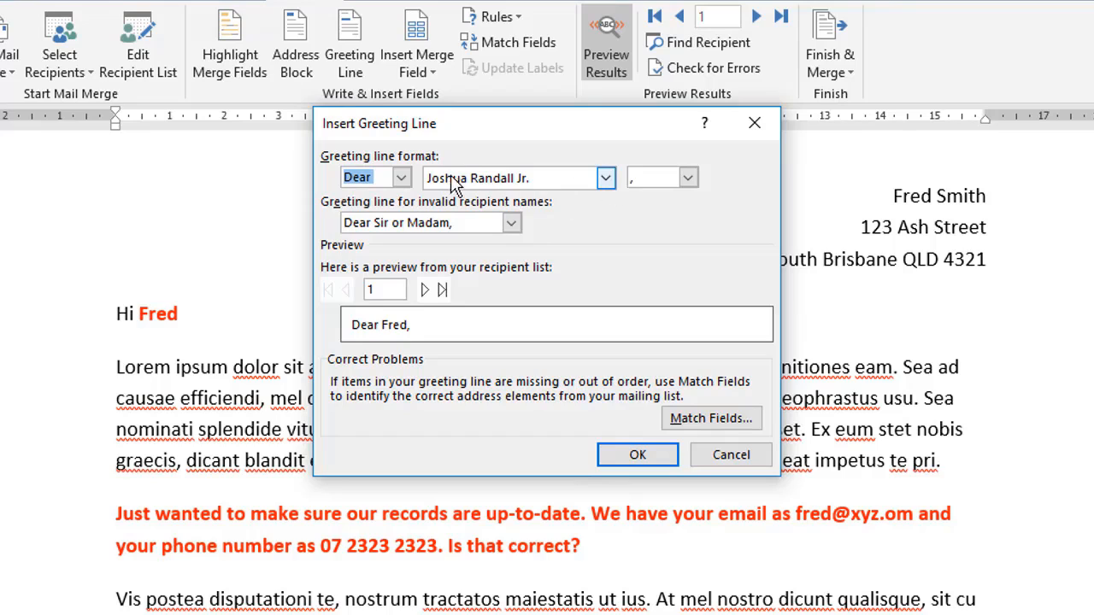
{"action": "mouse_move", "coordinate": [605, 178]}
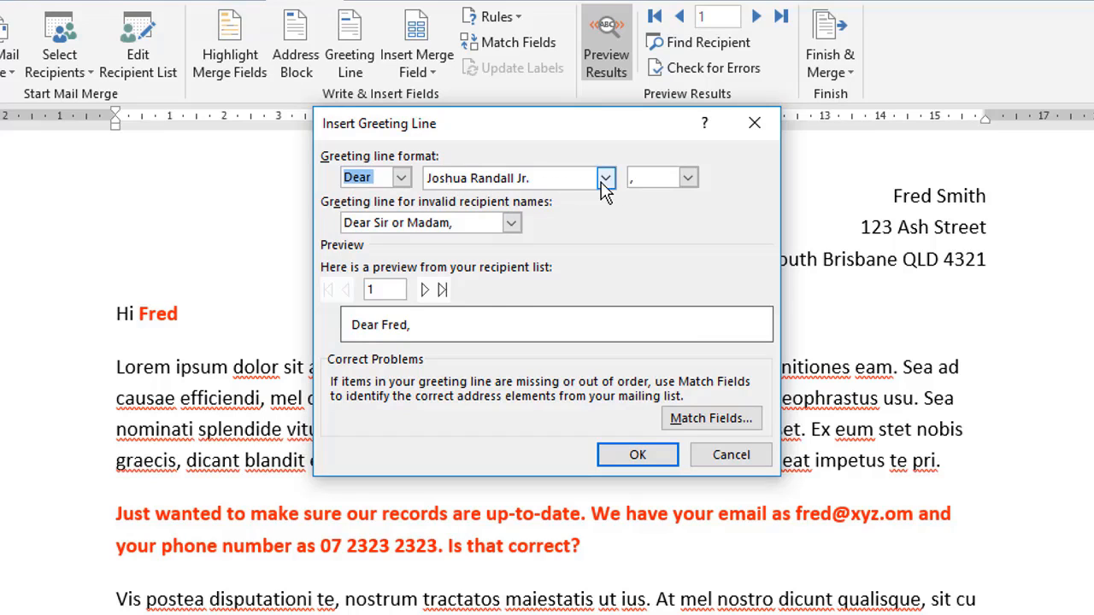
{"action": "left_click", "coordinate": [605, 178]}
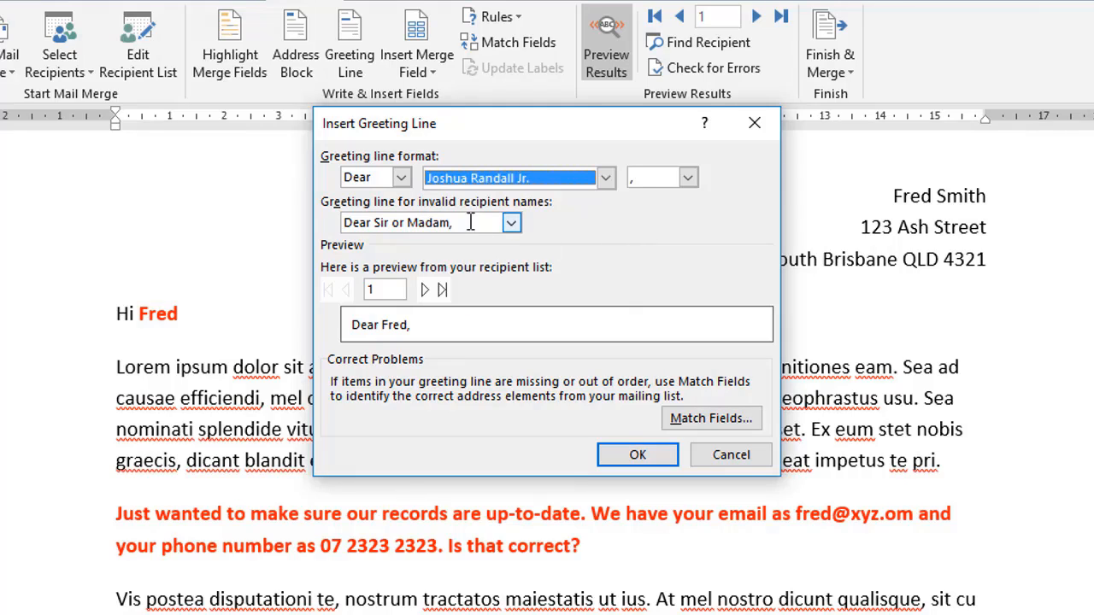
{"action": "mouse_move", "coordinate": [438, 222]}
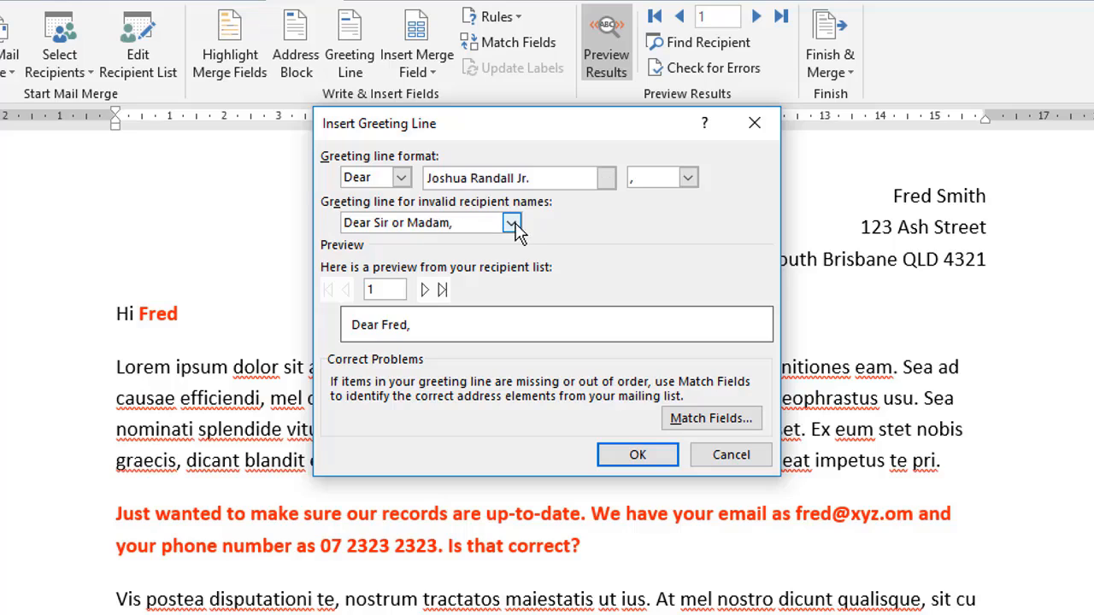
{"action": "left_click", "coordinate": [512, 222]}
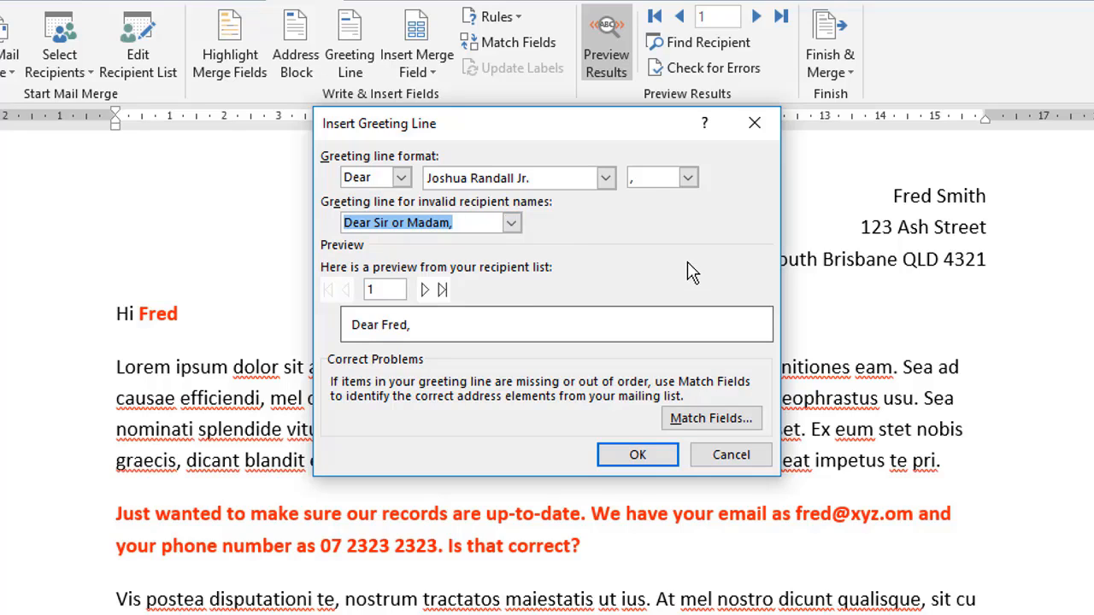
{"action": "mouse_move", "coordinate": [307, 81]}
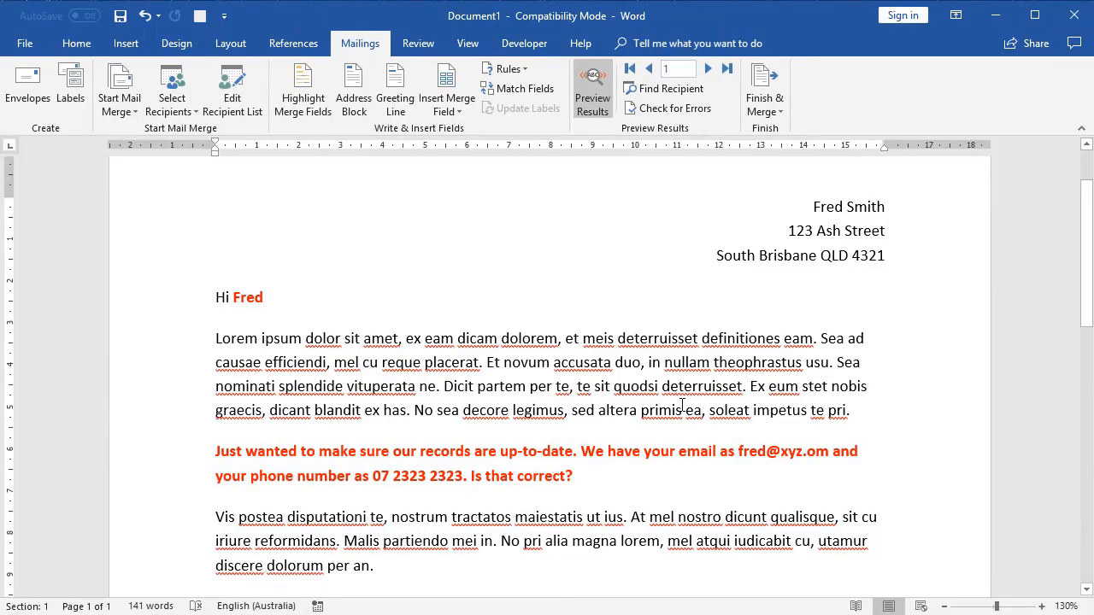
{"action": "left_click", "coordinate": [469, 475]}
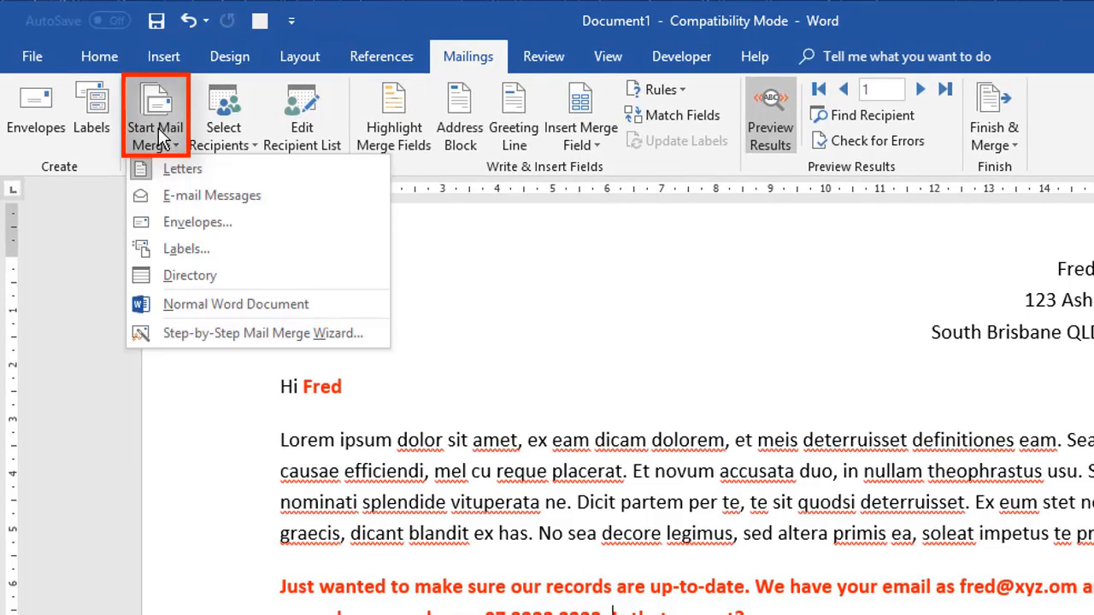
{"action": "mouse_move", "coordinate": [187, 200]}
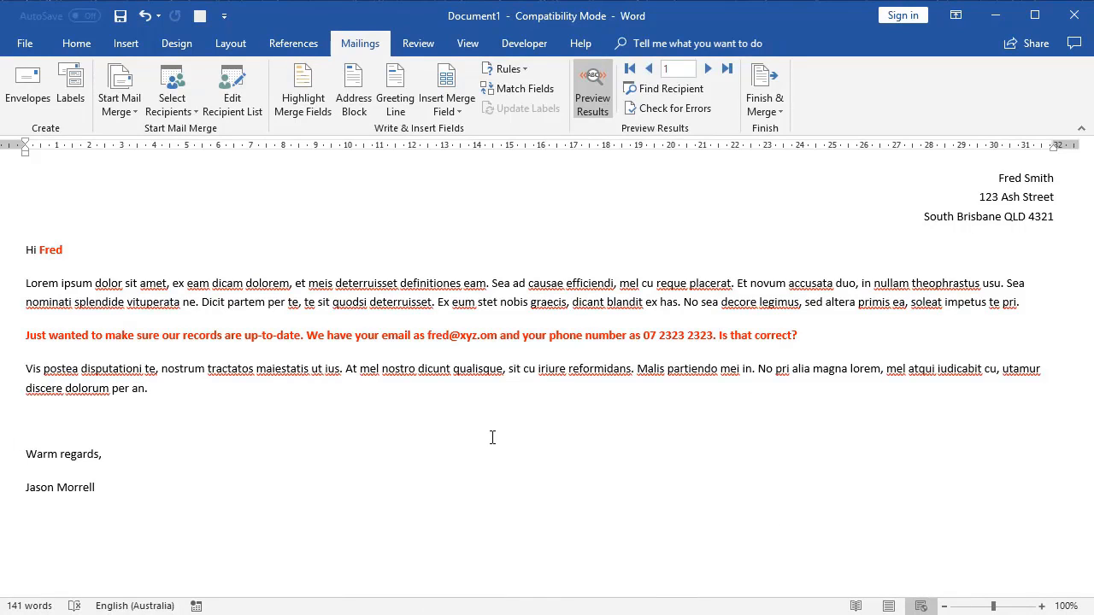
Step: Close the Start Mail Merge document types list to show Fred's full letter
{"action": "left_click", "coordinate": [722, 335]}
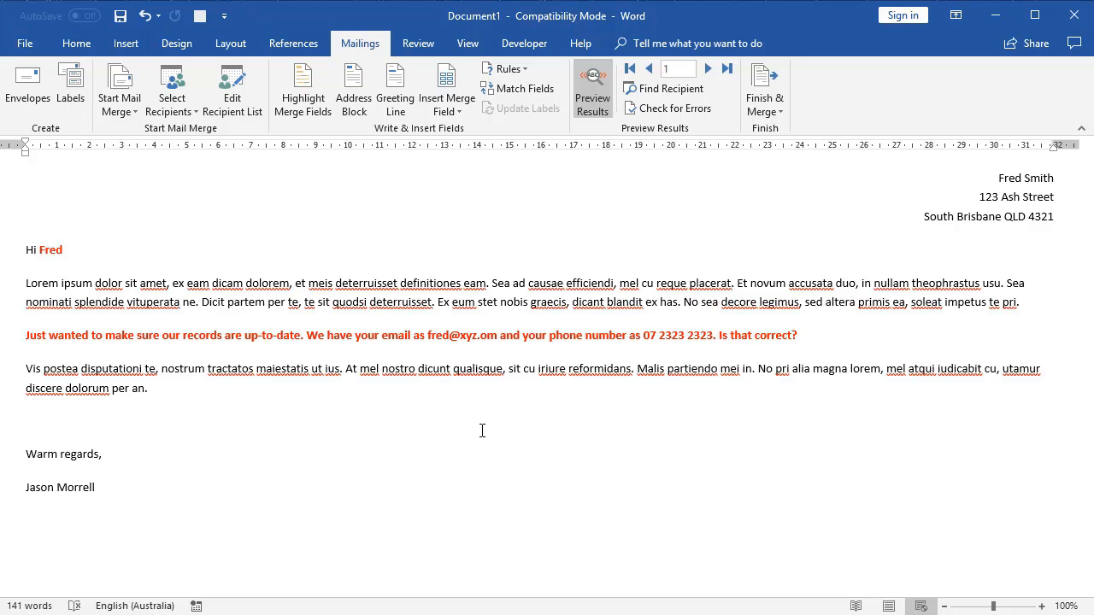
{"action": "mouse_move", "coordinate": [484, 427]}
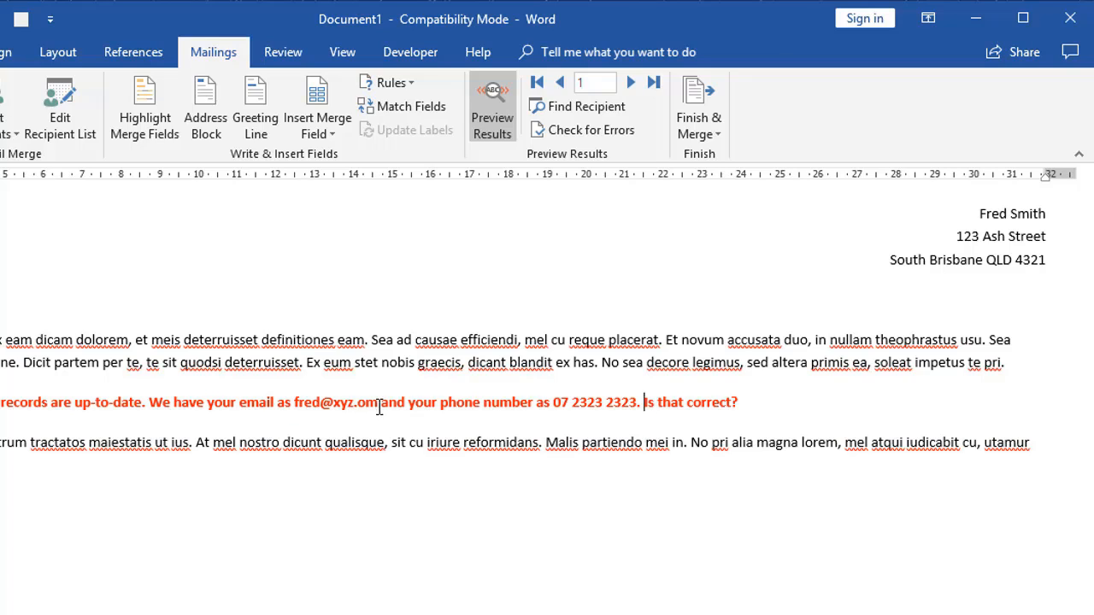
{"action": "mouse_move", "coordinate": [386, 406]}
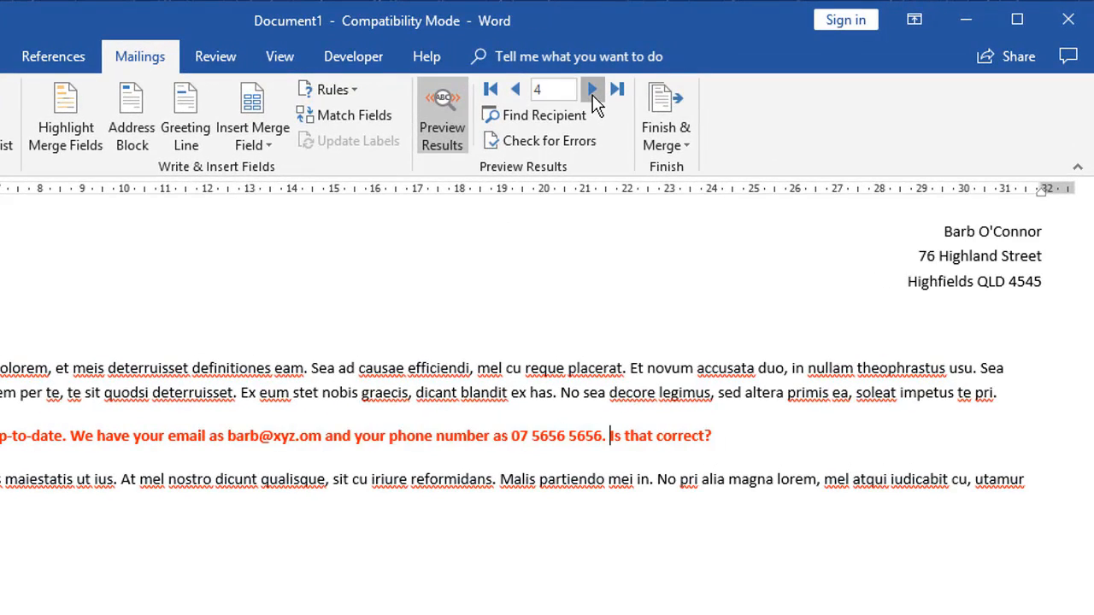
Step: Preview the next recipient, then open Merge to E-mail and focus the subject line
{"action": "left_click", "coordinate": [591, 89]}
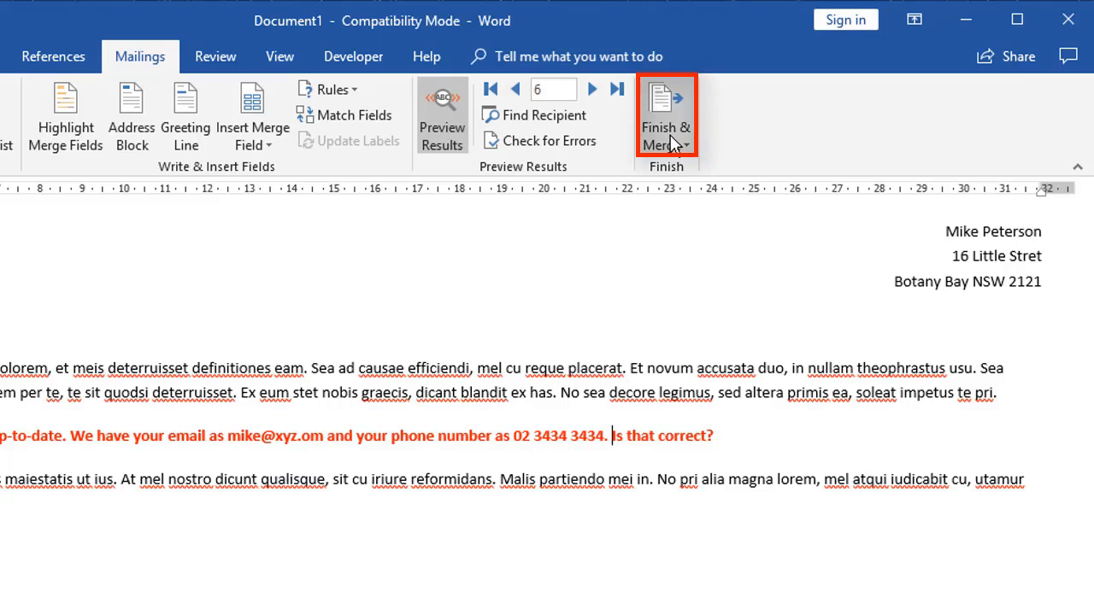
{"action": "left_click", "coordinate": [665, 119]}
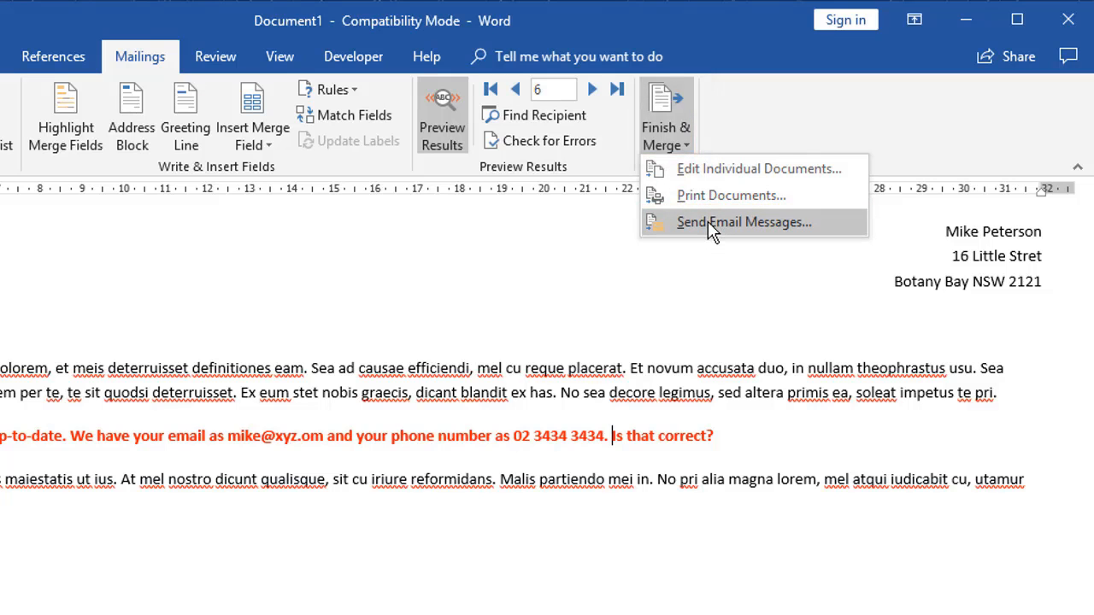
{"action": "left_click", "coordinate": [744, 222]}
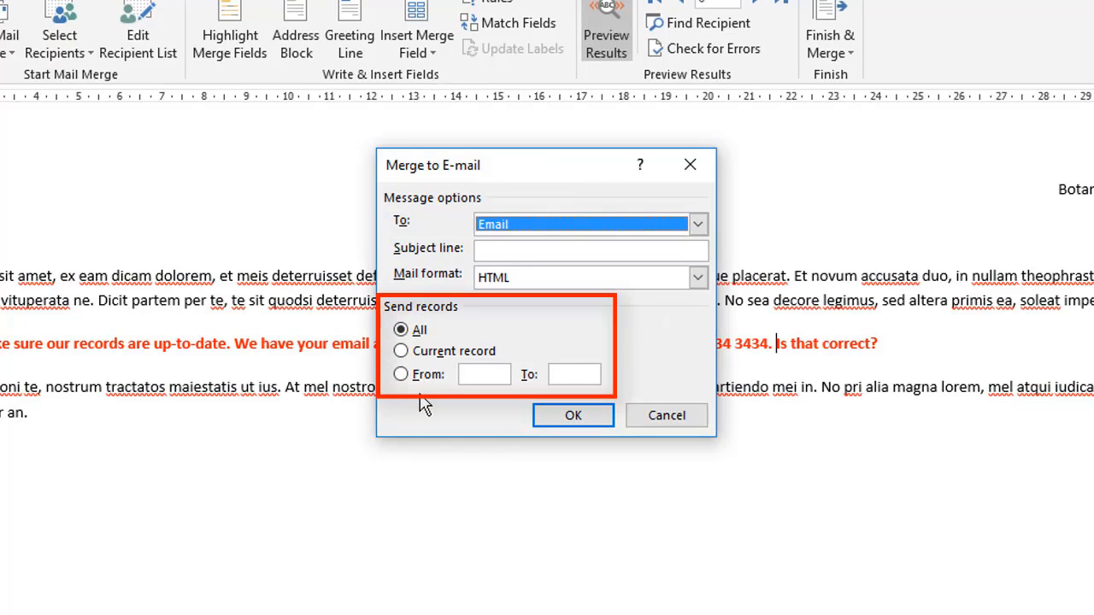
{"action": "mouse_move", "coordinate": [438, 348]}
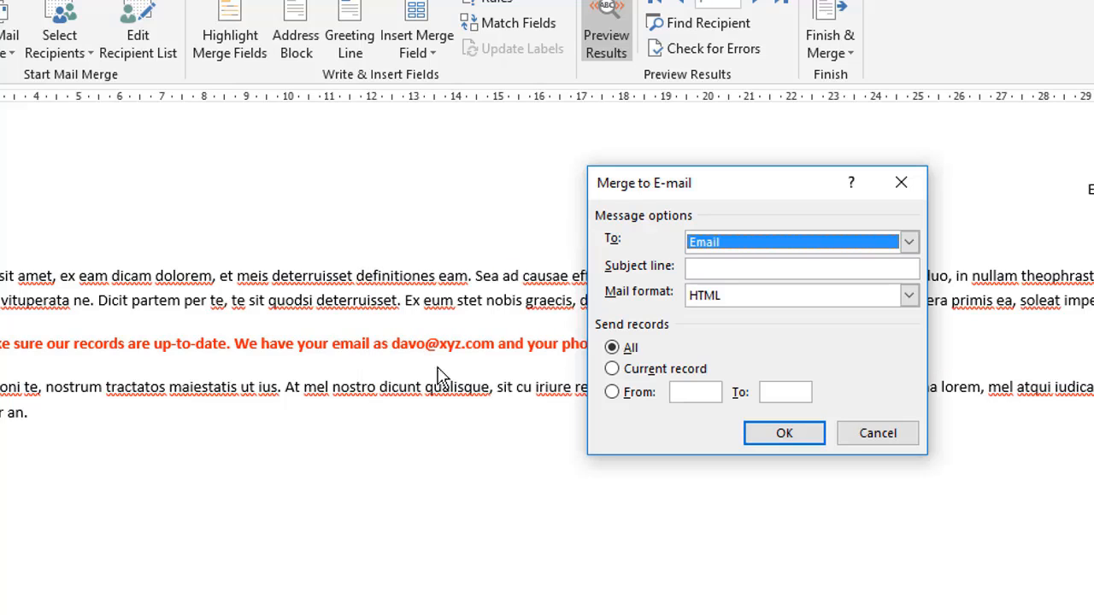
{"action": "mouse_move", "coordinate": [490, 367]}
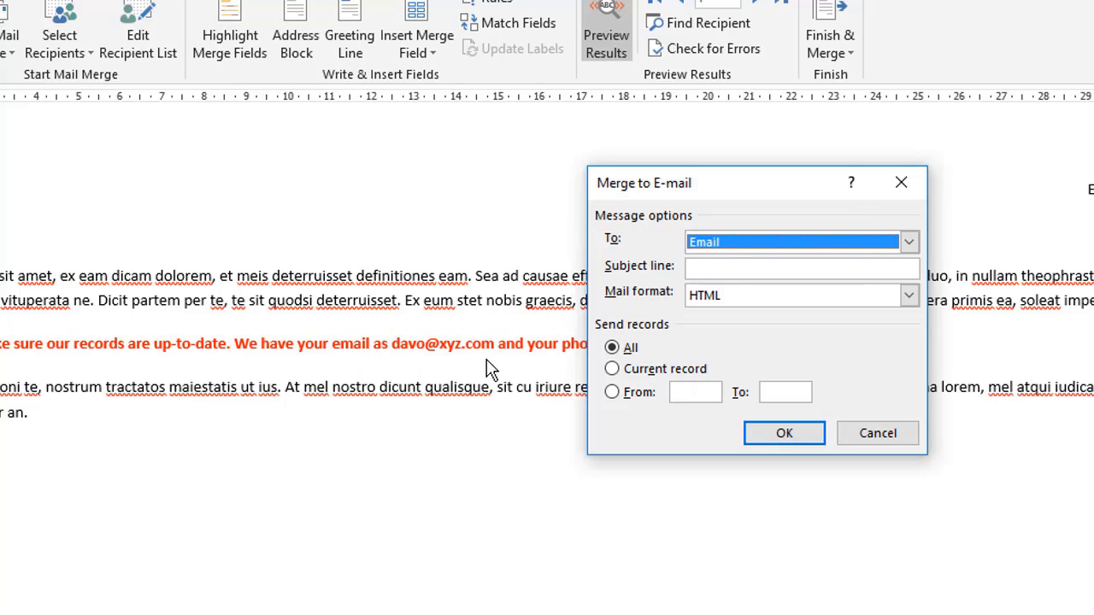
{"action": "left_click", "coordinate": [800, 268]}
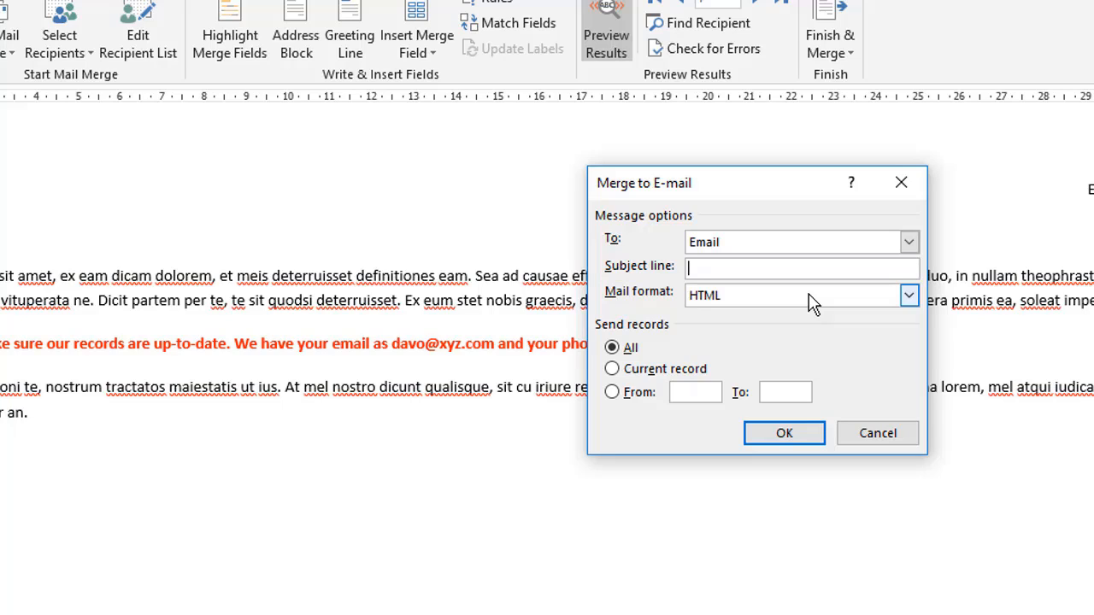
{"action": "mouse_move", "coordinate": [783, 433]}
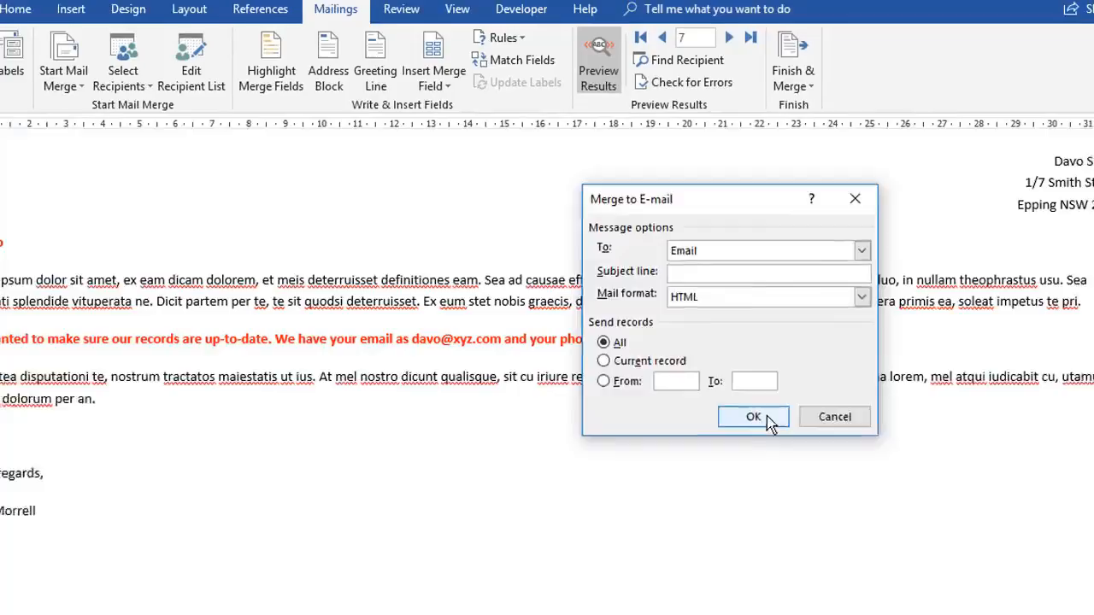
{"action": "left_click", "coordinate": [753, 417]}
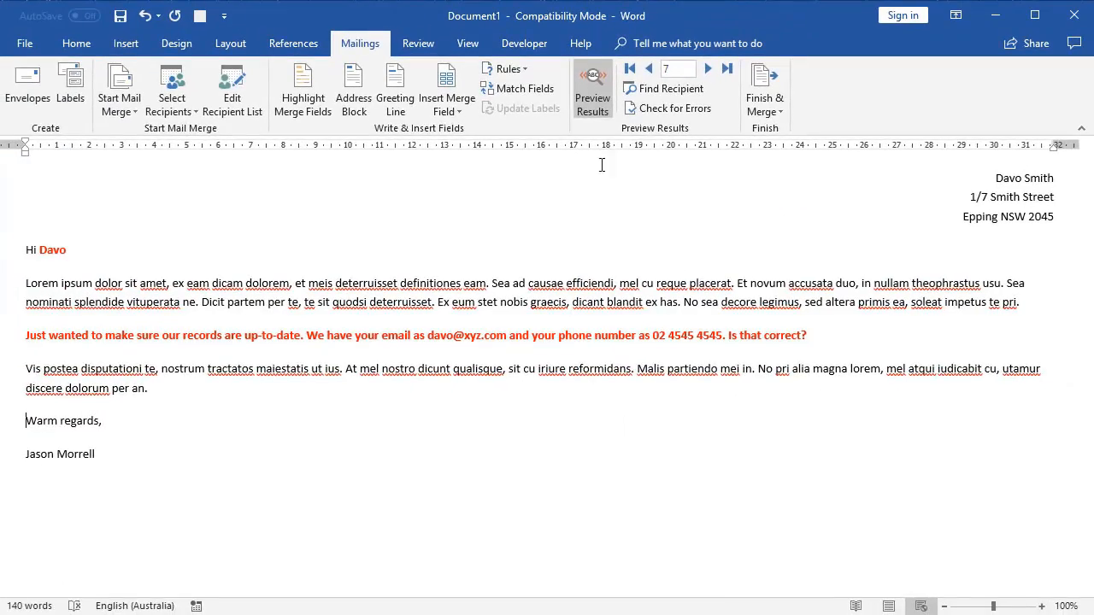
{"action": "mouse_move", "coordinate": [504, 93]}
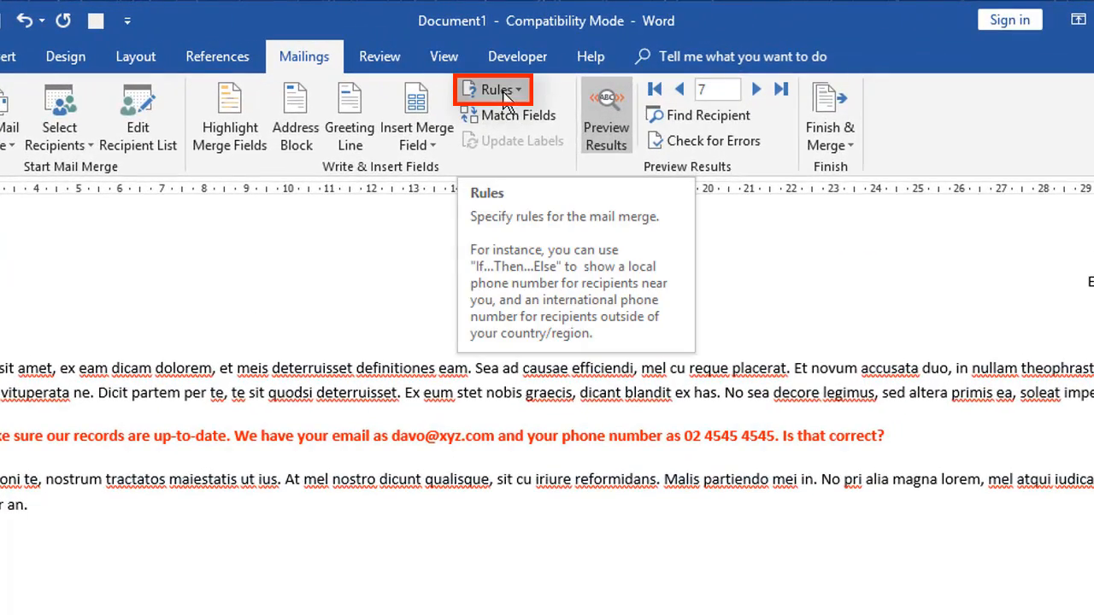
{"action": "left_click", "coordinate": [489, 89]}
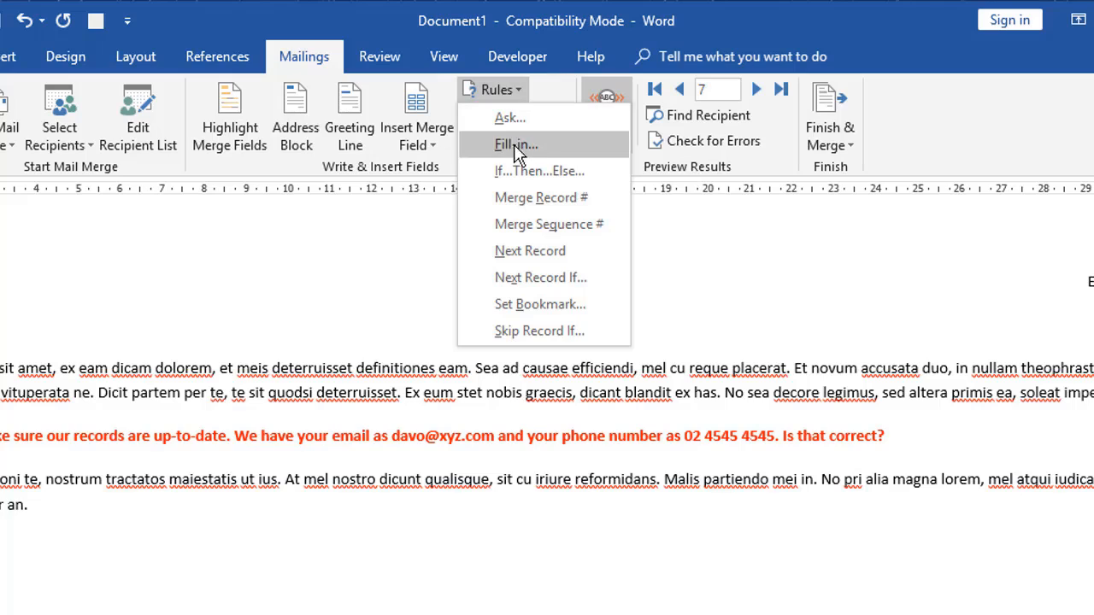
{"action": "mouse_move", "coordinate": [515, 175]}
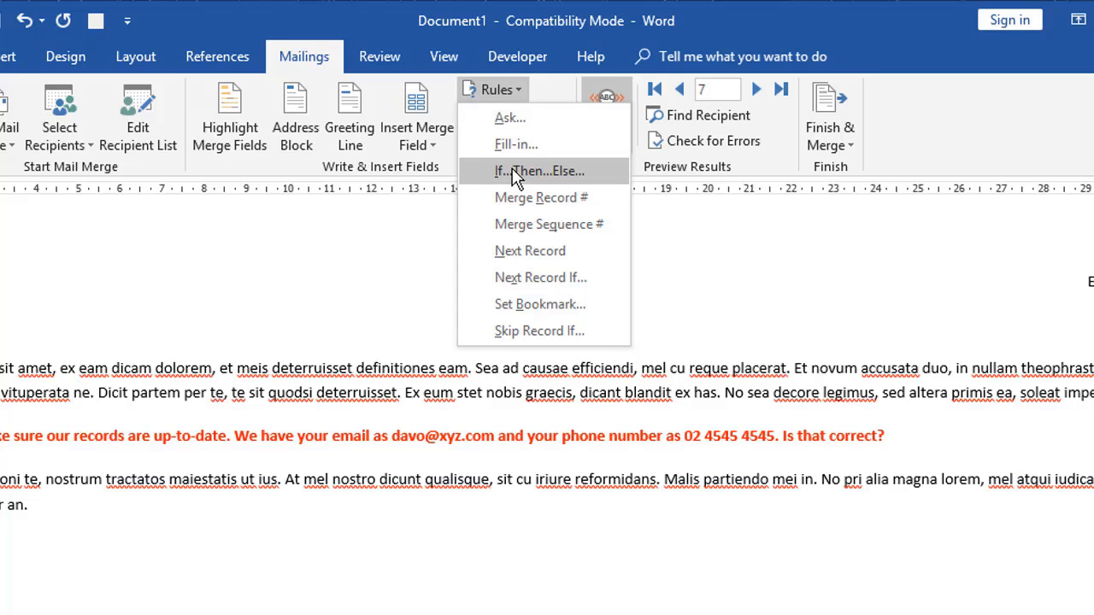
{"action": "mouse_move", "coordinate": [512, 192]}
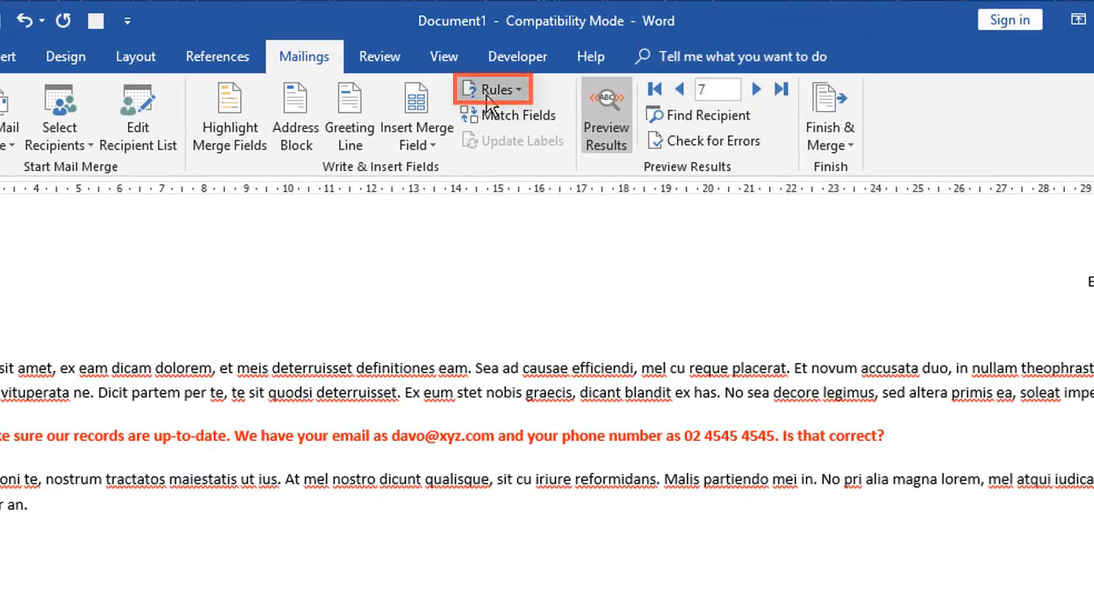
Step: Add an If…Then…Else rule: State equals QLD inserts 'P.S. Go Maroons'
{"action": "left_click", "coordinate": [494, 89]}
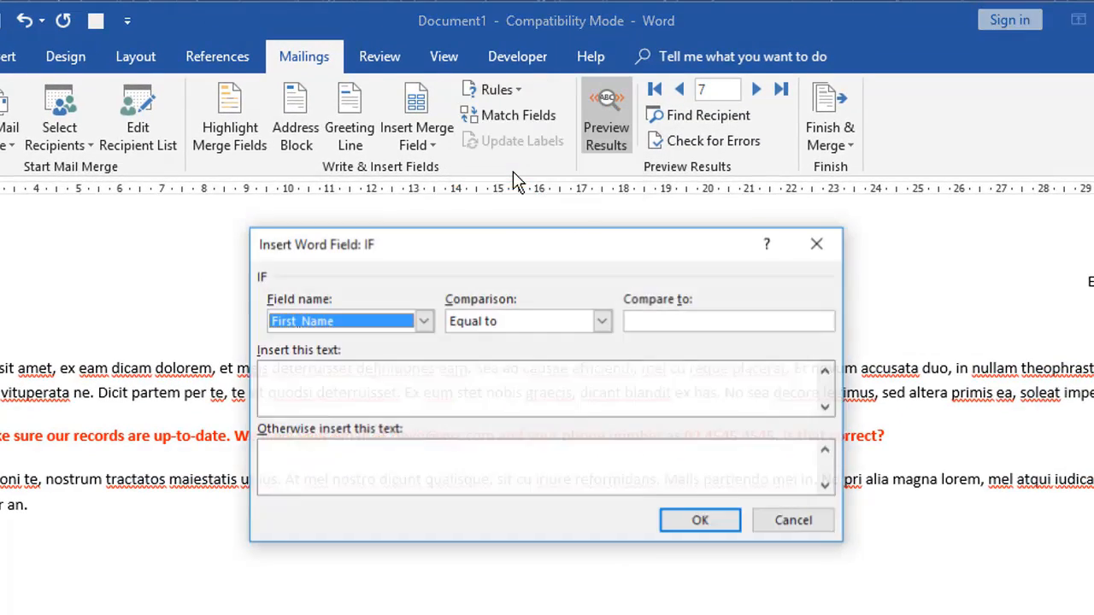
{"action": "left_click", "coordinate": [423, 228]}
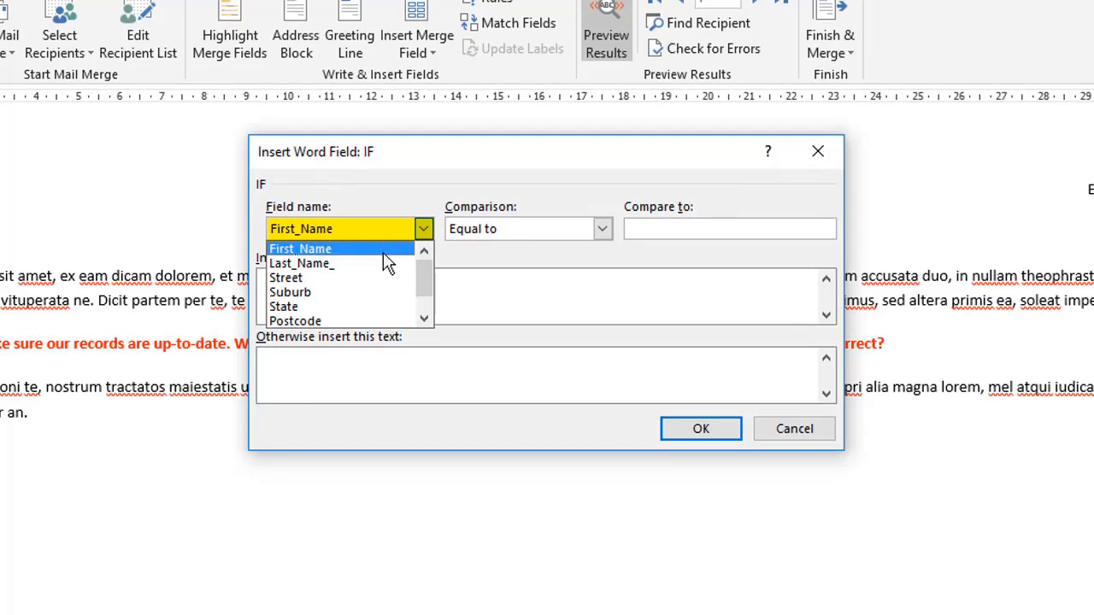
{"action": "left_click", "coordinate": [284, 306]}
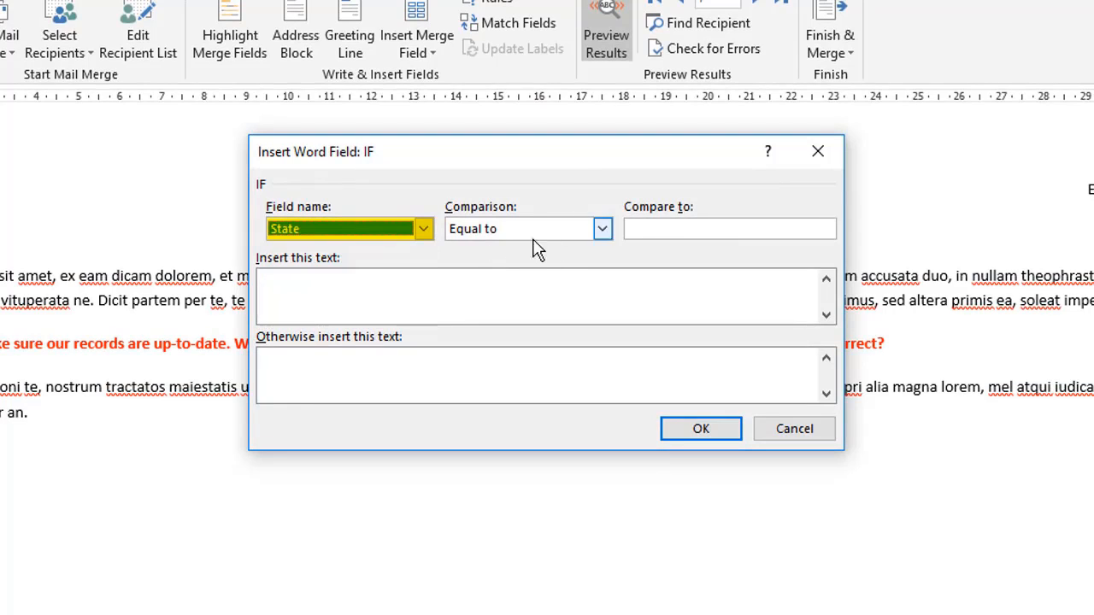
{"action": "type", "text": "QLD"}
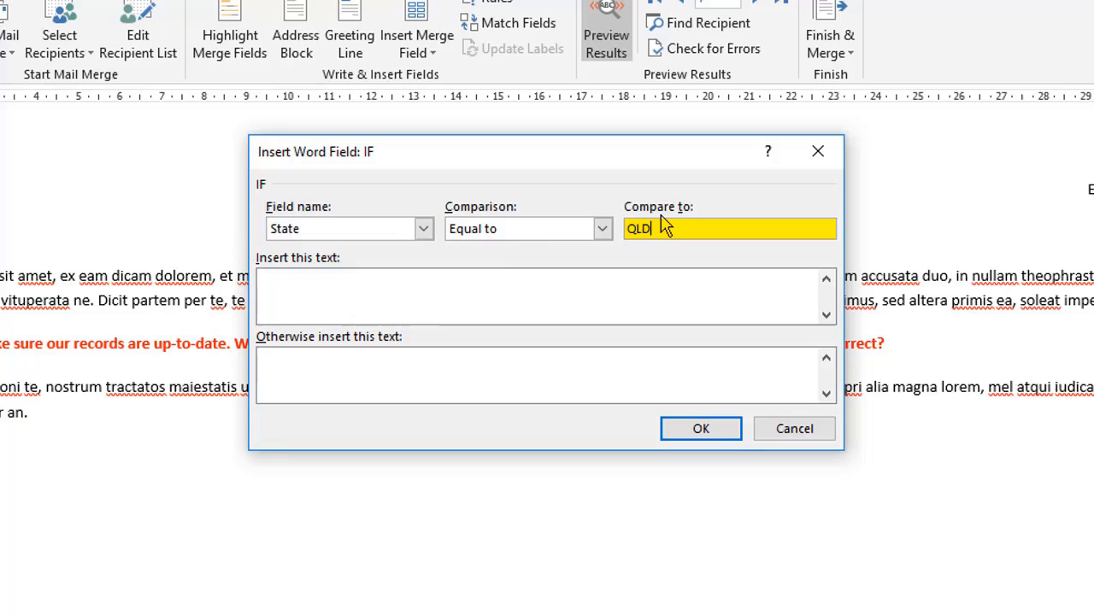
{"action": "left_click", "coordinate": [545, 296]}
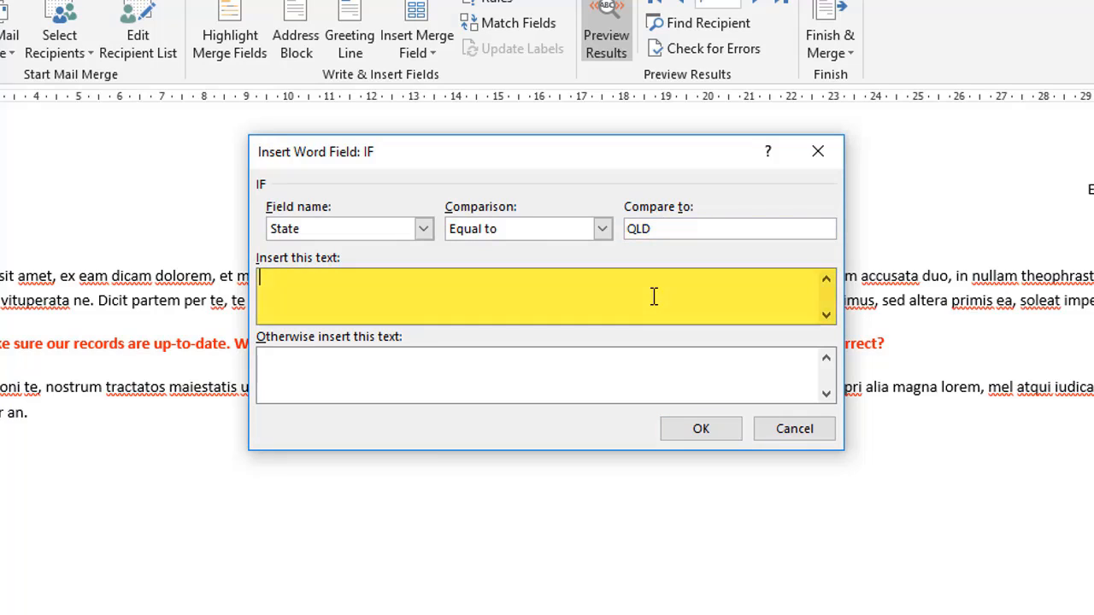
{"action": "type", "text": "P.s"}
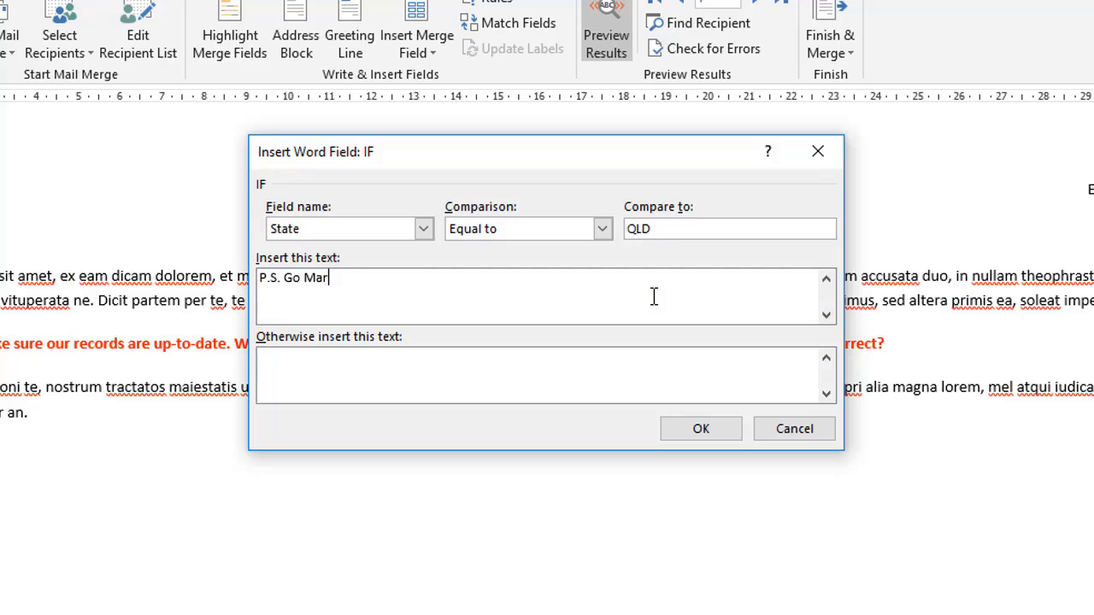
{"action": "left_click", "coordinate": [701, 429]}
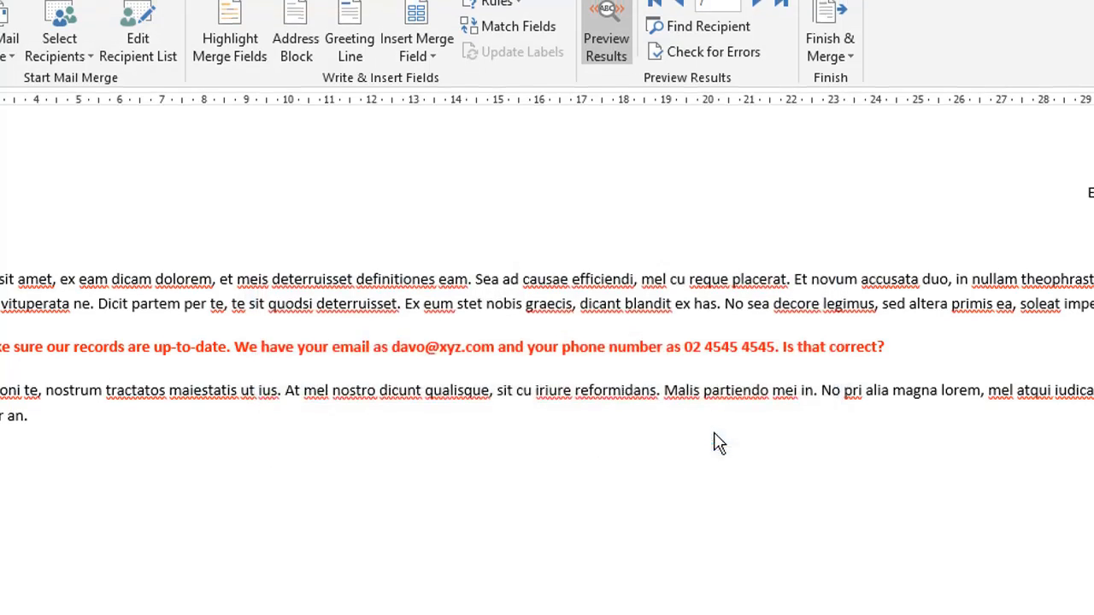
Step: Add an If…Then…Else rule: State equals NSW inserts 'P.S. Go Blues'
{"action": "left_click", "coordinate": [492, 89]}
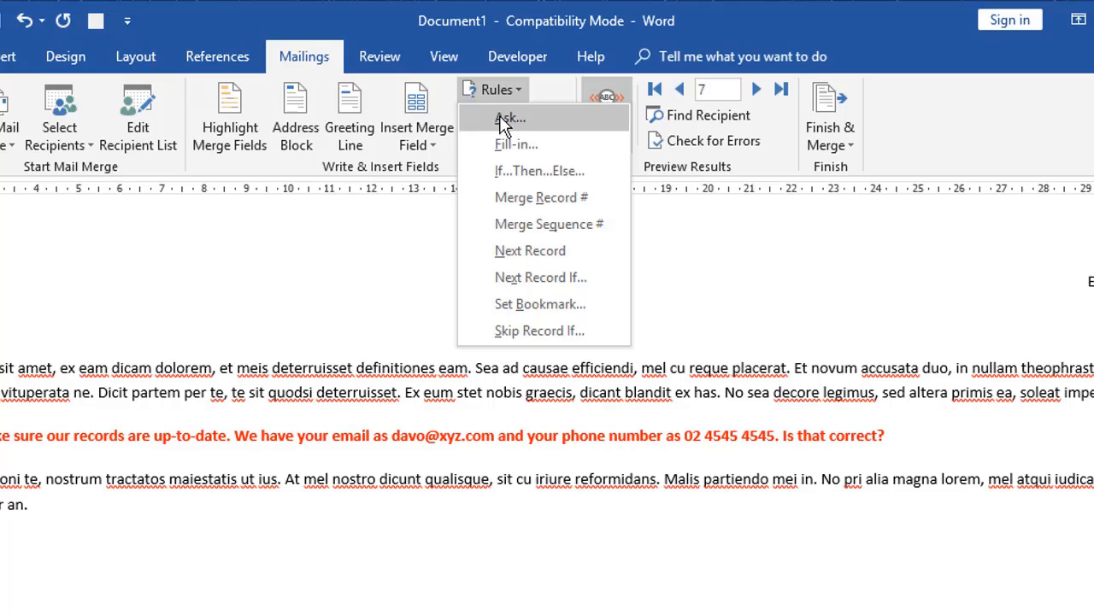
{"action": "left_click", "coordinate": [540, 171]}
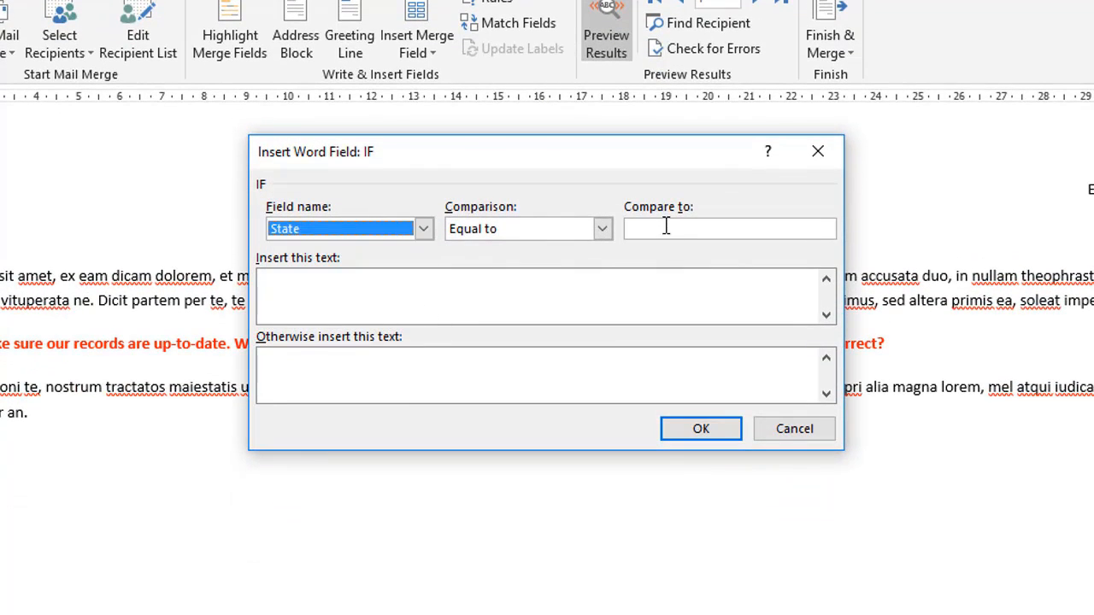
{"action": "type", "text": "NSW"}
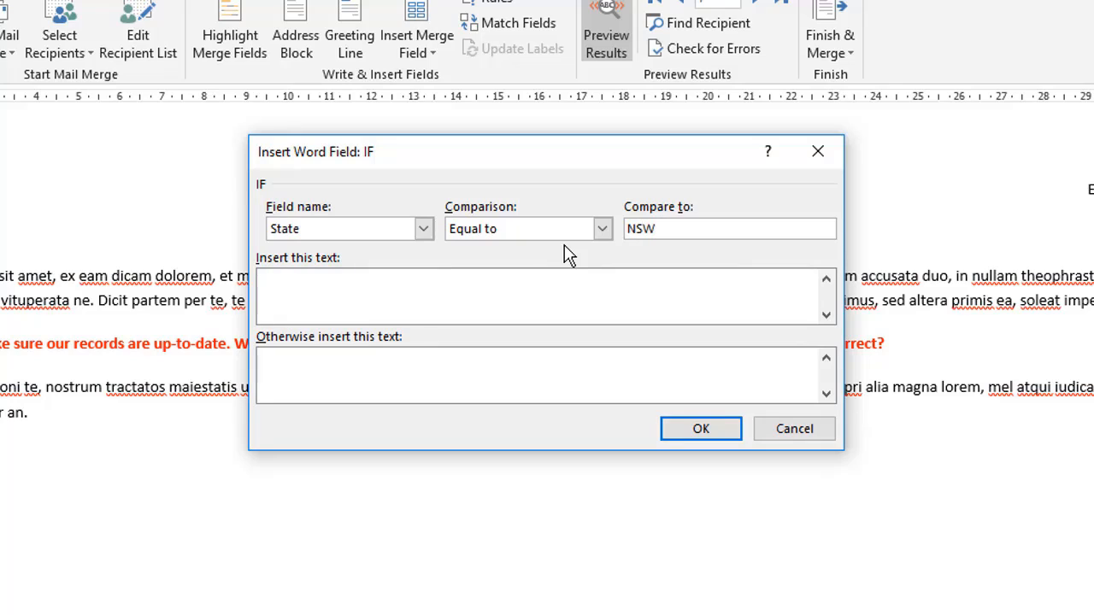
{"action": "type", "text": "P.S."}
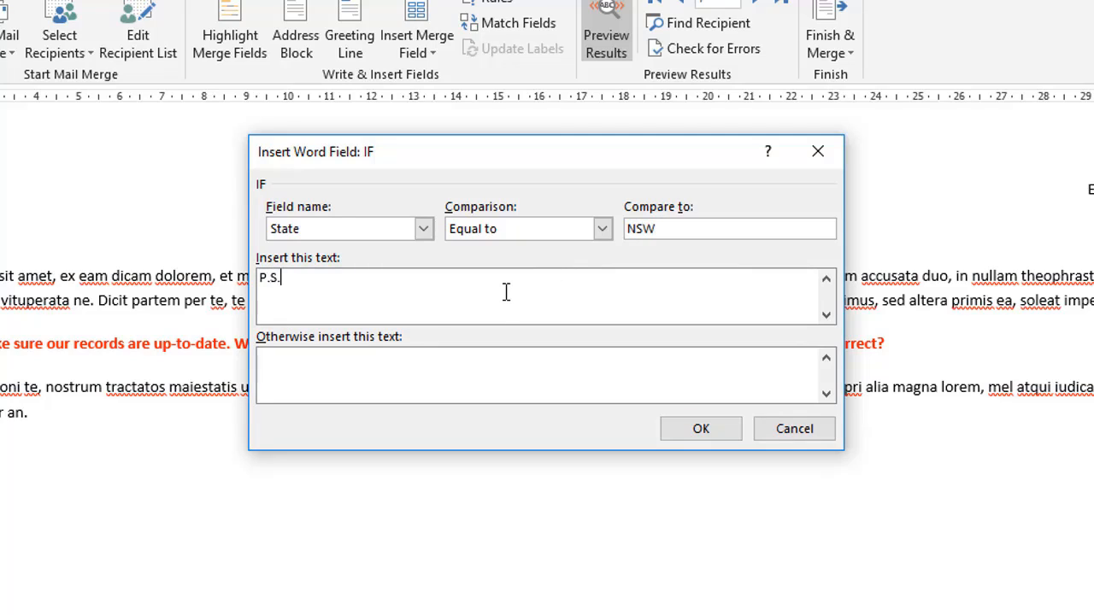
{"action": "type", "text": "Go Blues"}
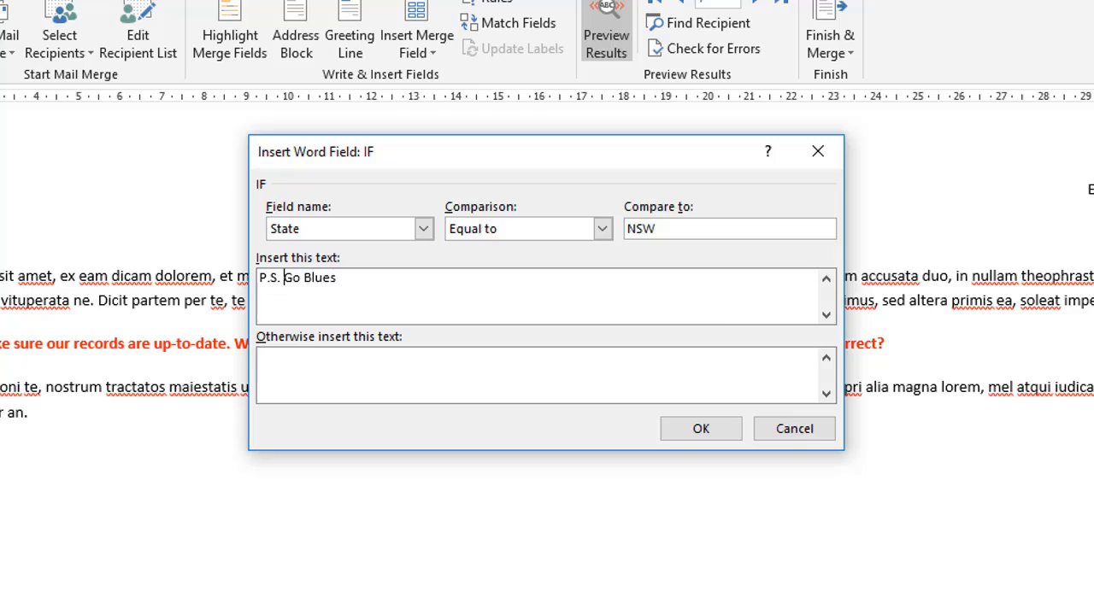
{"action": "left_click", "coordinate": [699, 428]}
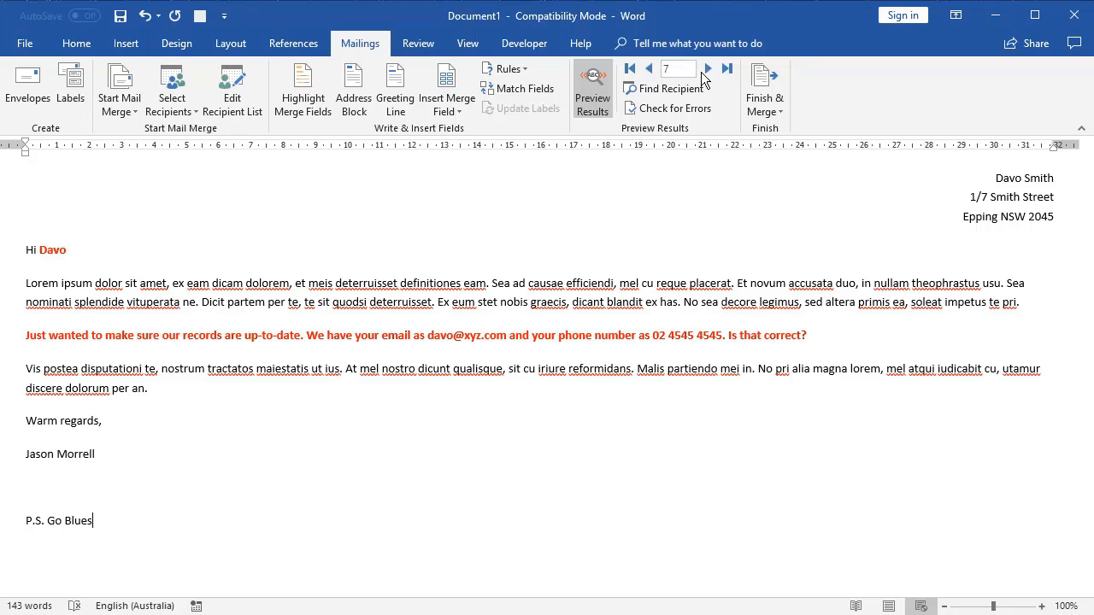
Step: Preview from the first record through the ninth, checking each Maroons or Blues P.S
{"action": "left_click", "coordinate": [631, 69]}
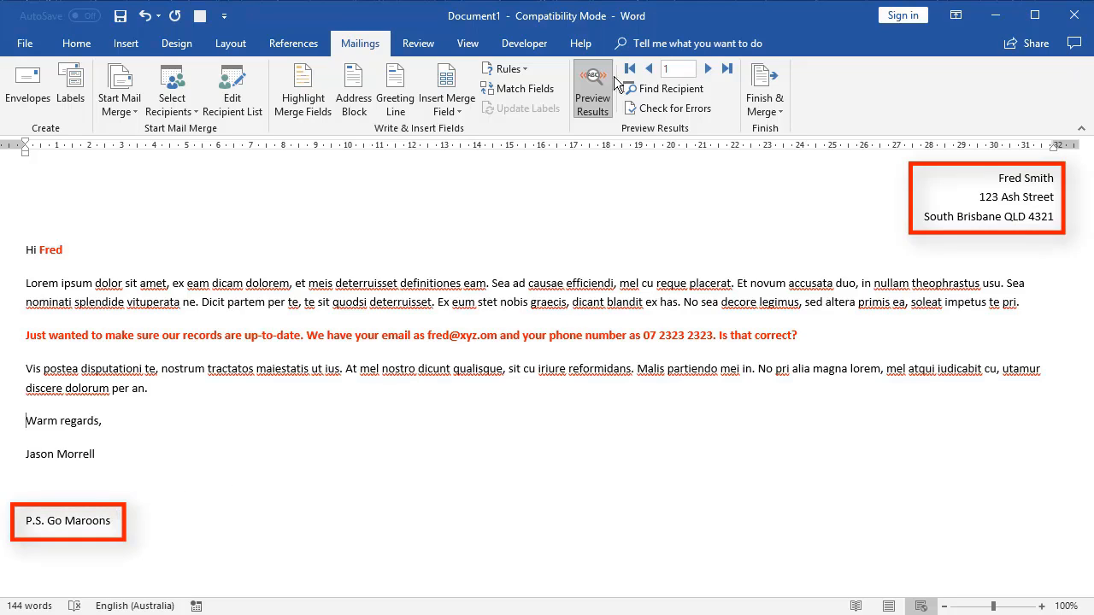
{"action": "left_click", "coordinate": [705, 69]}
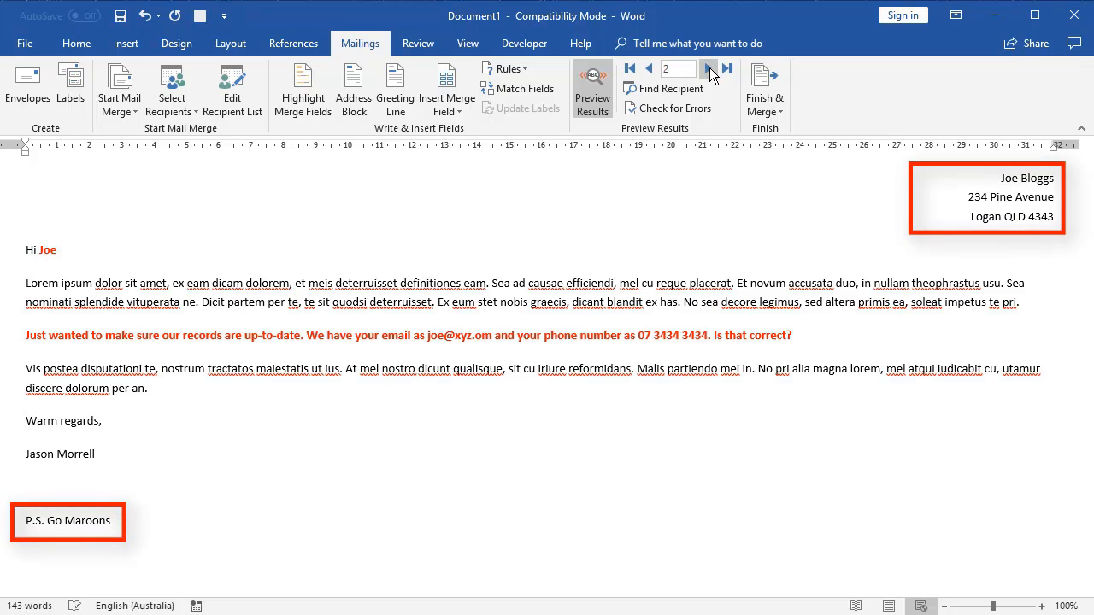
{"action": "left_click", "coordinate": [707, 70]}
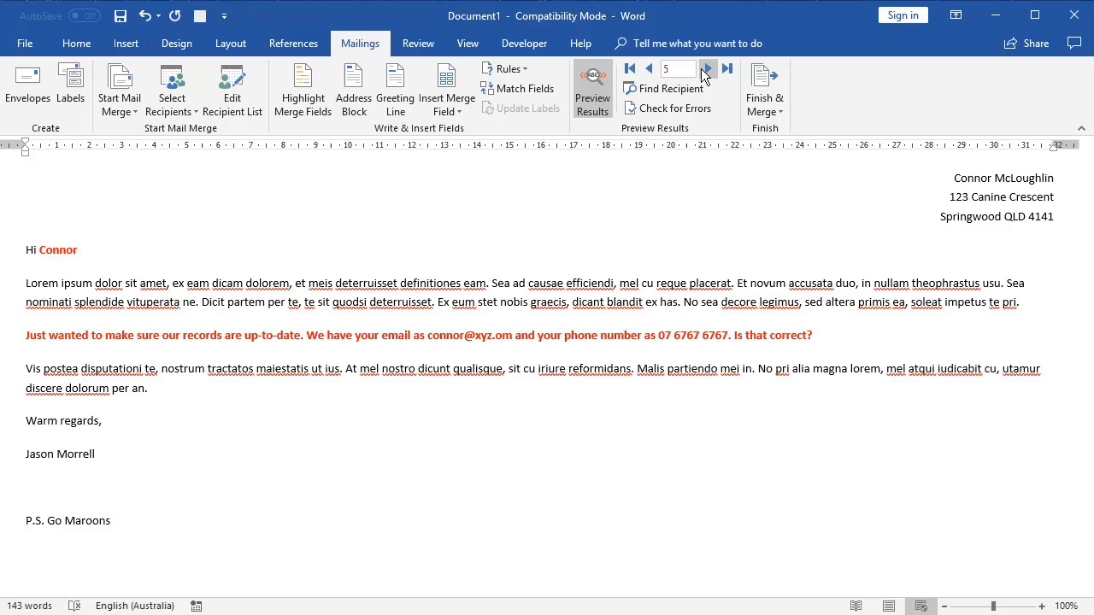
{"action": "left_click", "coordinate": [705, 69]}
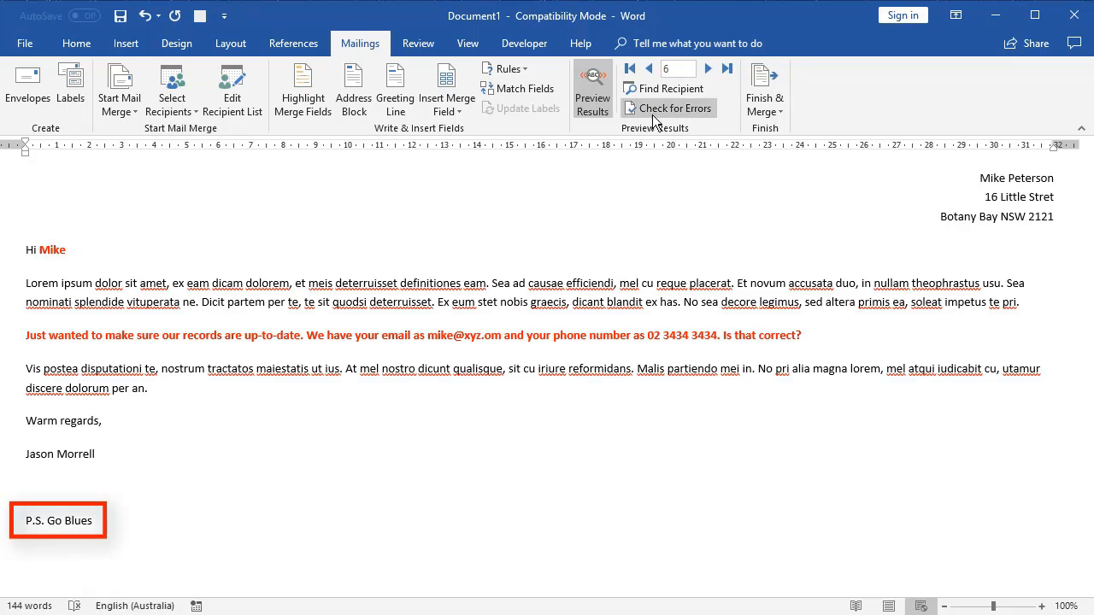
{"action": "left_click", "coordinate": [706, 68]}
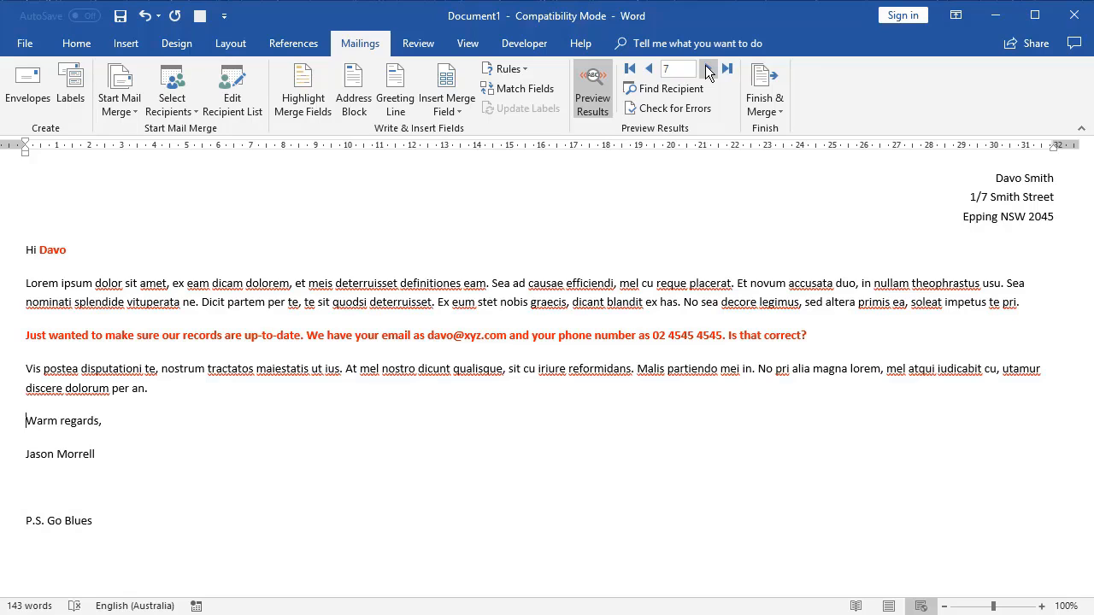
{"action": "left_click", "coordinate": [704, 68]}
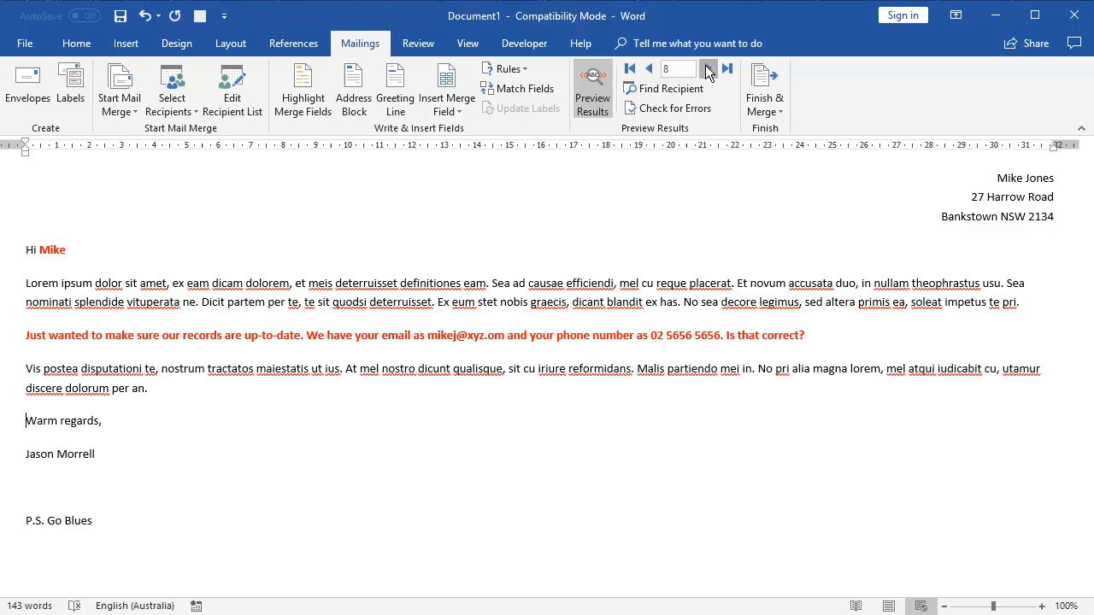
{"action": "left_click", "coordinate": [707, 68]}
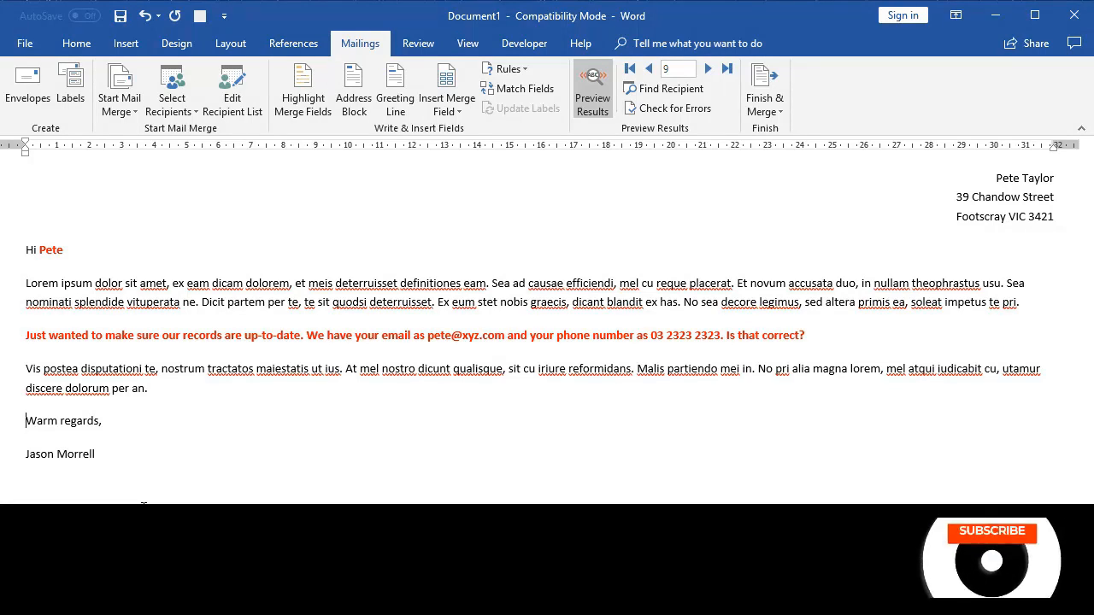
{"action": "left_click", "coordinate": [991, 532]}
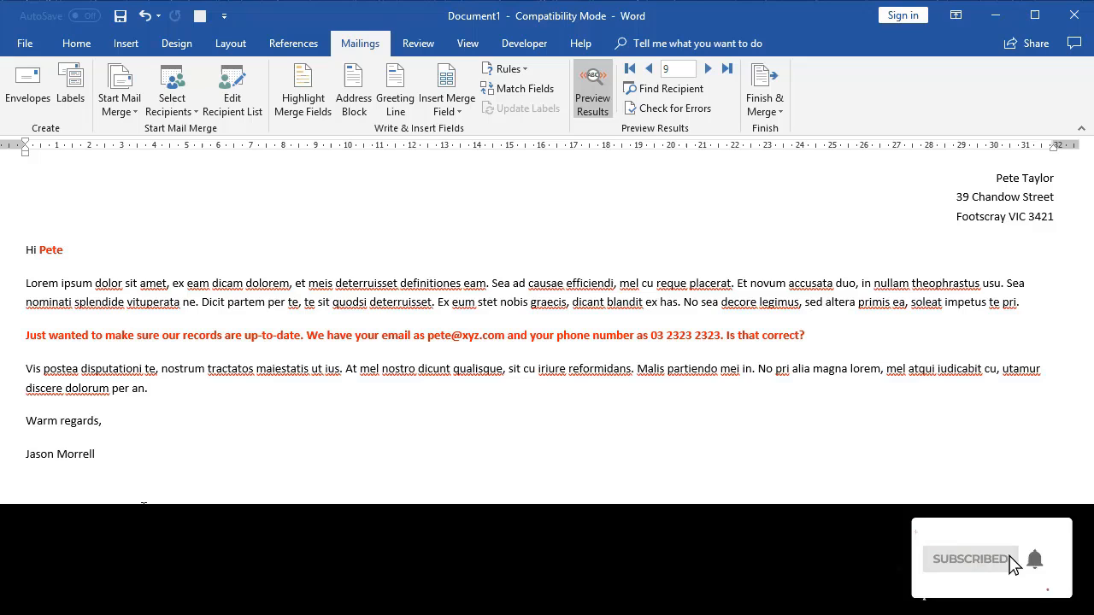